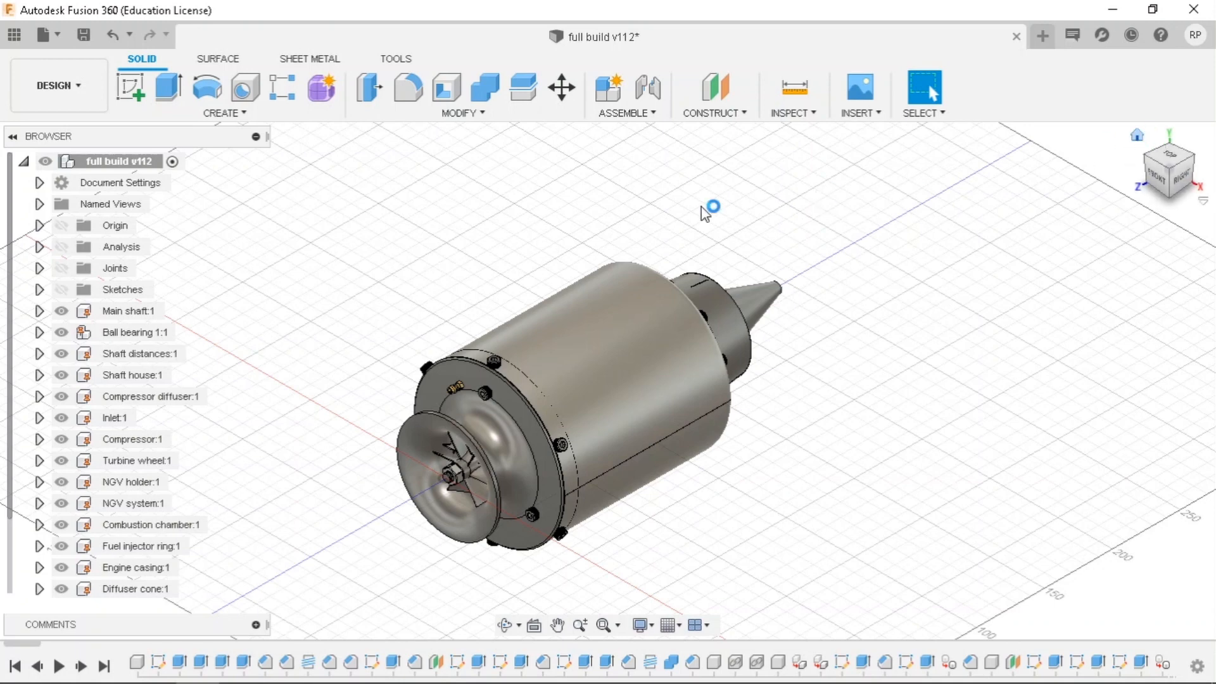
mouse_move(272, 300)
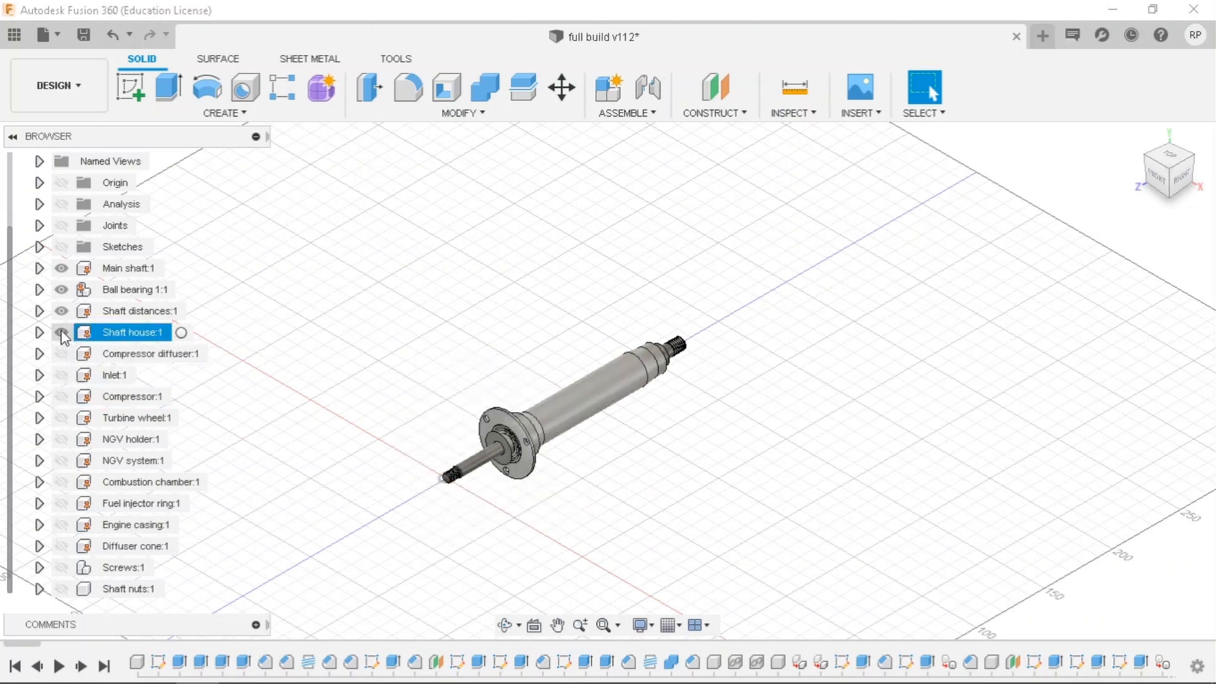
Hide the shaft house, leaving only Main shaft, and check its properties and mass.
click(62, 331)
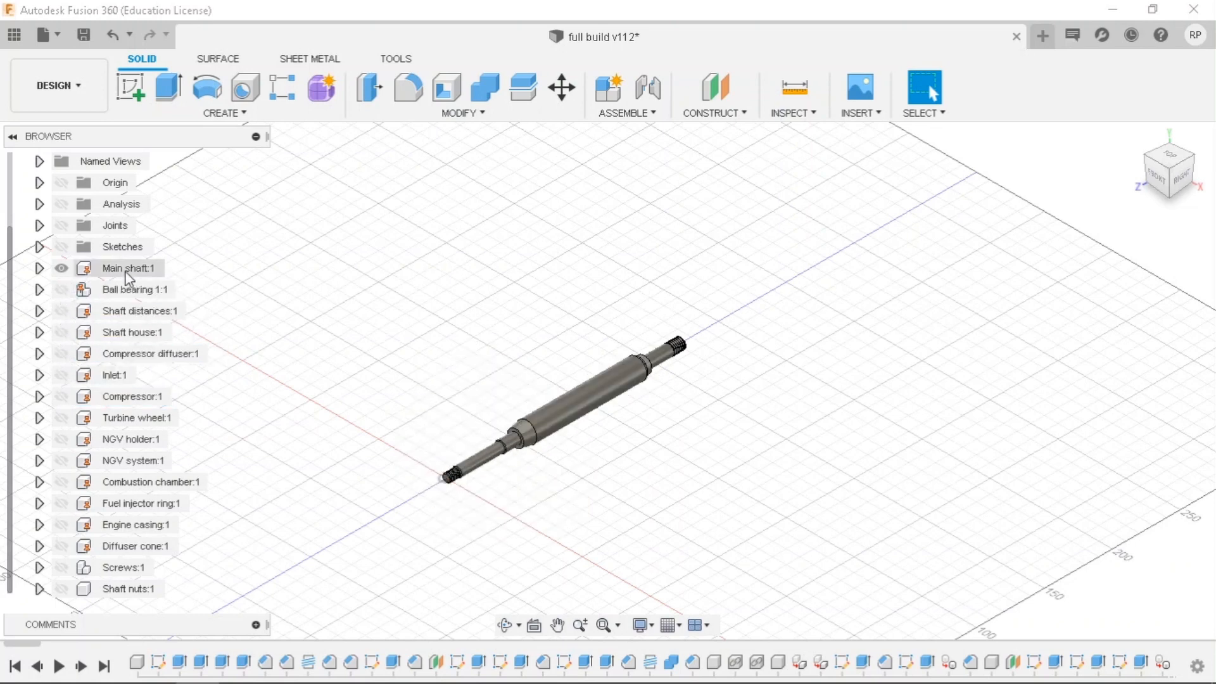
click(128, 267)
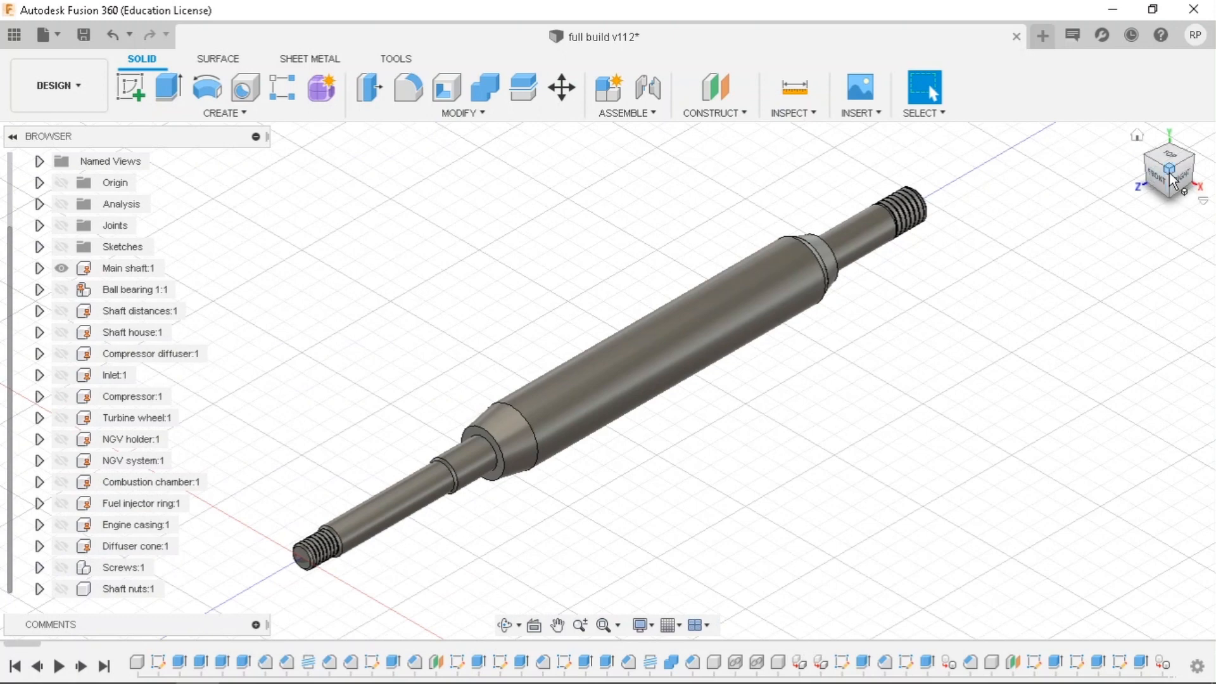
mouse_move(603, 625)
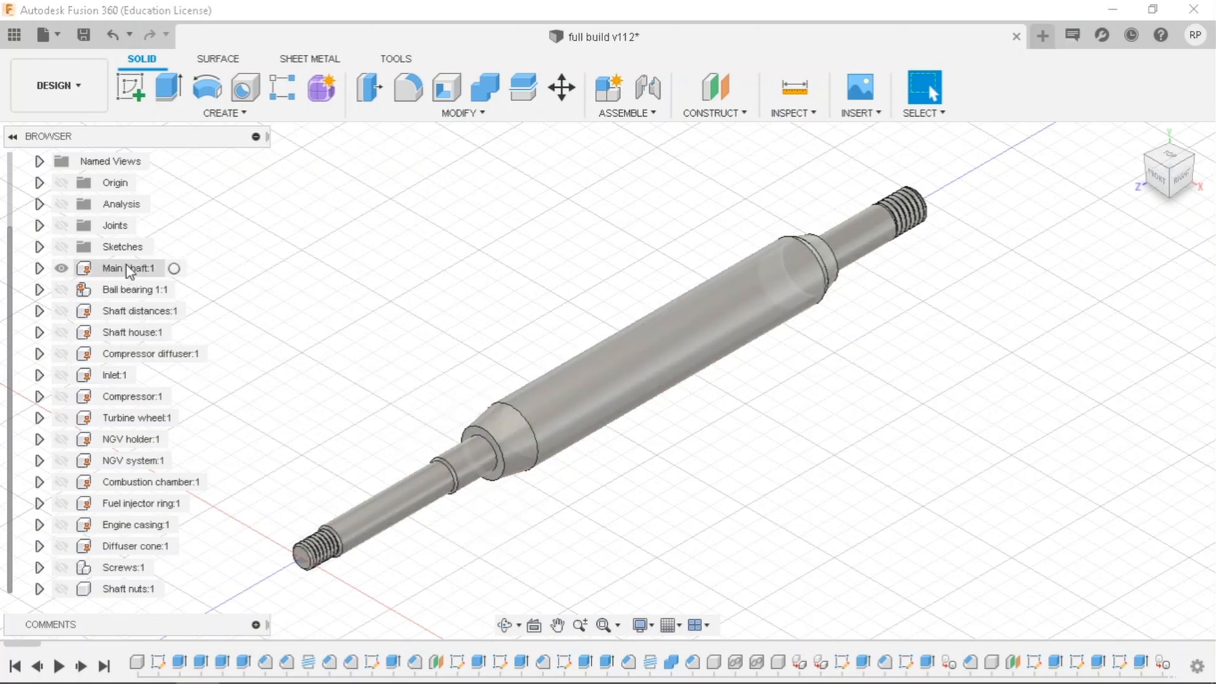
right_click(124, 267)
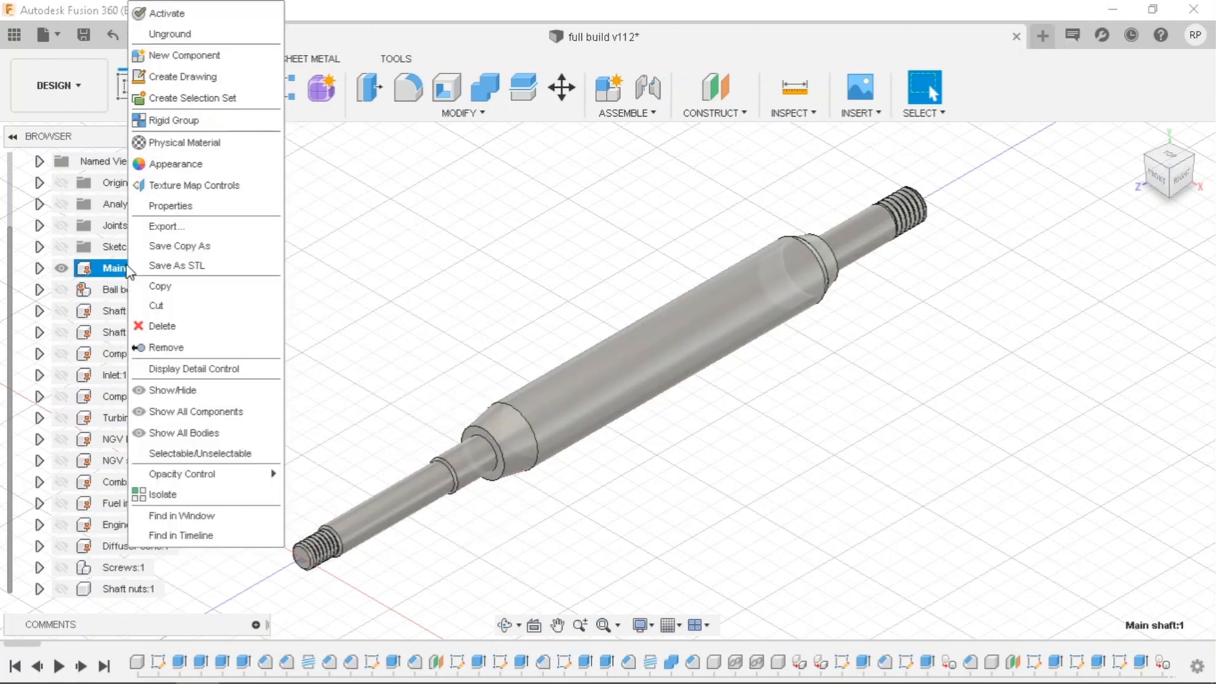
mouse_move(186, 206)
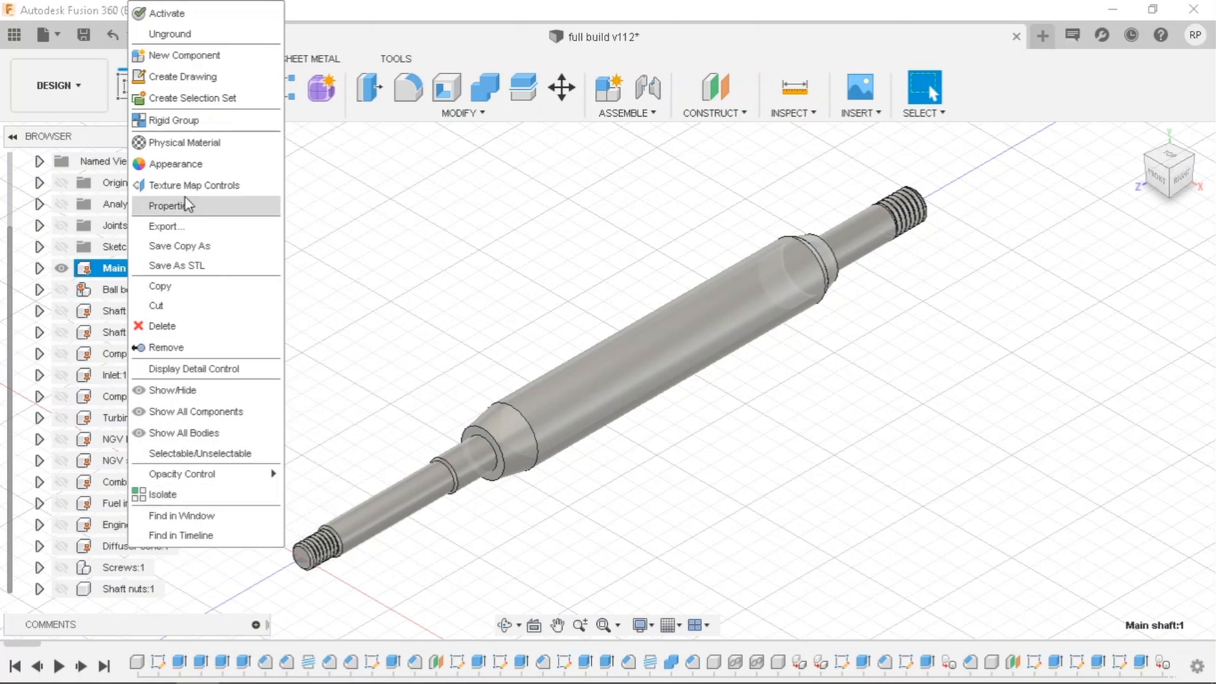
click(170, 205)
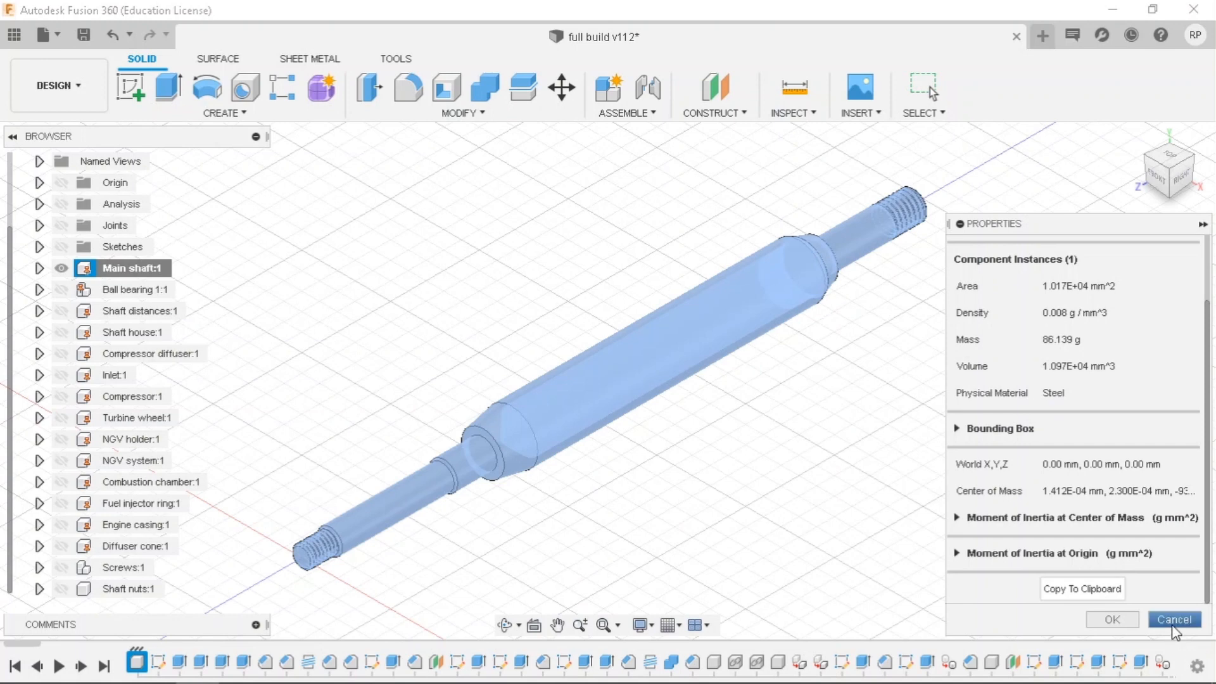
click(1173, 618)
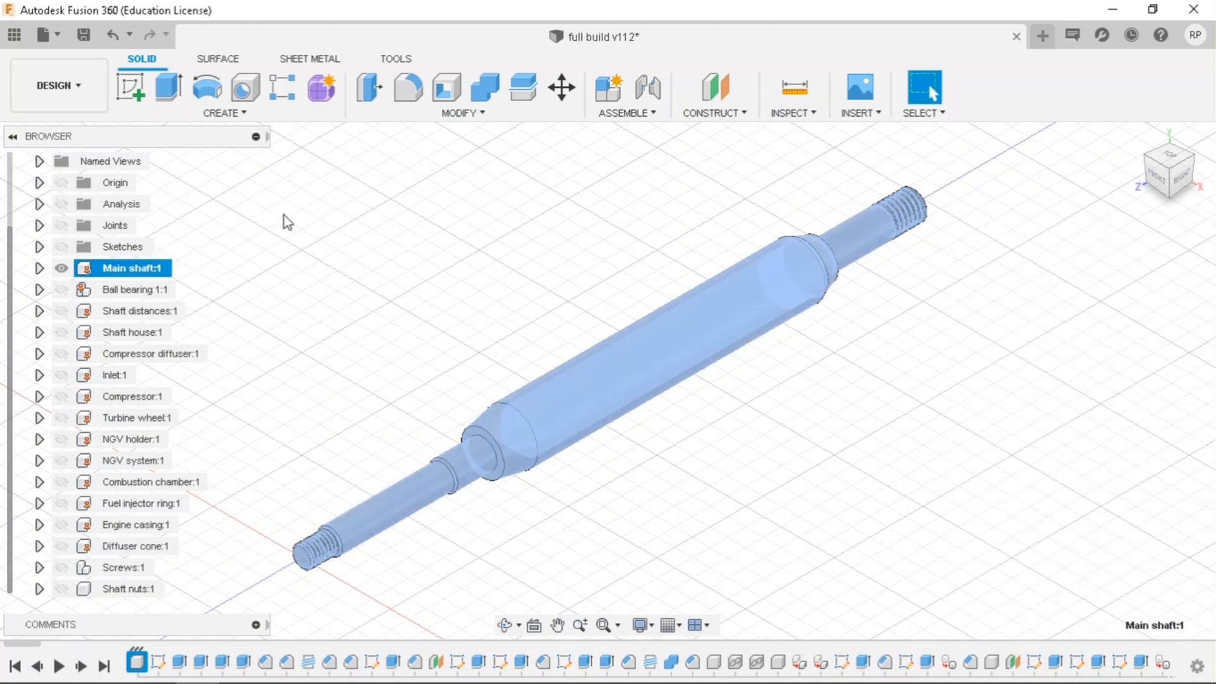
Confirm the Main shaft's physical material is steel and inspect a central face's properties.
right_click(122, 267)
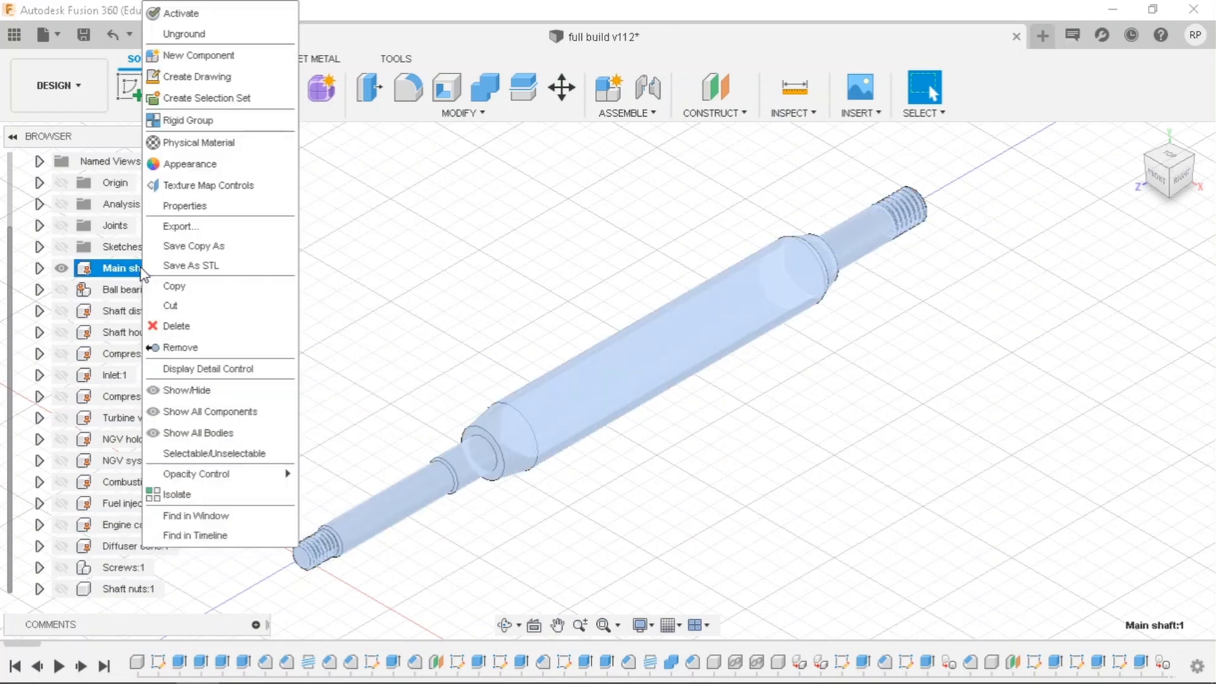
mouse_move(211, 149)
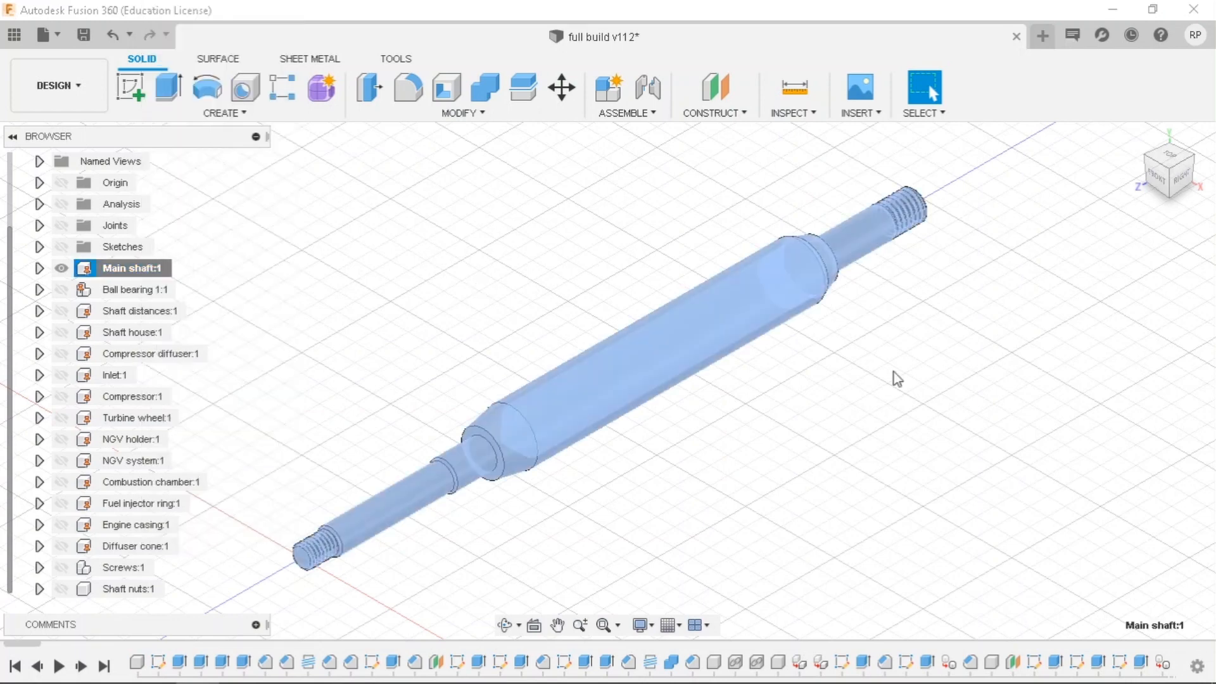
mouse_move(927, 394)
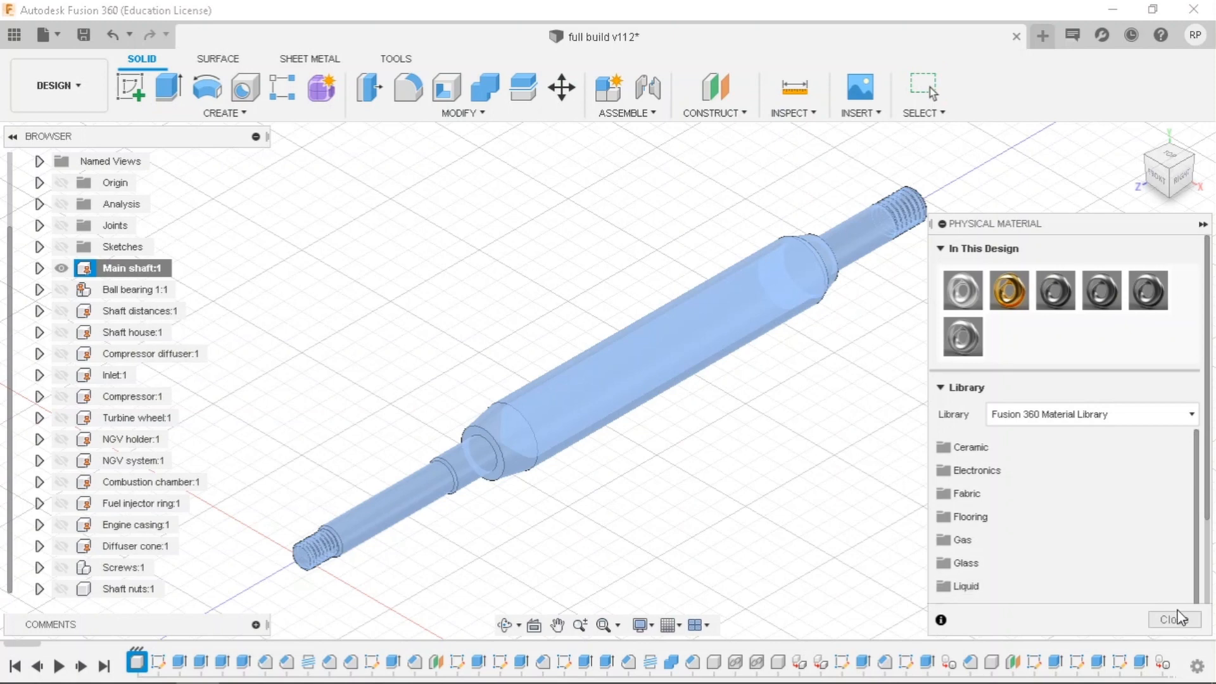
click(1175, 618)
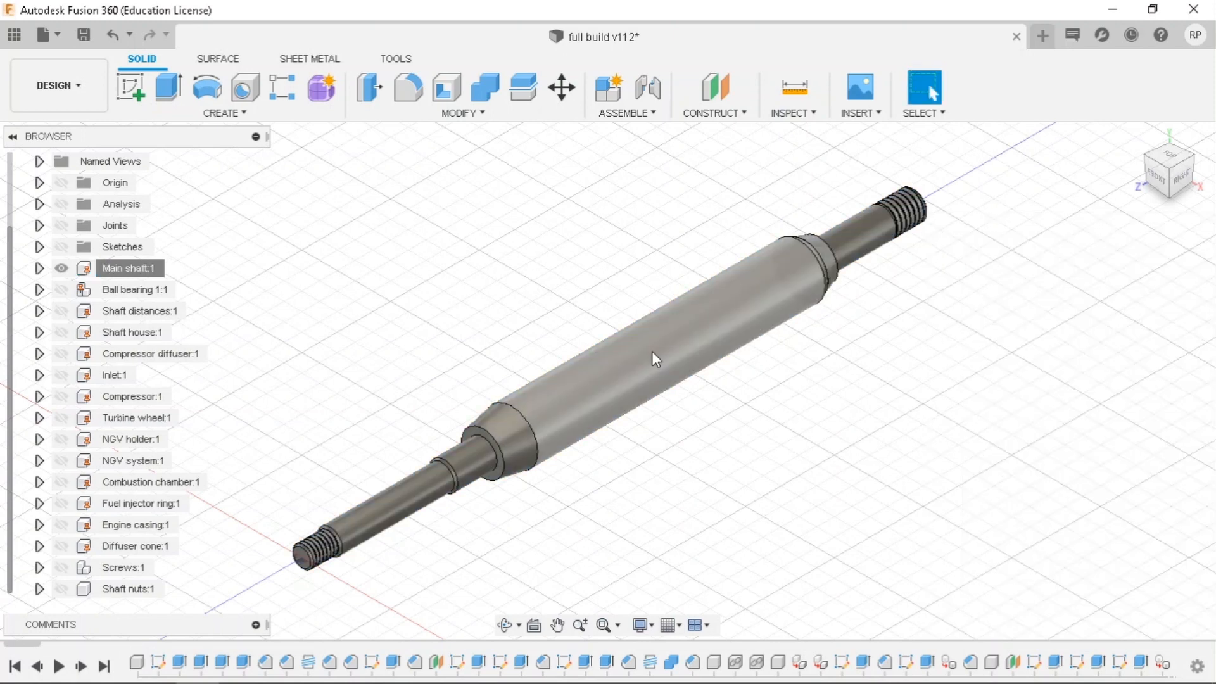
right_click(655, 357)
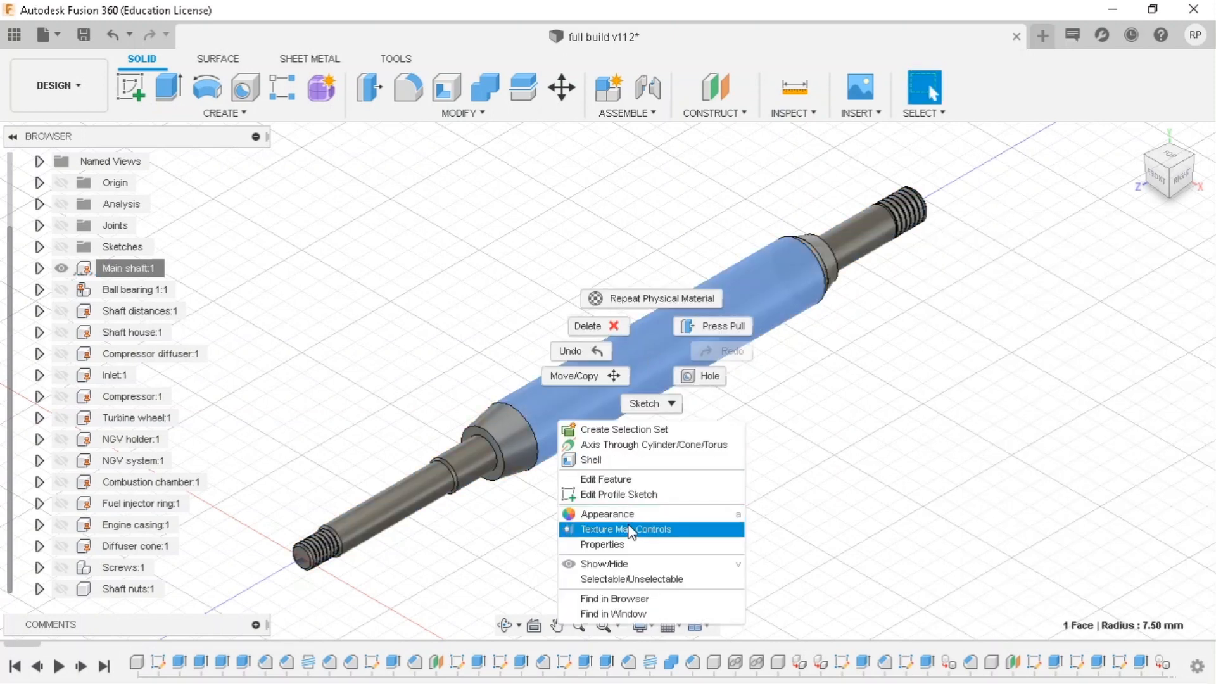
click(601, 543)
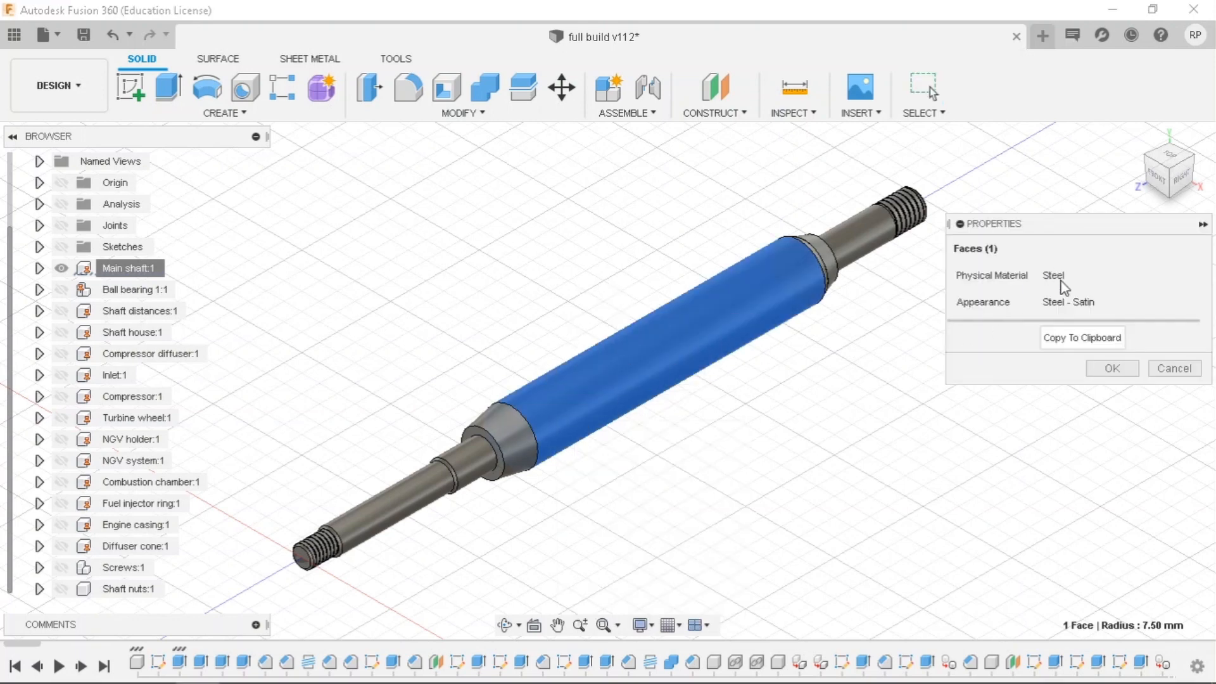
mouse_move(671, 384)
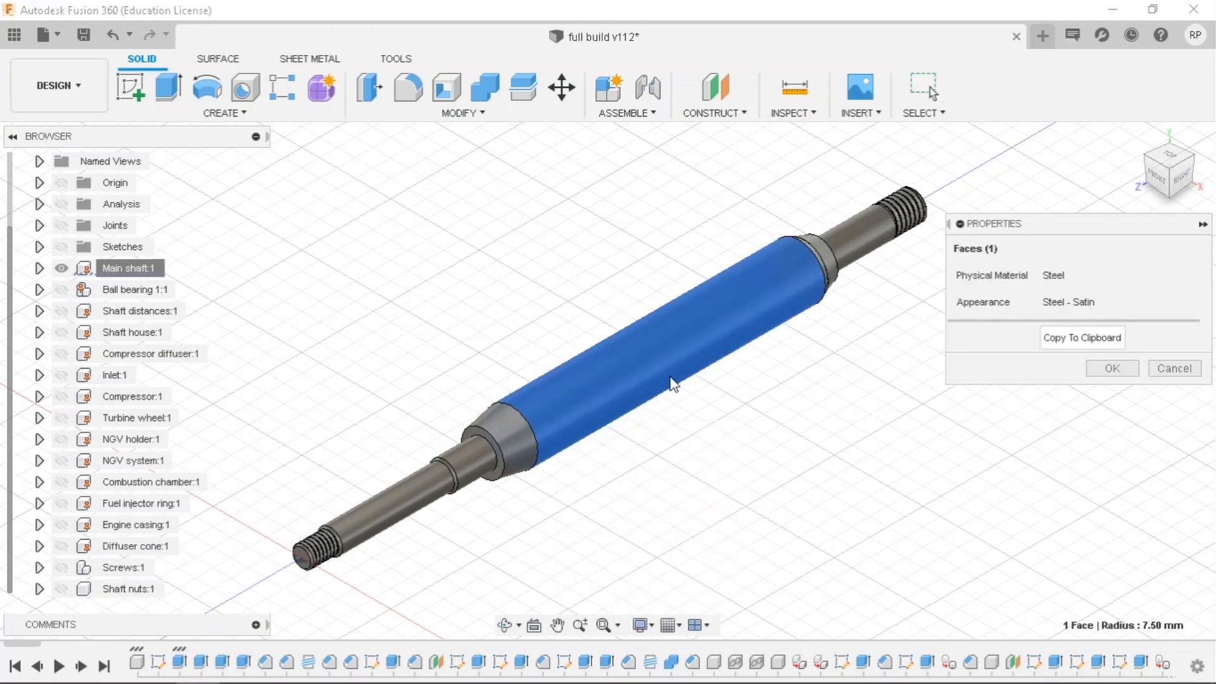
mouse_move(965, 213)
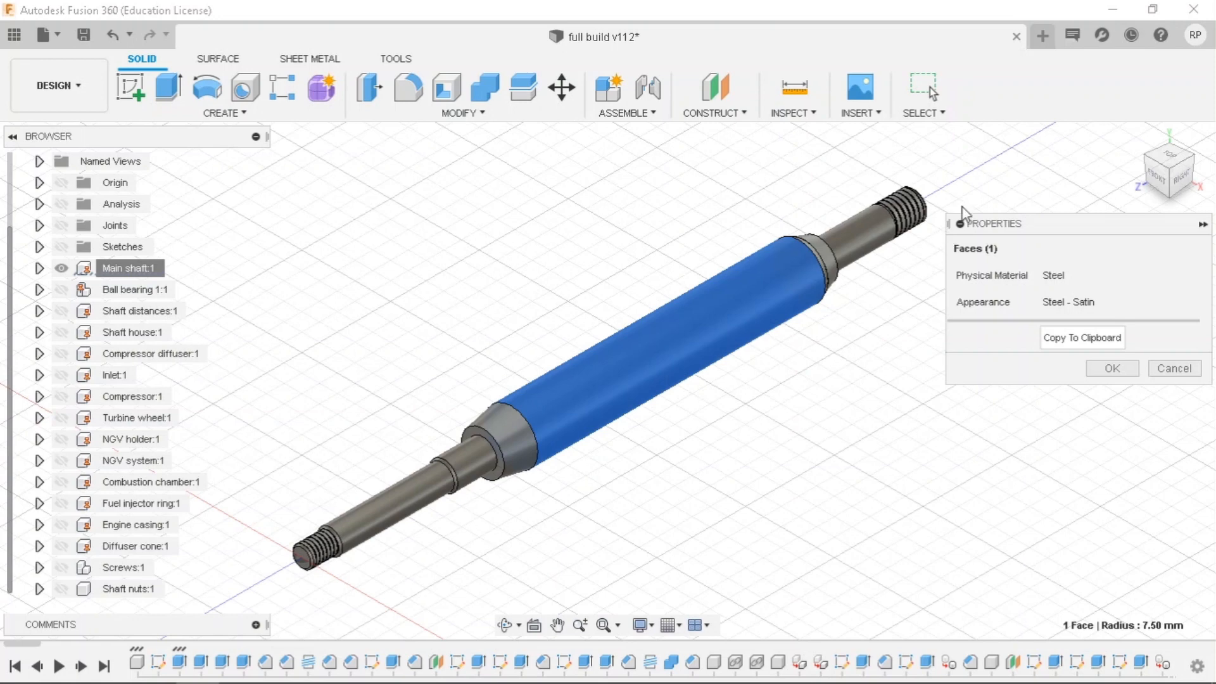
mouse_move(774, 339)
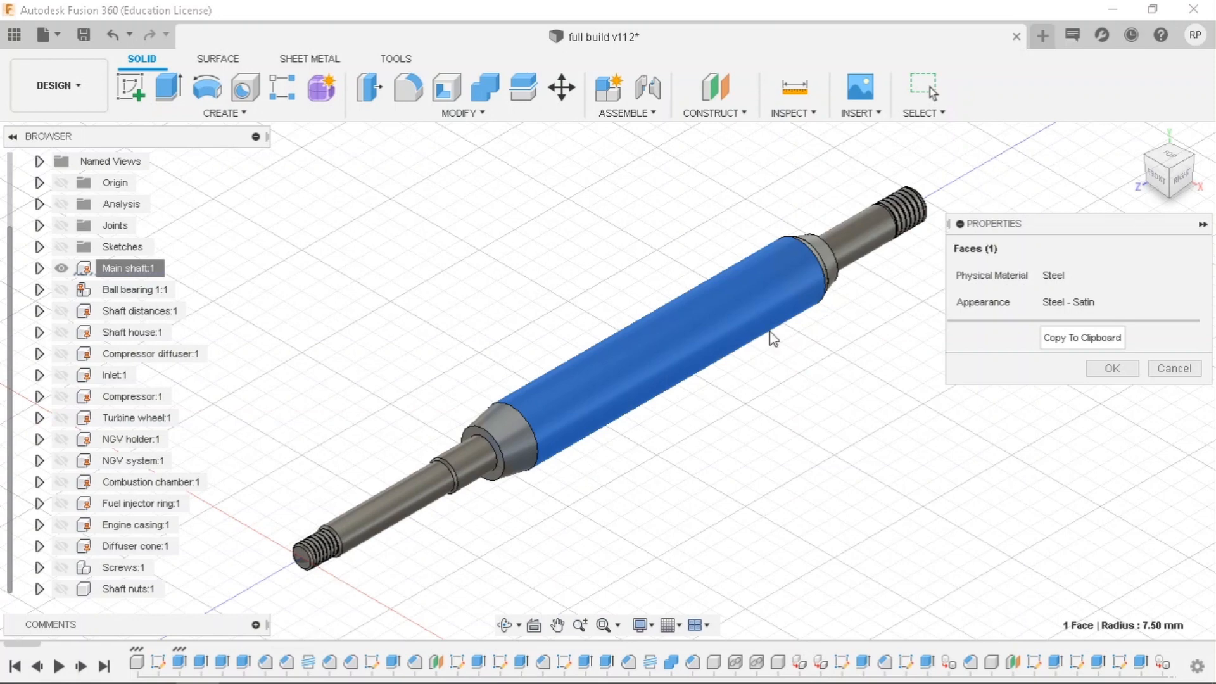
click(1173, 367)
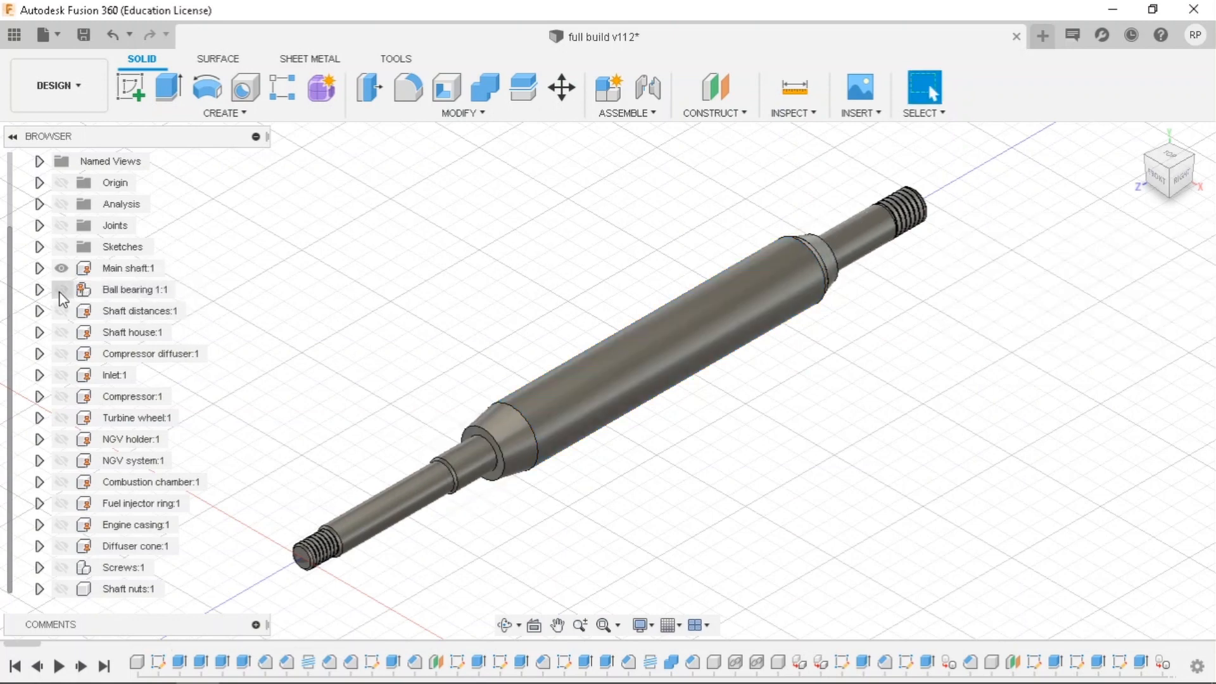
Show Ball bearing and Shaft distances, then check a face beside the right bearing reads steel.
click(62, 290)
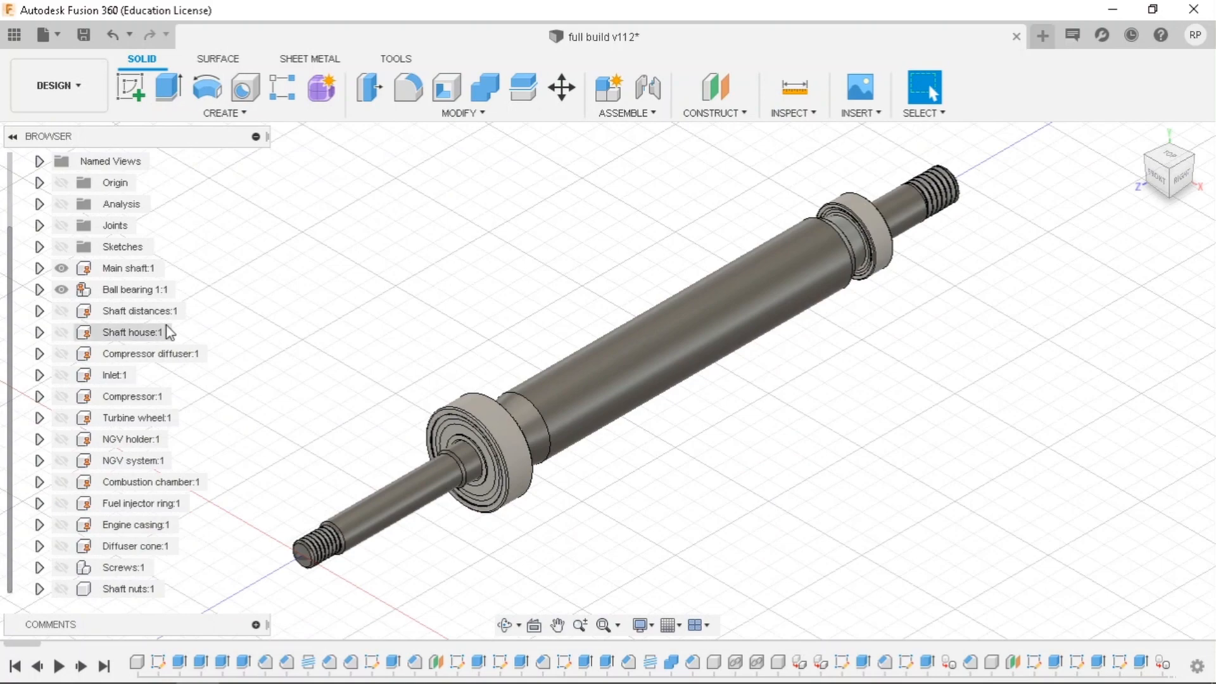
click(62, 310)
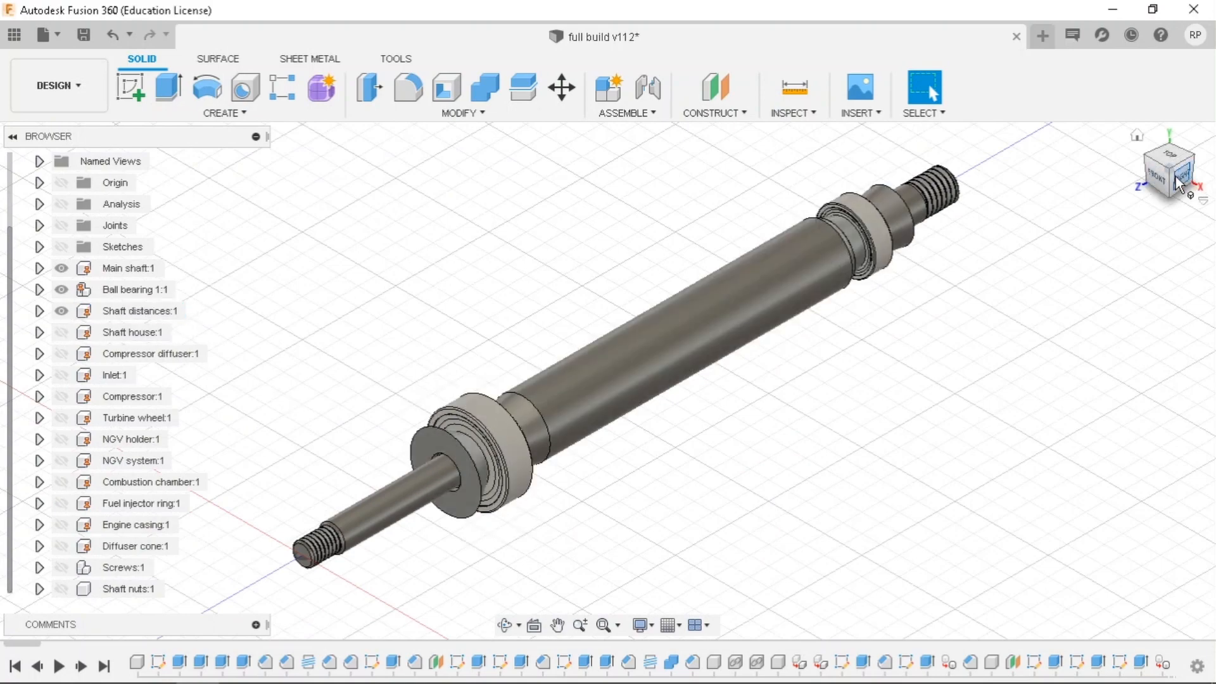
click(1167, 168)
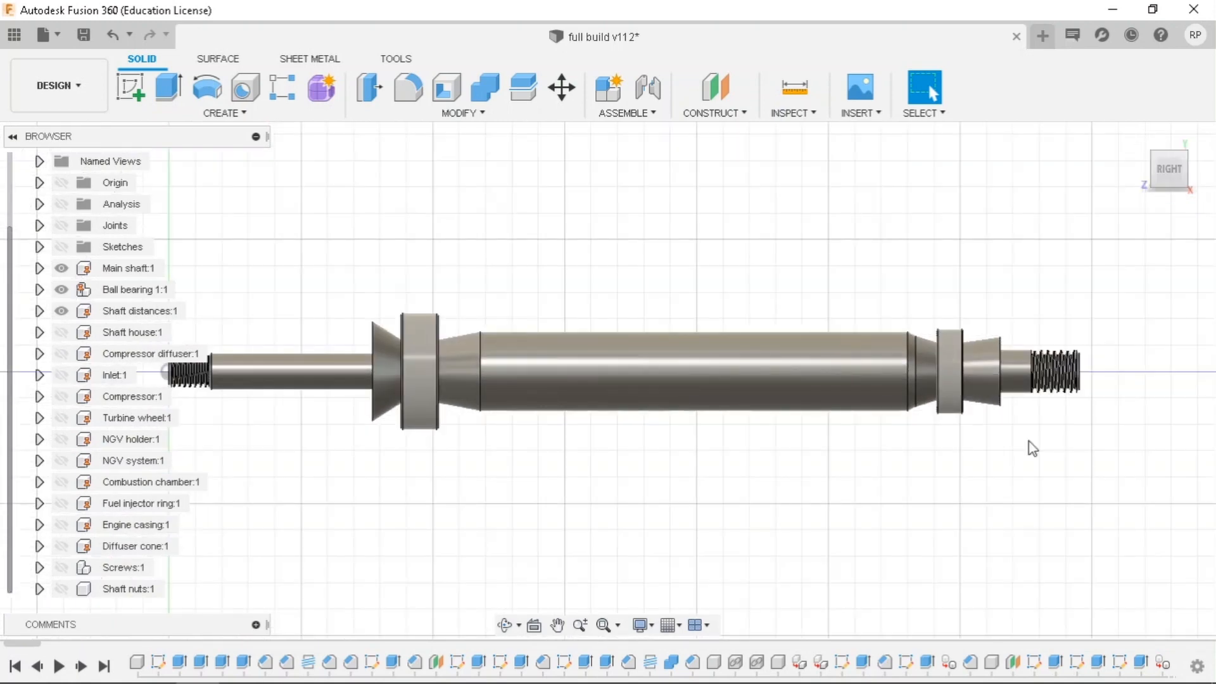
right_click(981, 380)
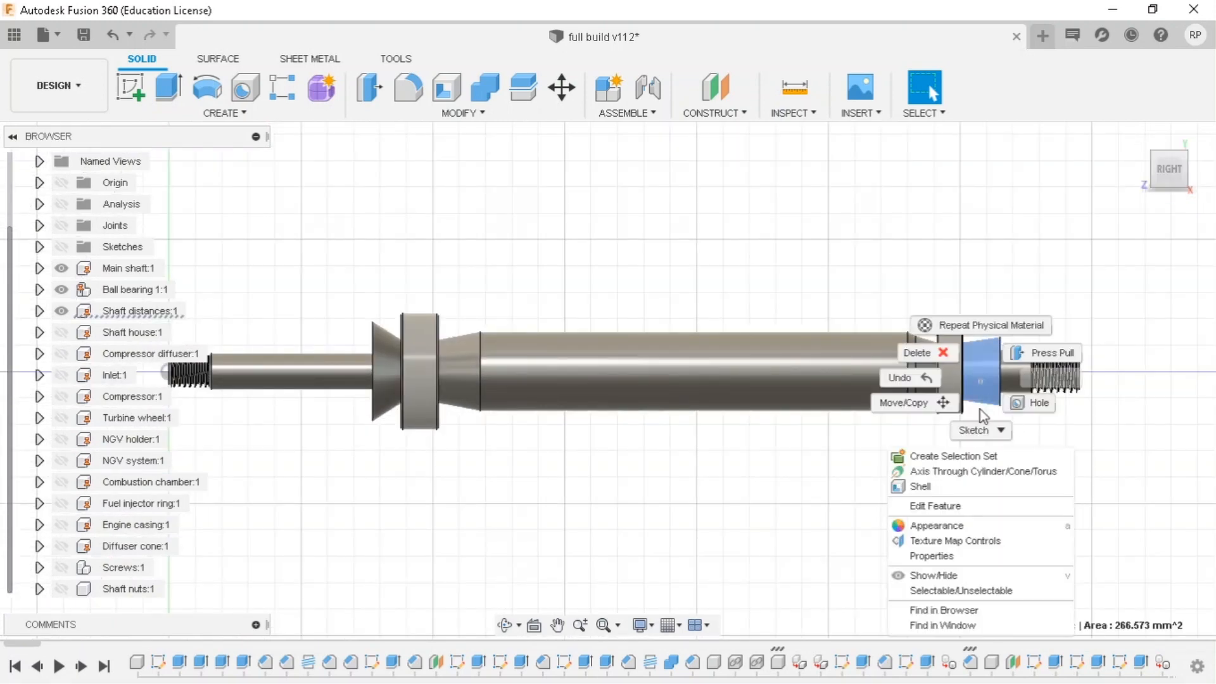
click(929, 556)
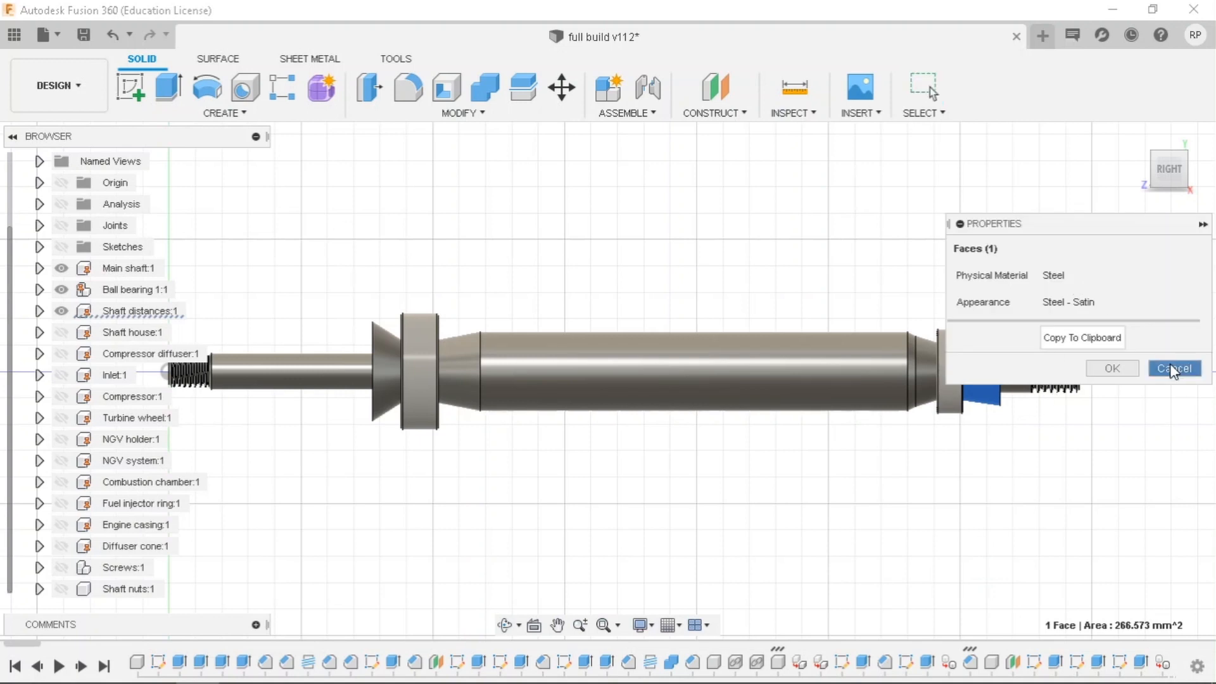
click(1172, 367)
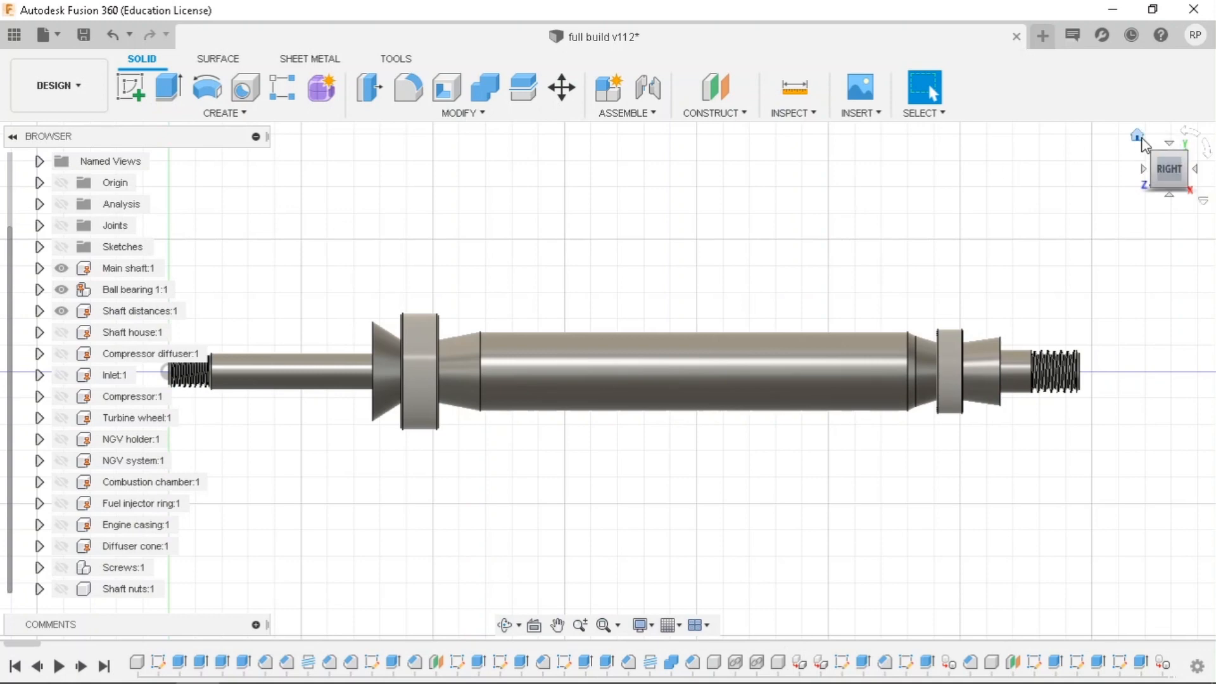
Return to the home view, show the shaft house, then show Compressor diffuser:1.
click(132, 332)
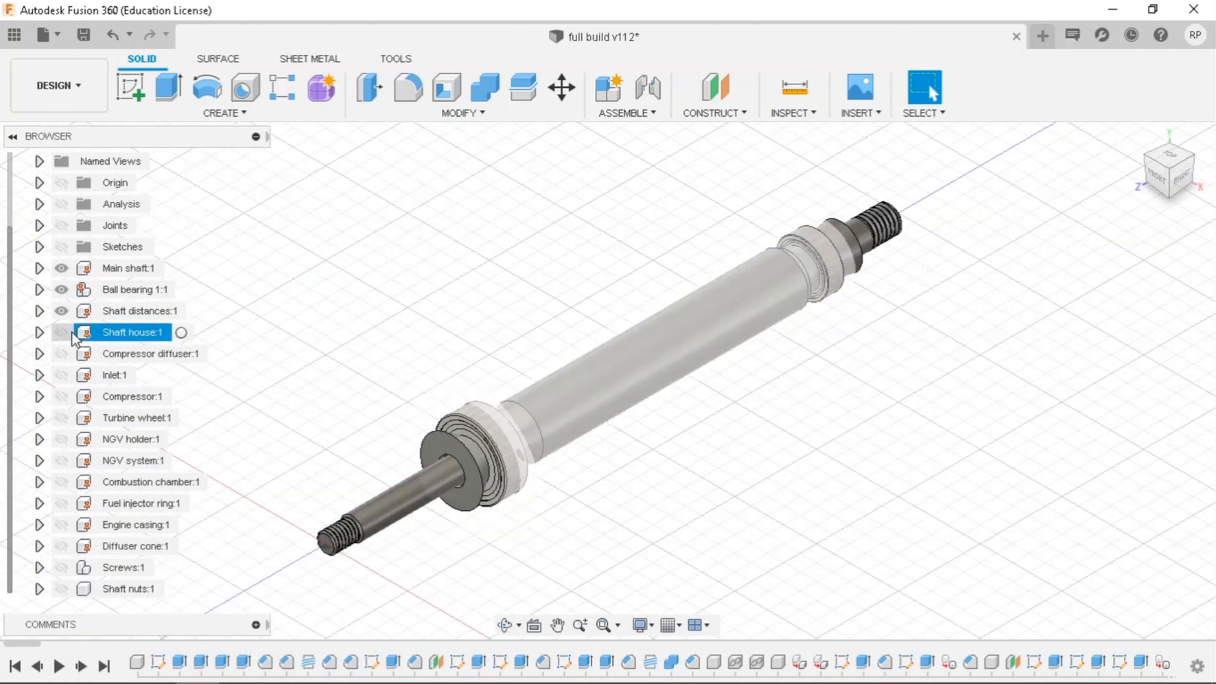
click(61, 332)
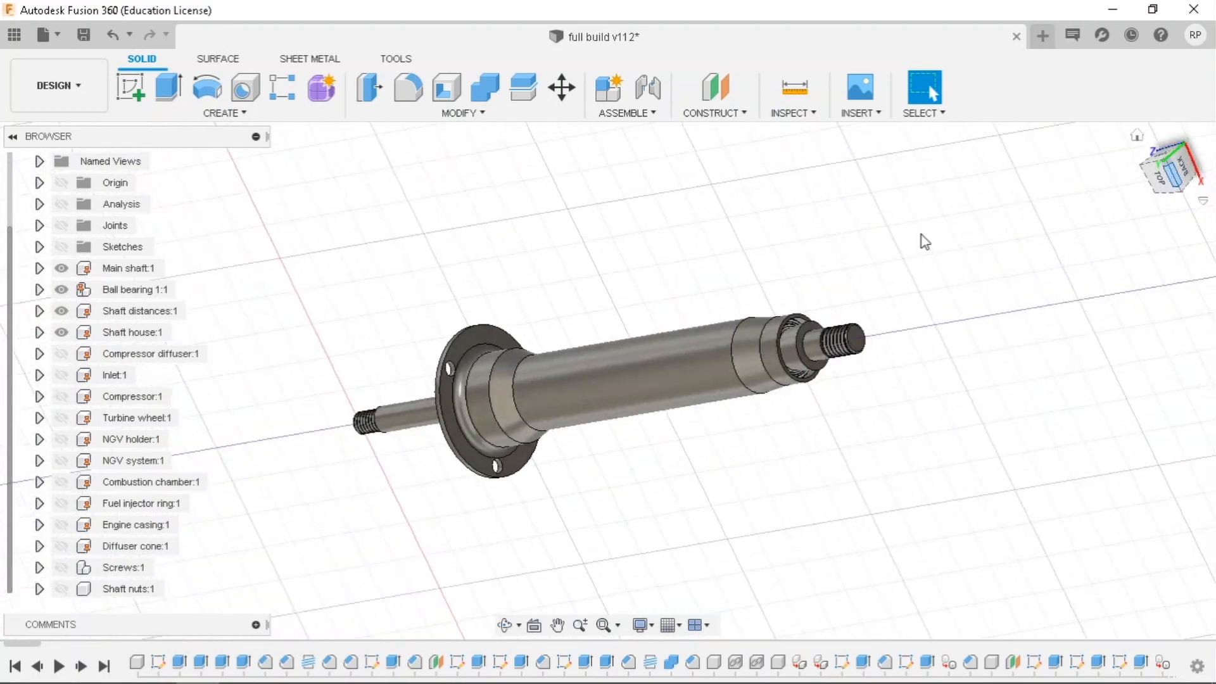
right_click(635, 391)
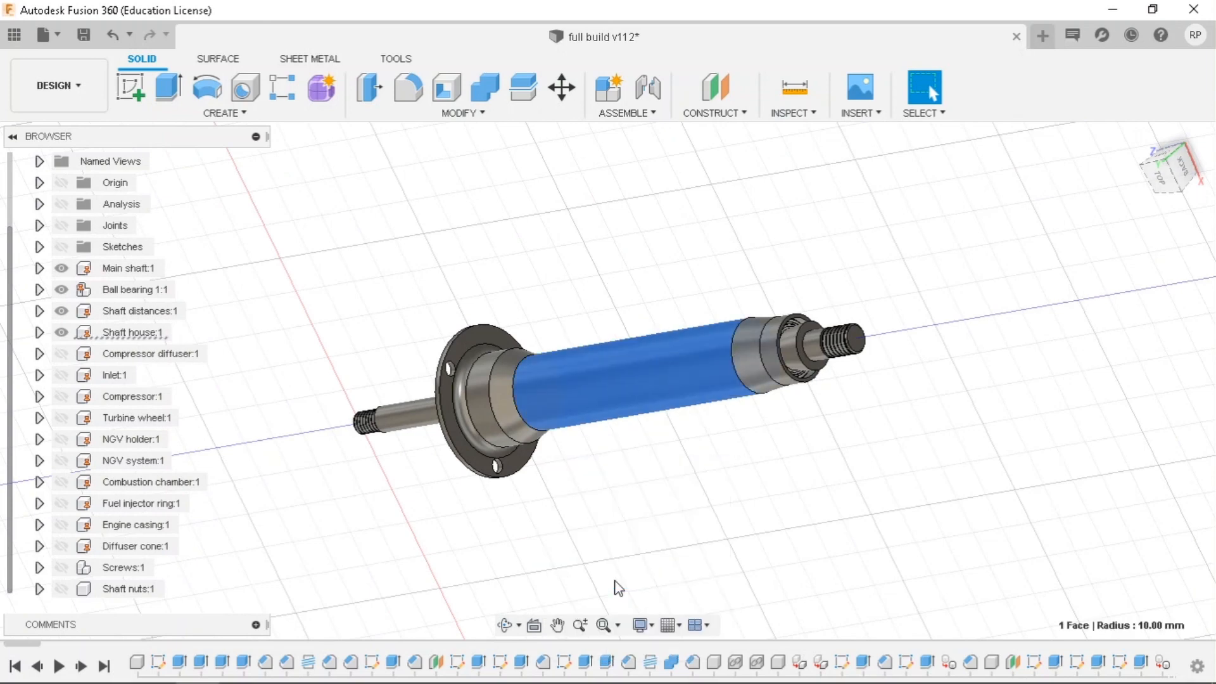
click(923, 85)
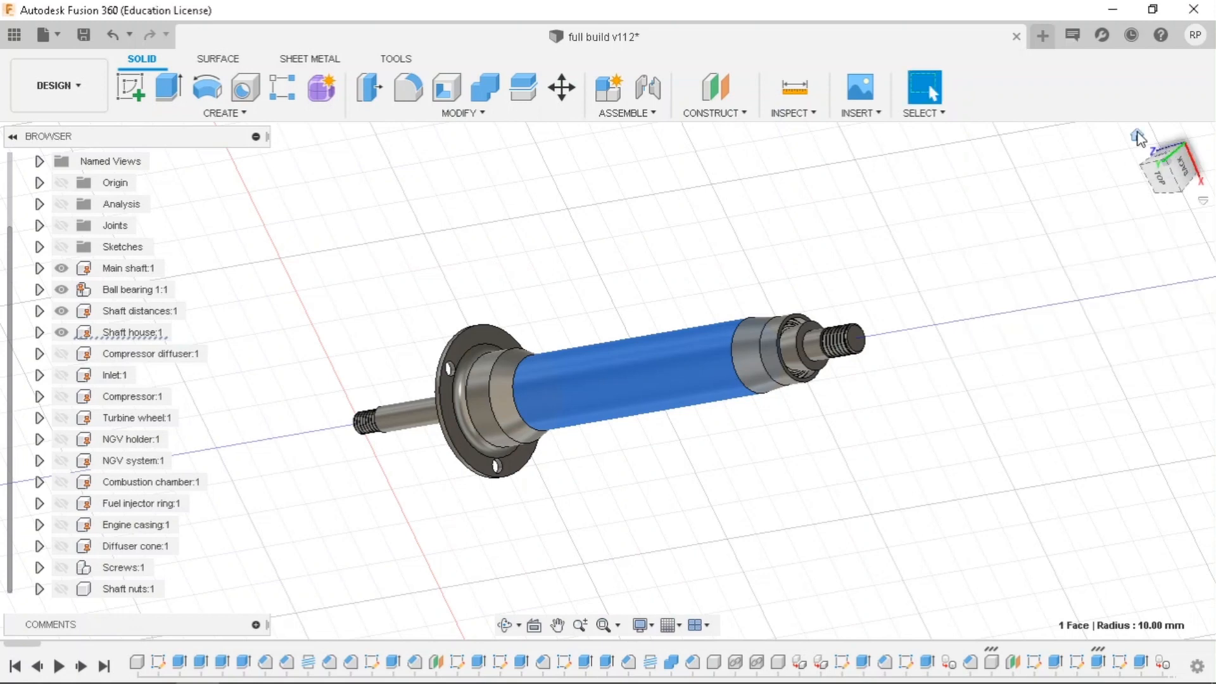
click(147, 353)
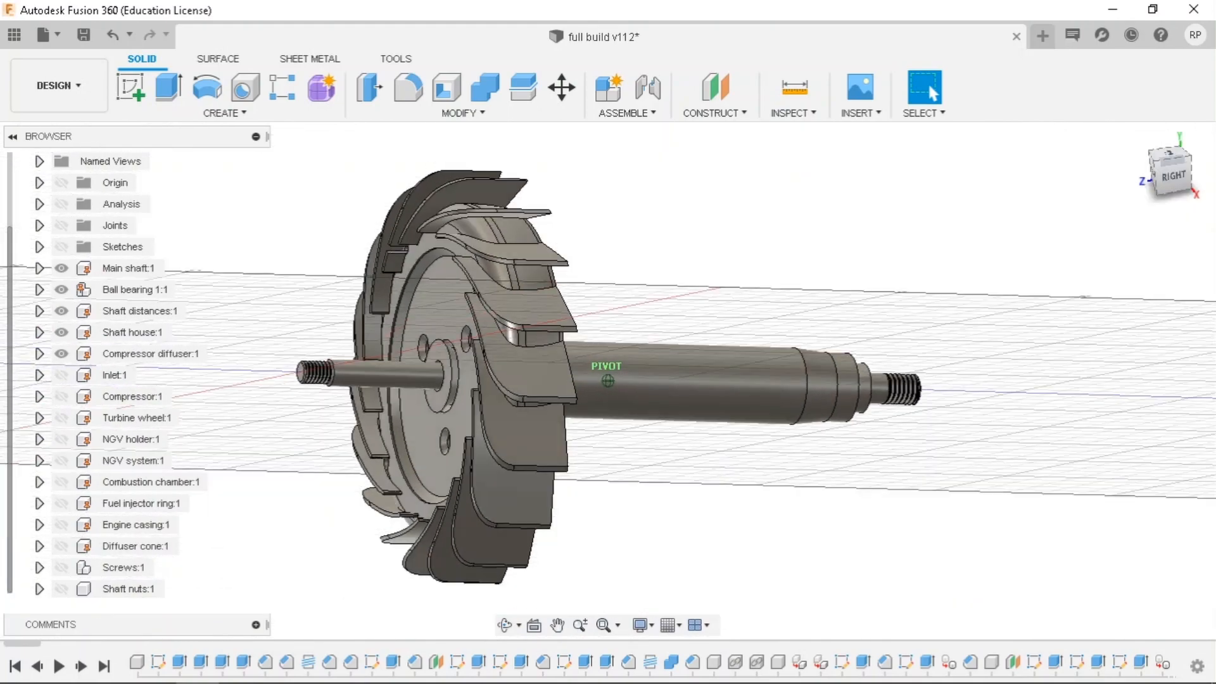
drag(1167, 166, 1154, 186)
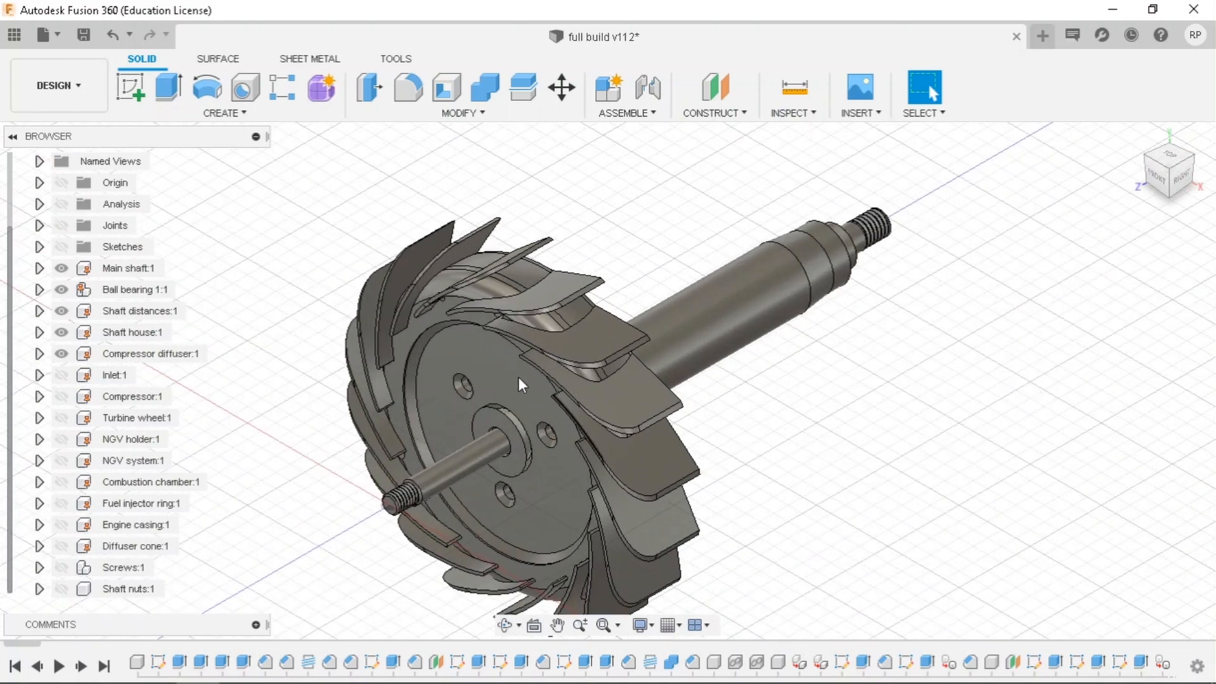
right_click(516, 380)
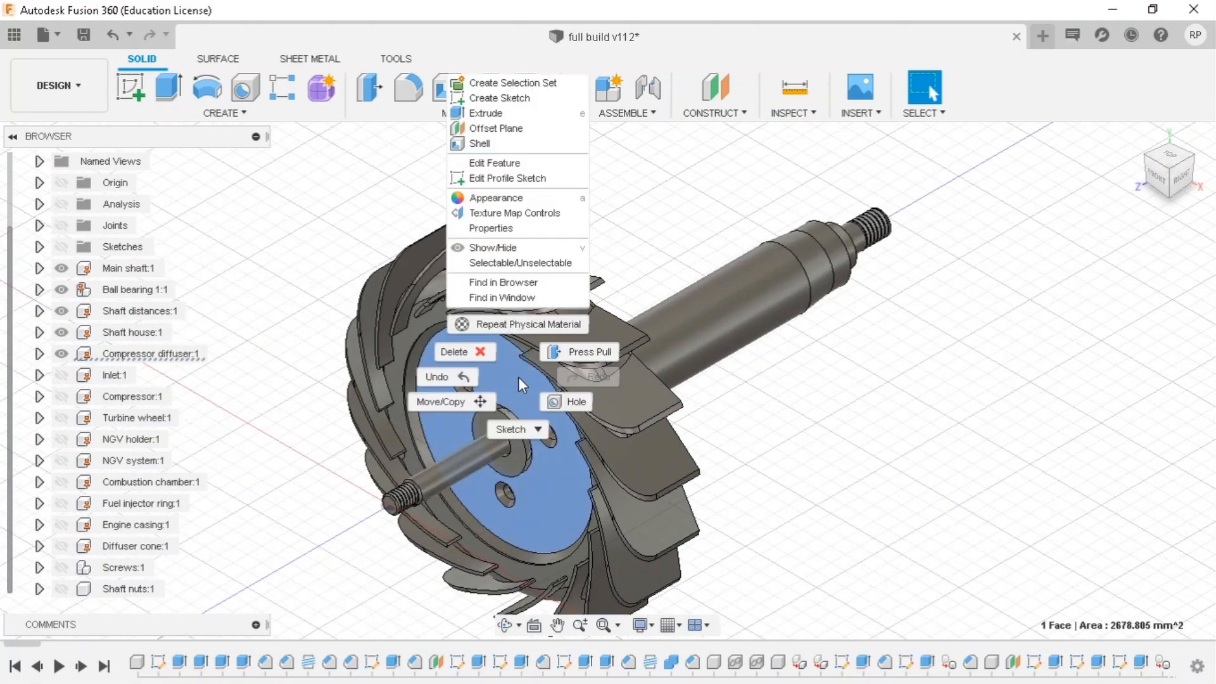
mouse_move(507, 228)
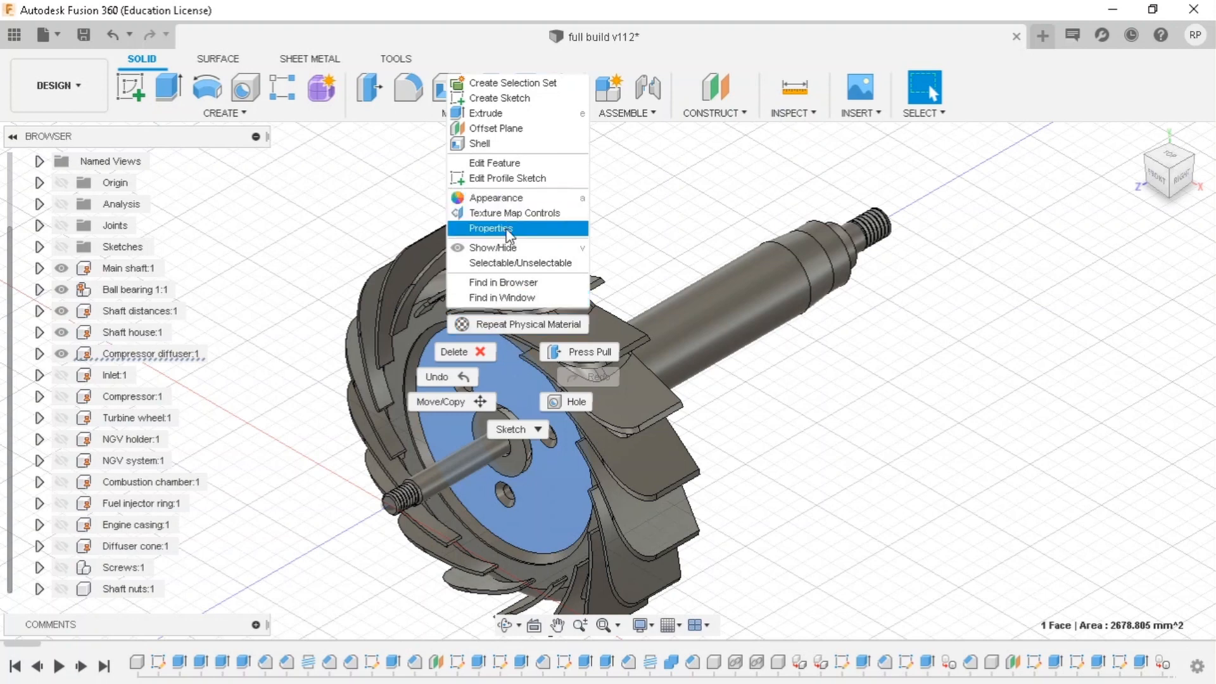
click(490, 228)
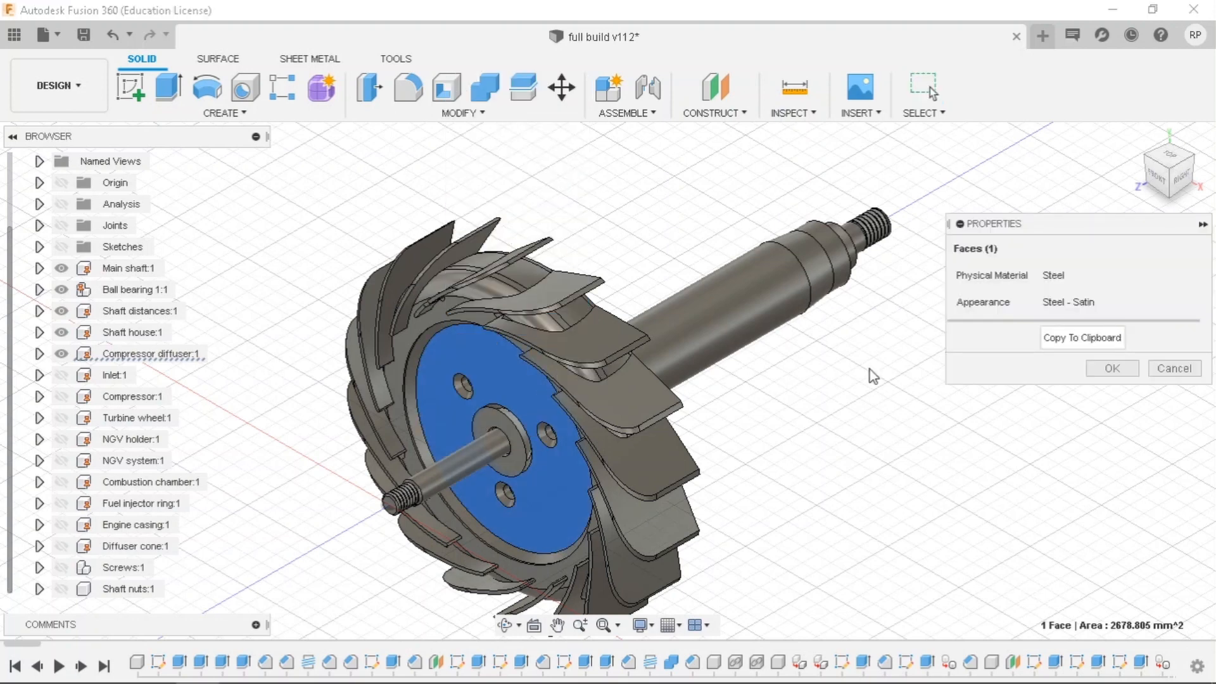
click(1110, 368)
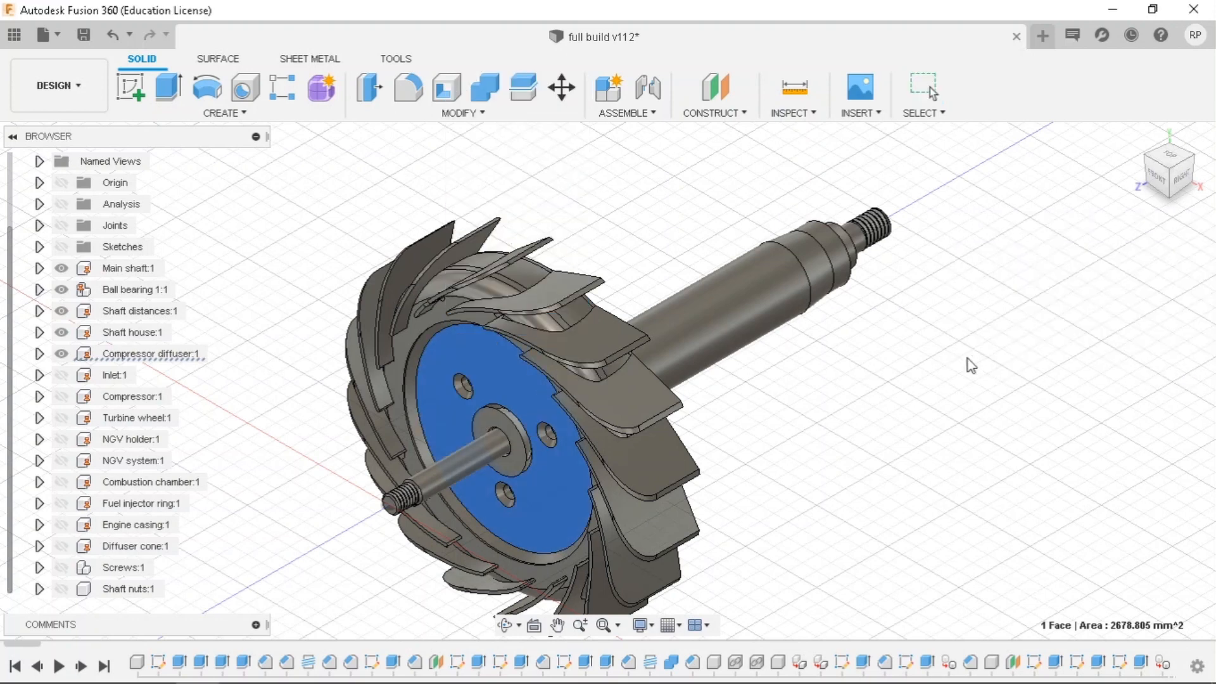
mouse_move(74, 387)
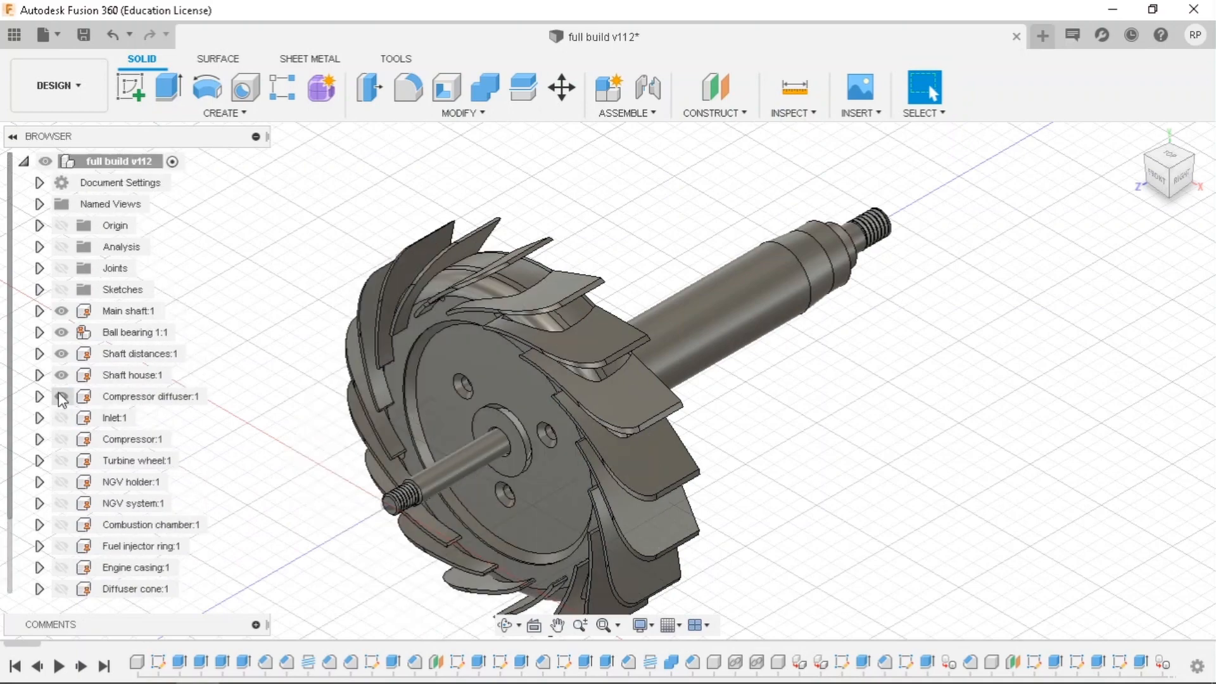
Turn on visibility of Inlet:1 in the Browser.
click(61, 417)
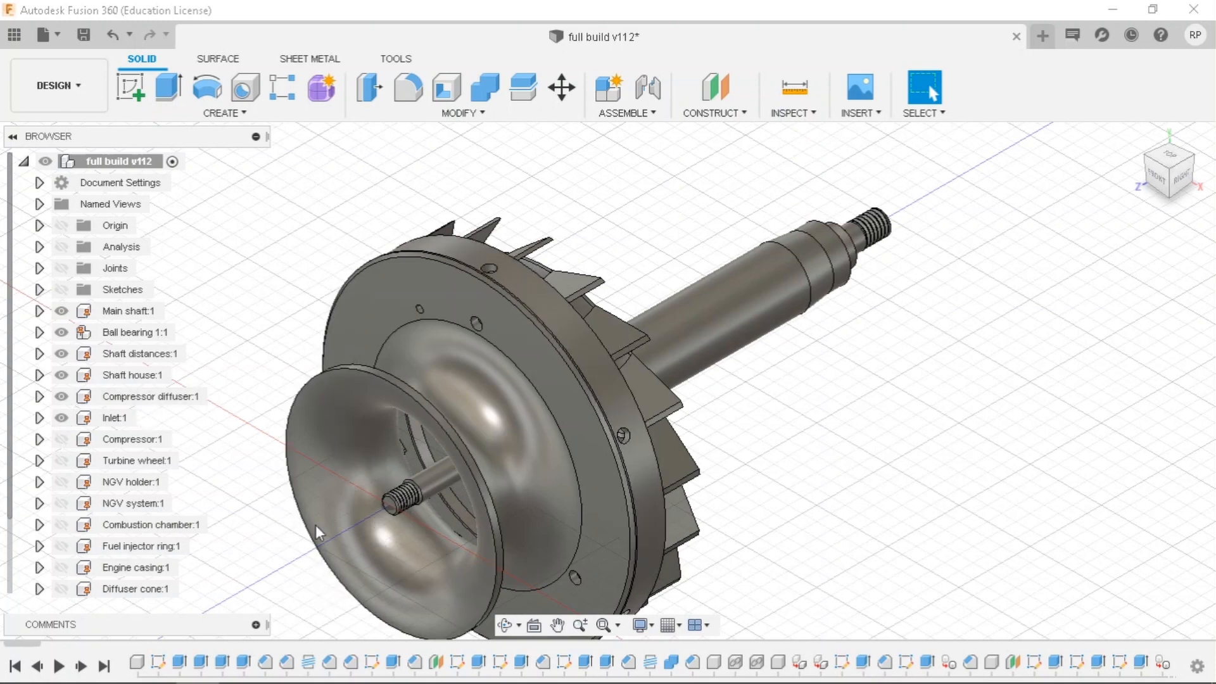
mouse_move(217, 473)
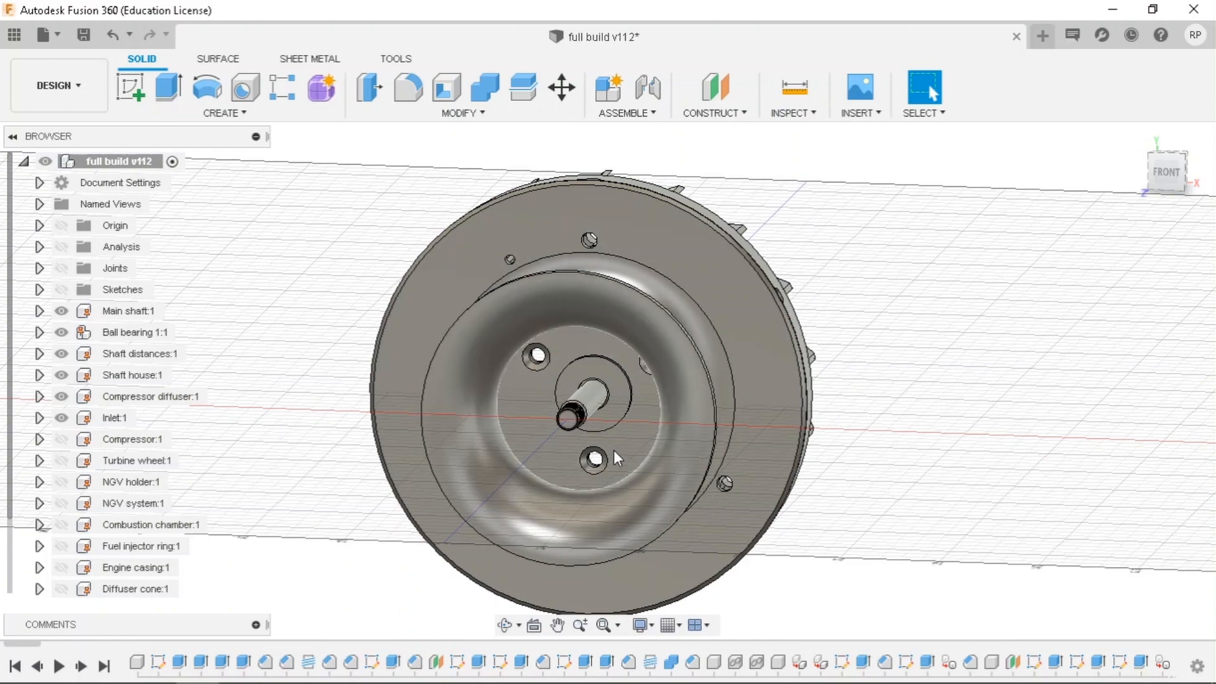
mouse_move(1164, 172)
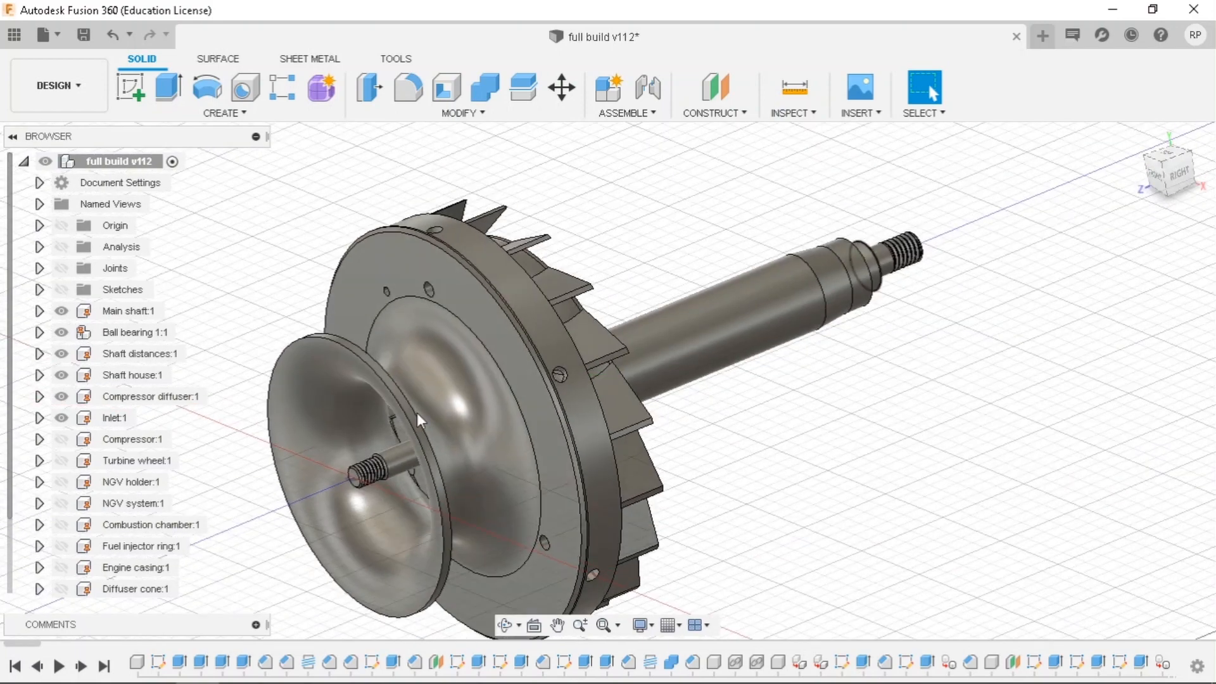
Show Compressor:1 and check the material properties of a compressor blade and an inlet face.
click(132, 438)
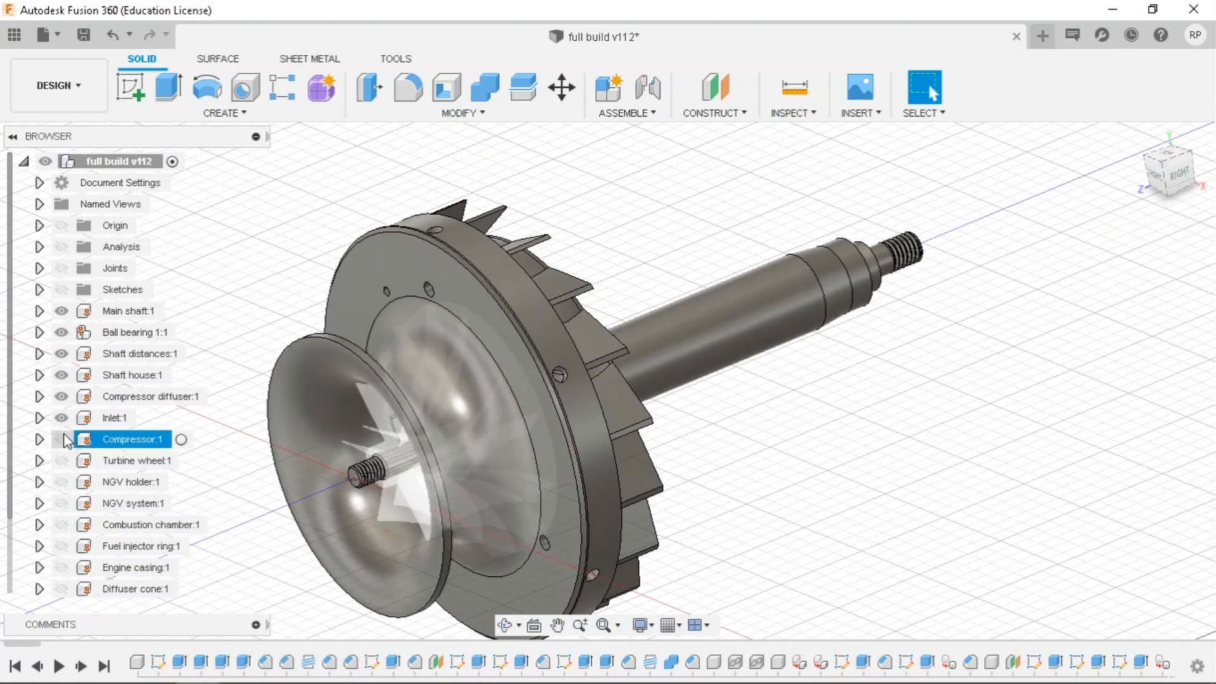
click(58, 439)
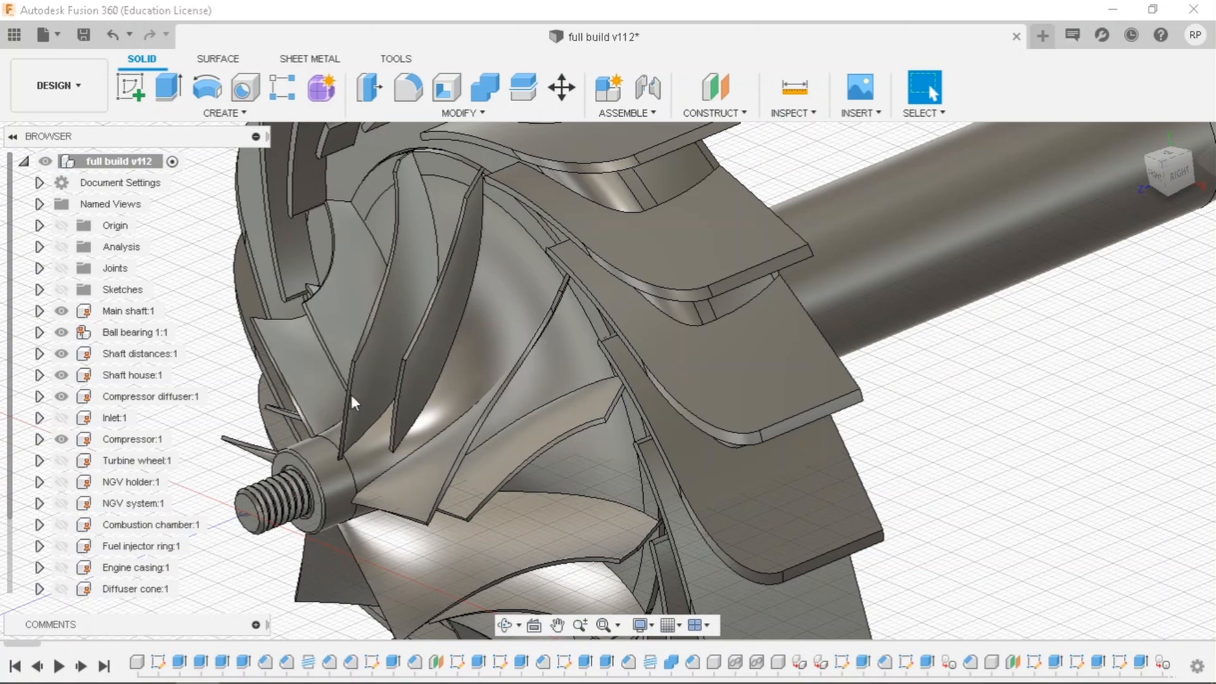
click(496, 367)
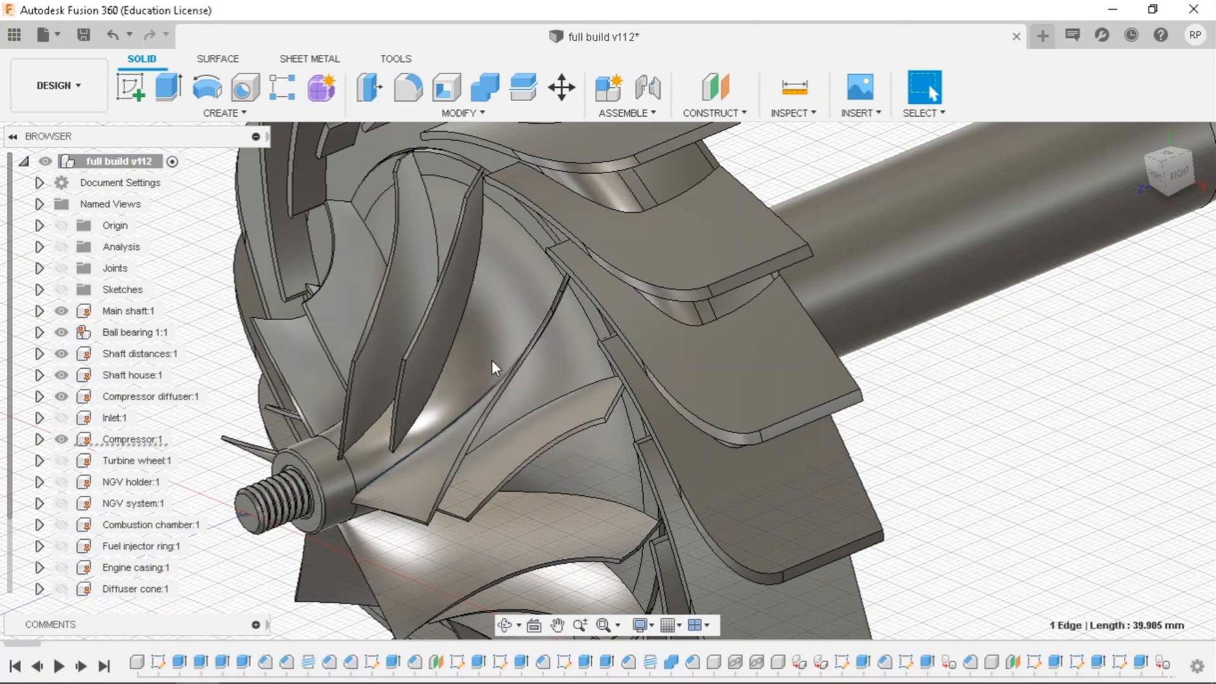
right_click(494, 366)
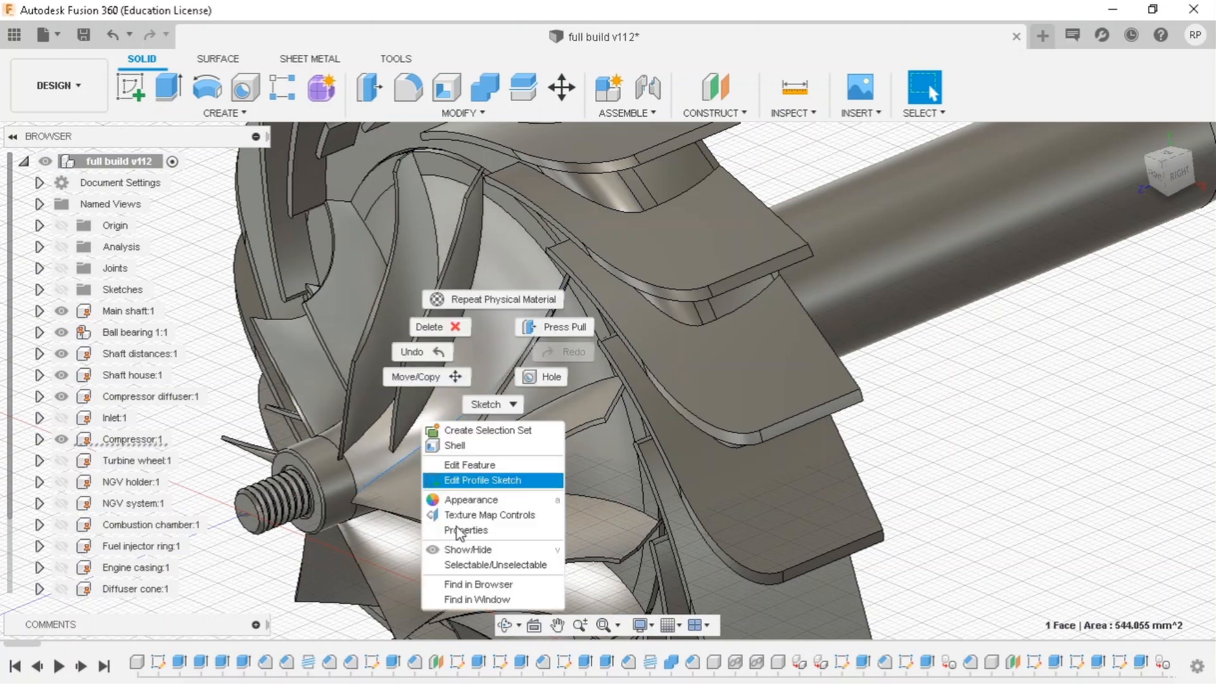
click(465, 530)
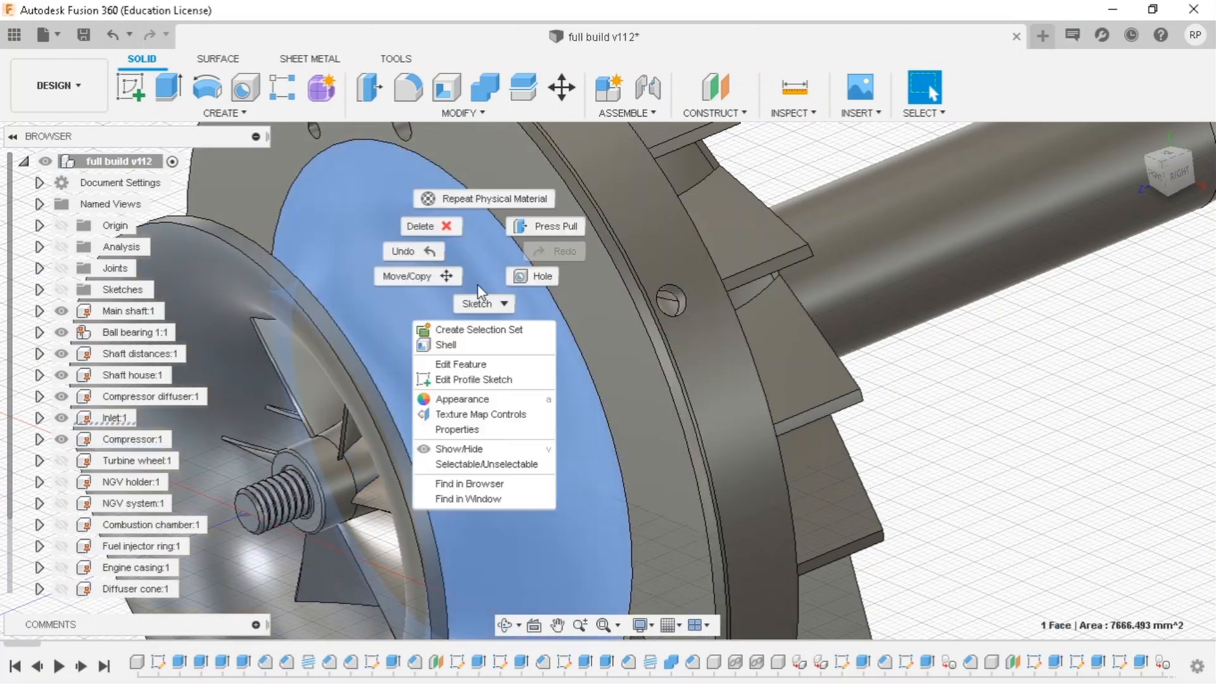
mouse_move(484, 429)
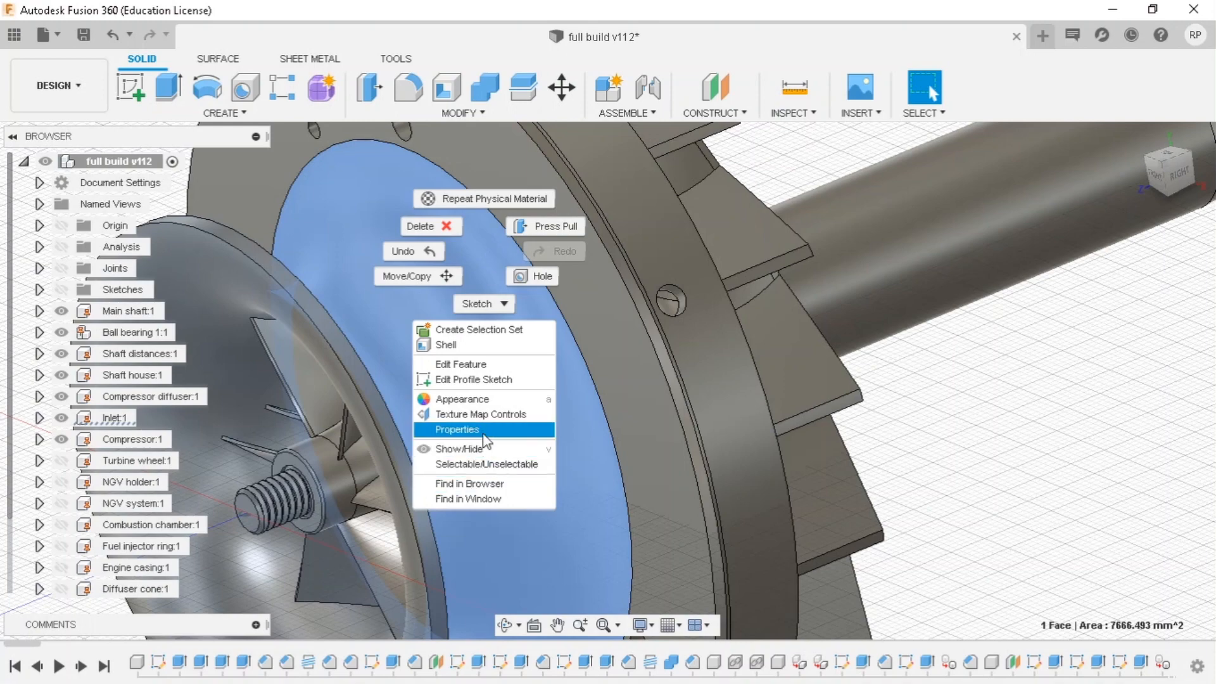
click(456, 430)
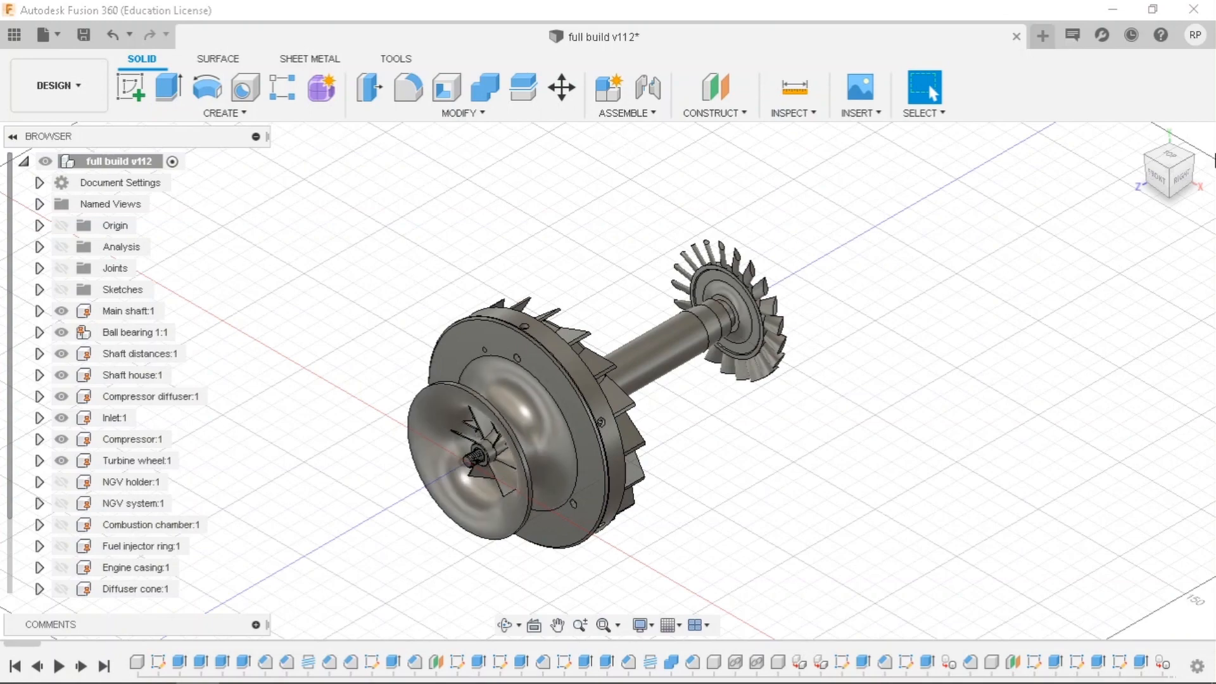
click(1168, 169)
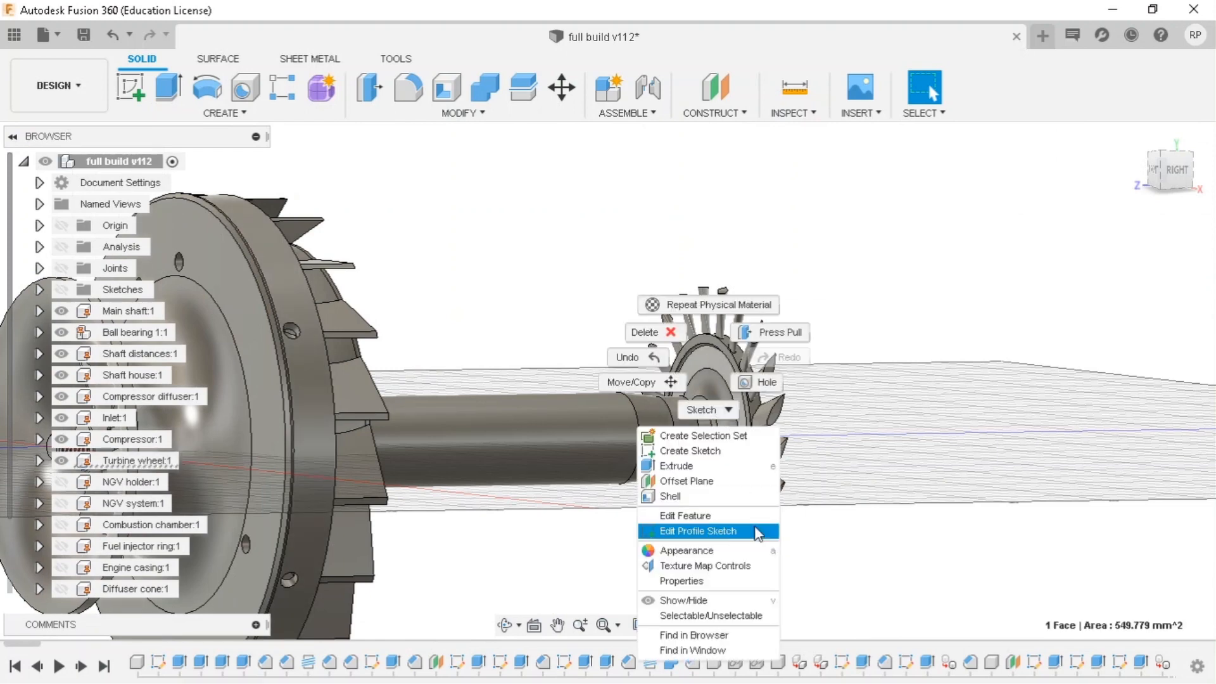
click(681, 580)
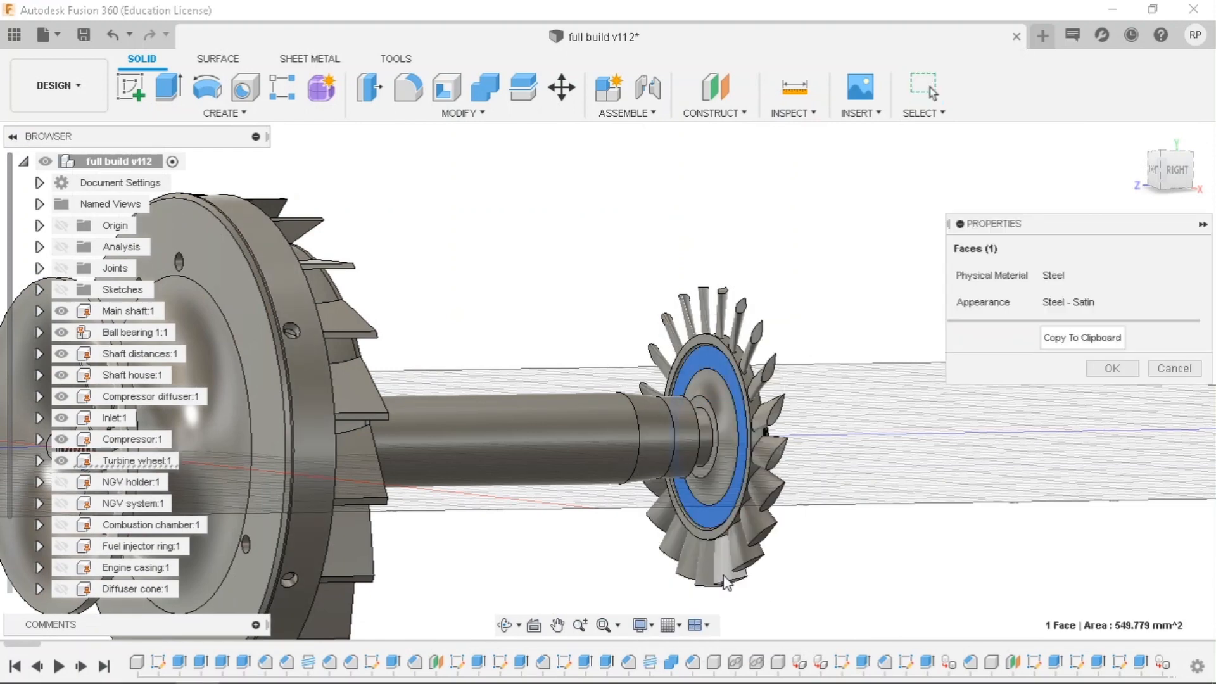
mouse_move(1173, 367)
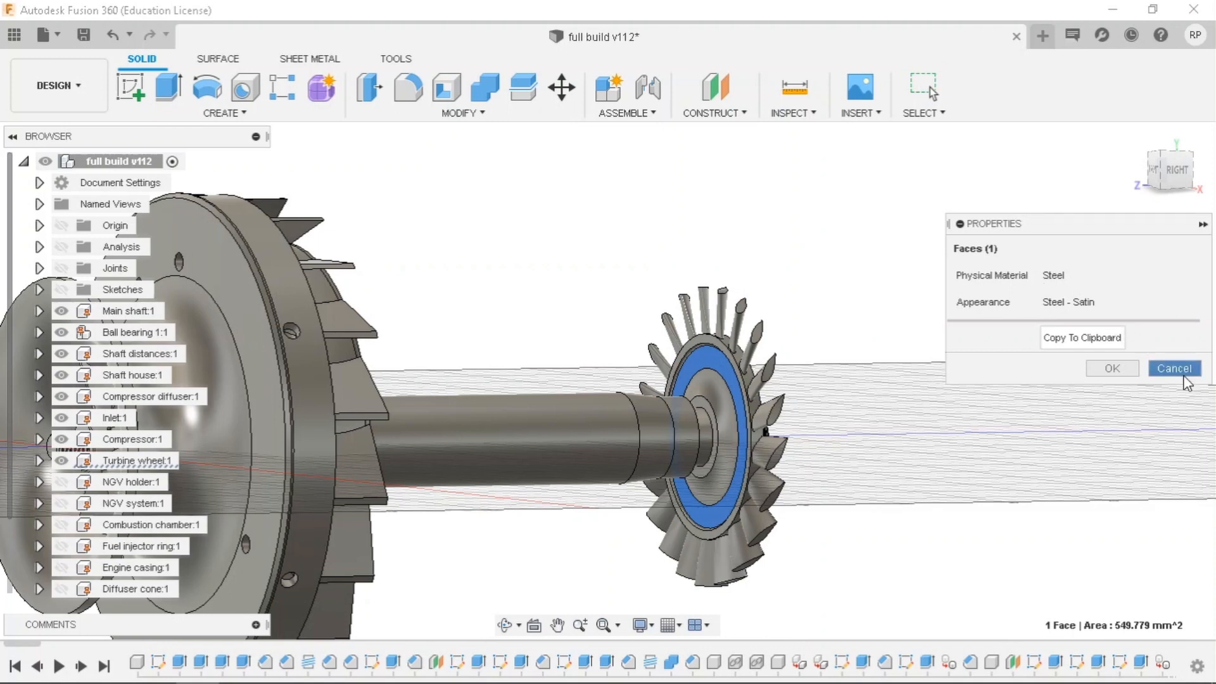
click(1173, 368)
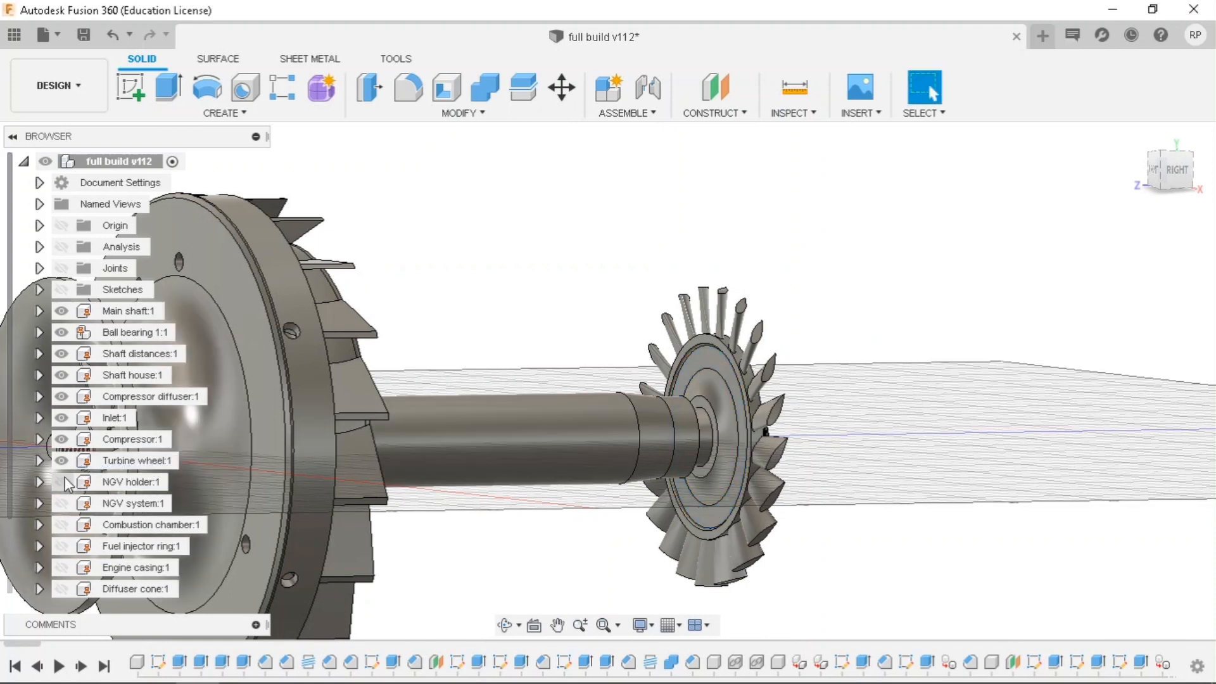
Show NGV holder:1 and view its face's properties.
click(62, 482)
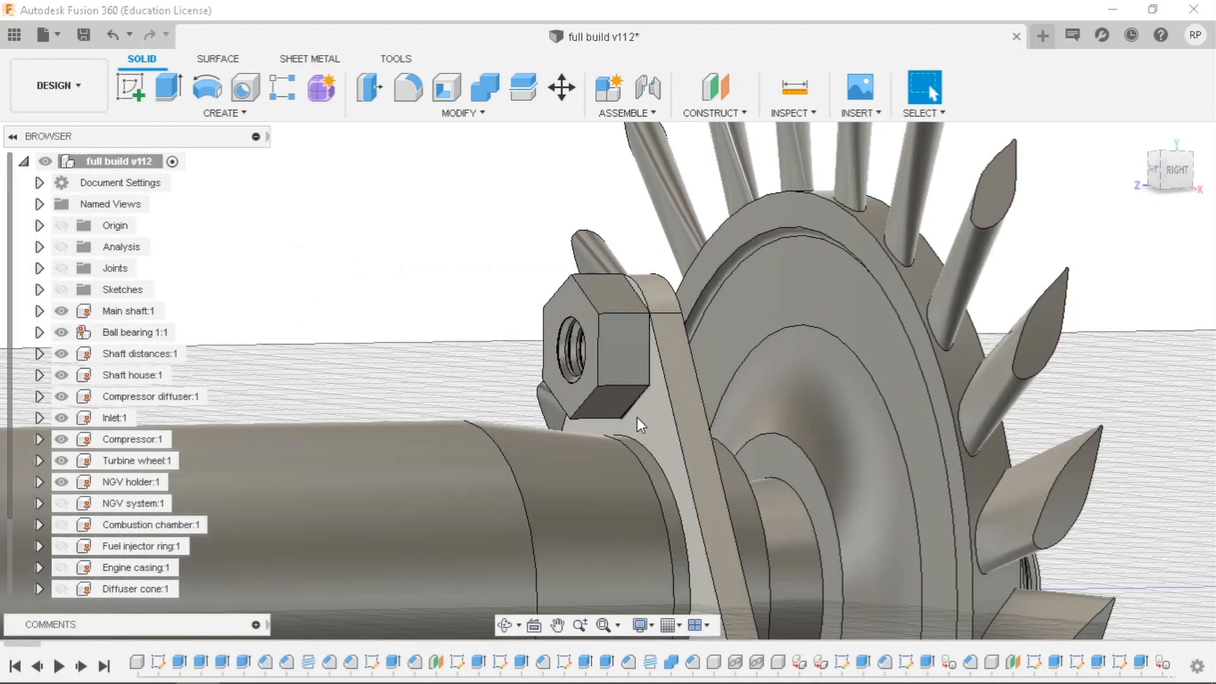
right_click(643, 430)
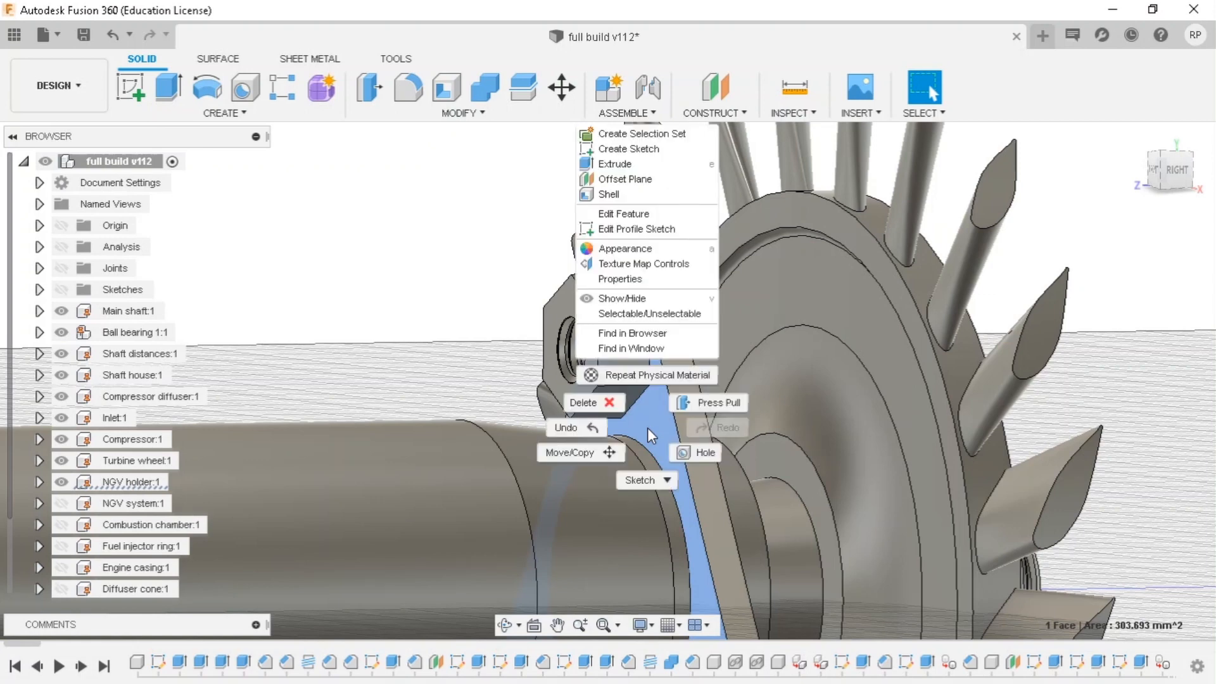
click(619, 279)
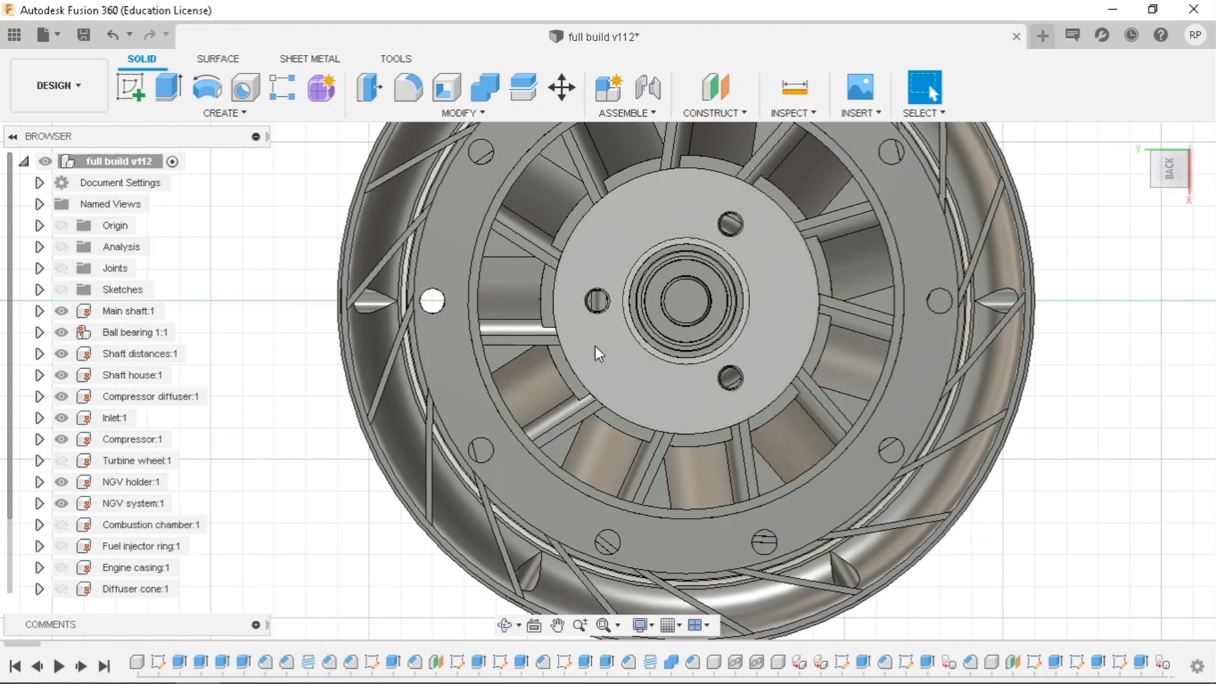
click(136, 459)
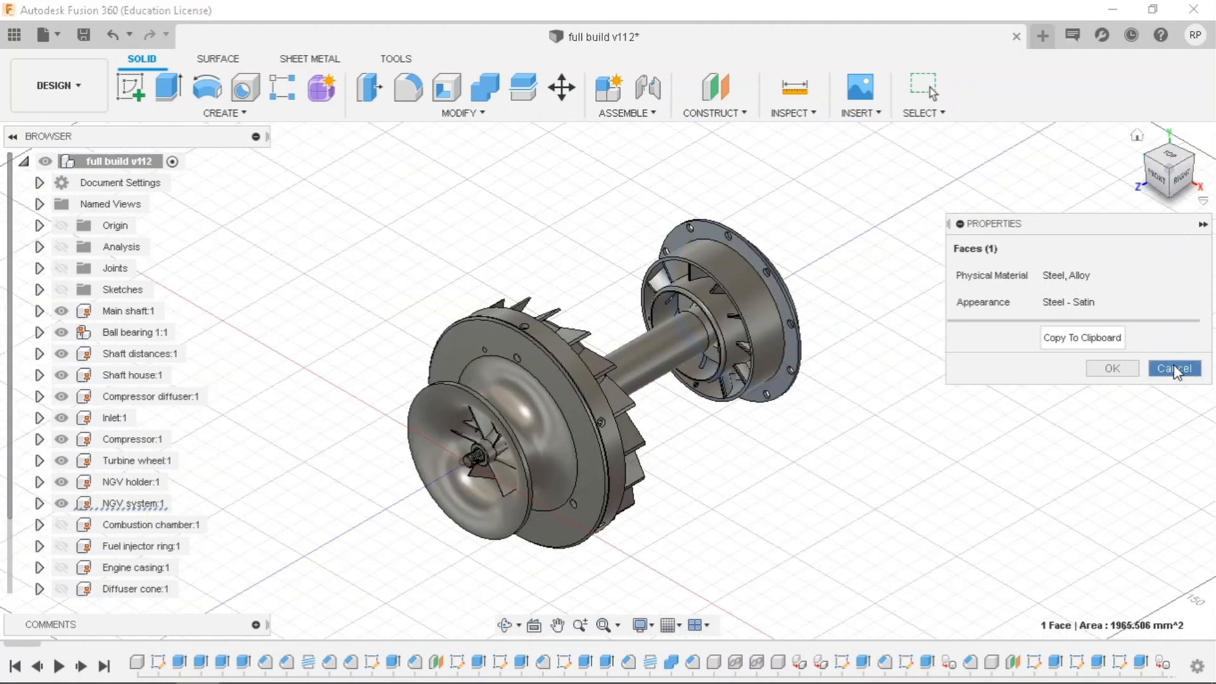
click(1172, 368)
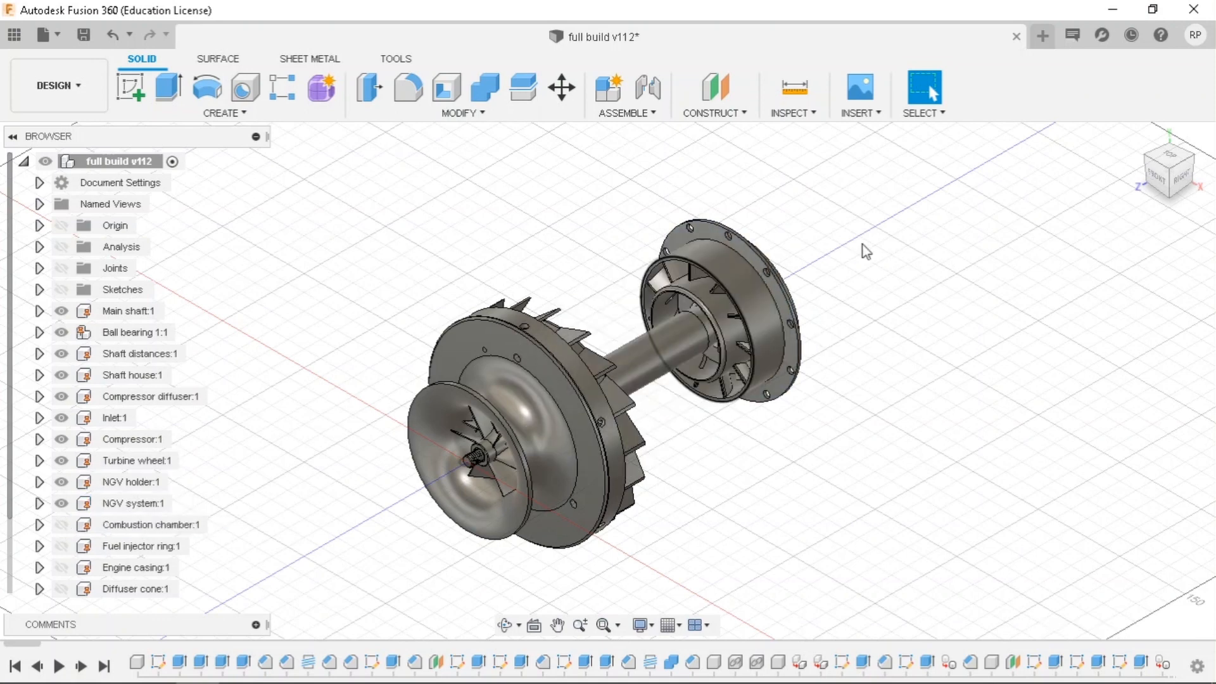
click(151, 524)
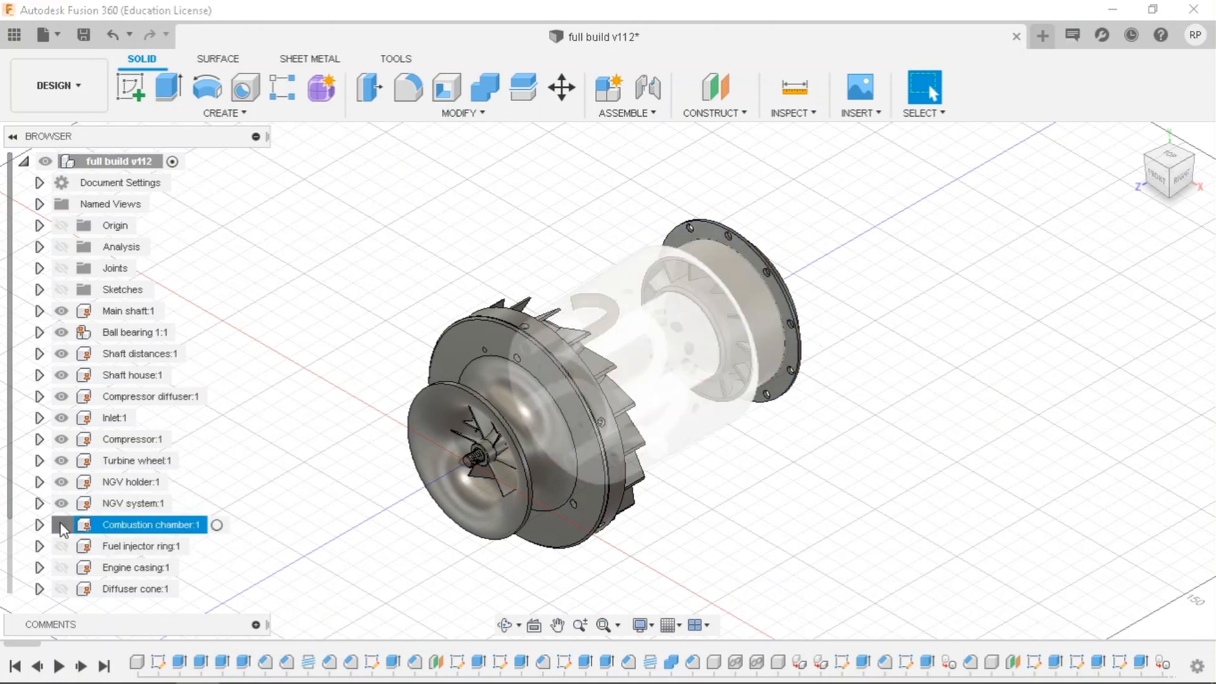
click(61, 524)
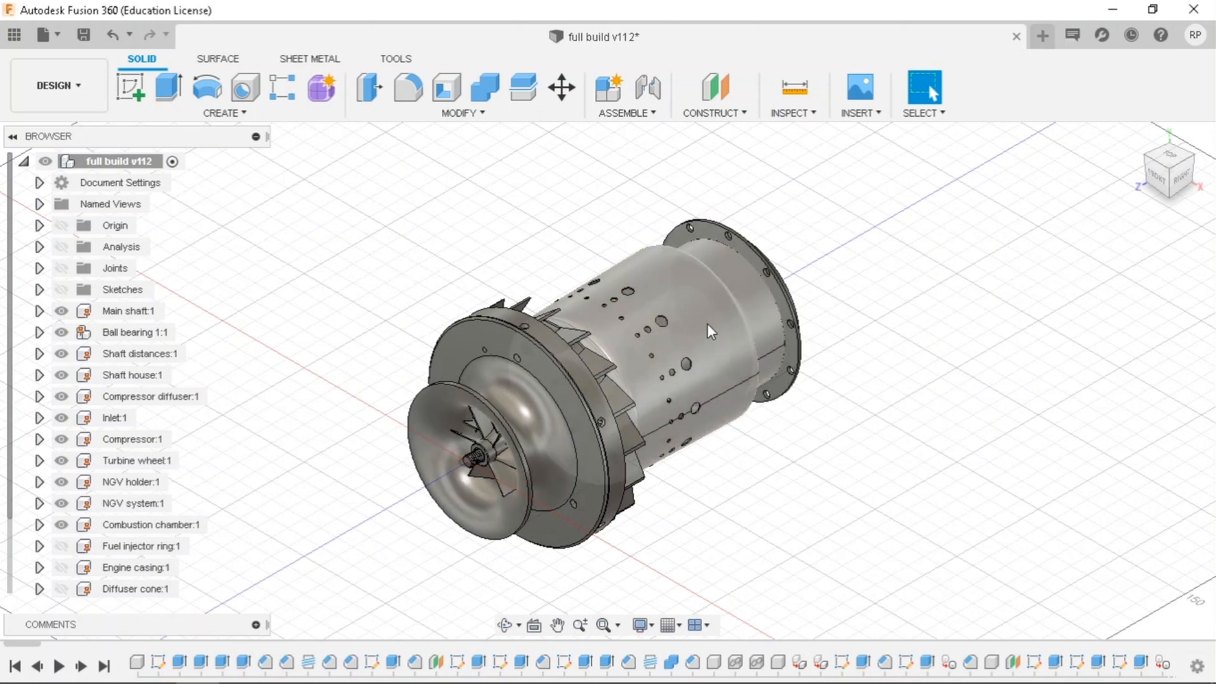
right_click(709, 331)
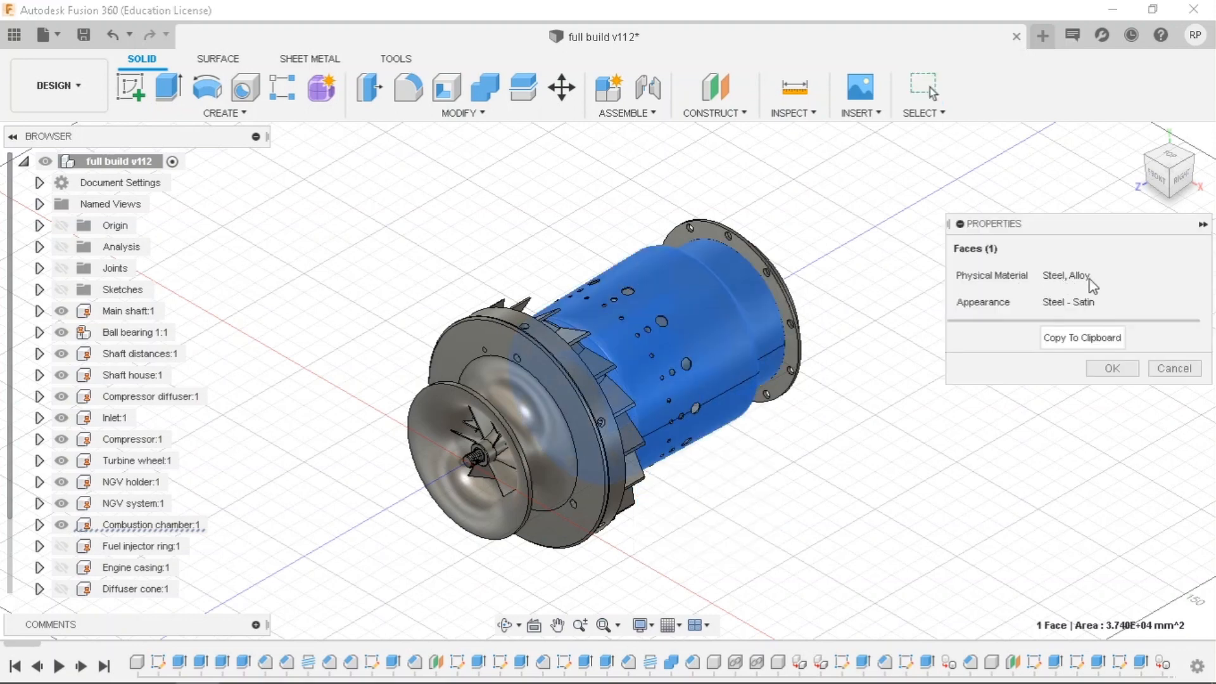
click(1173, 367)
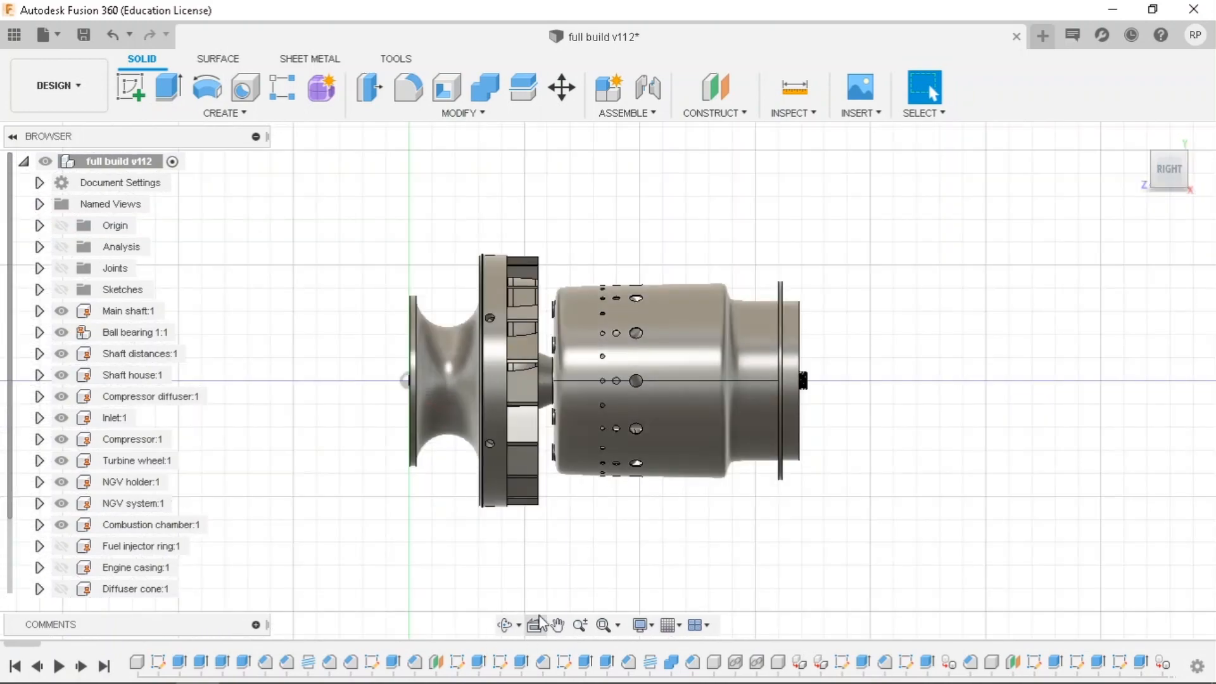
mouse_move(771, 605)
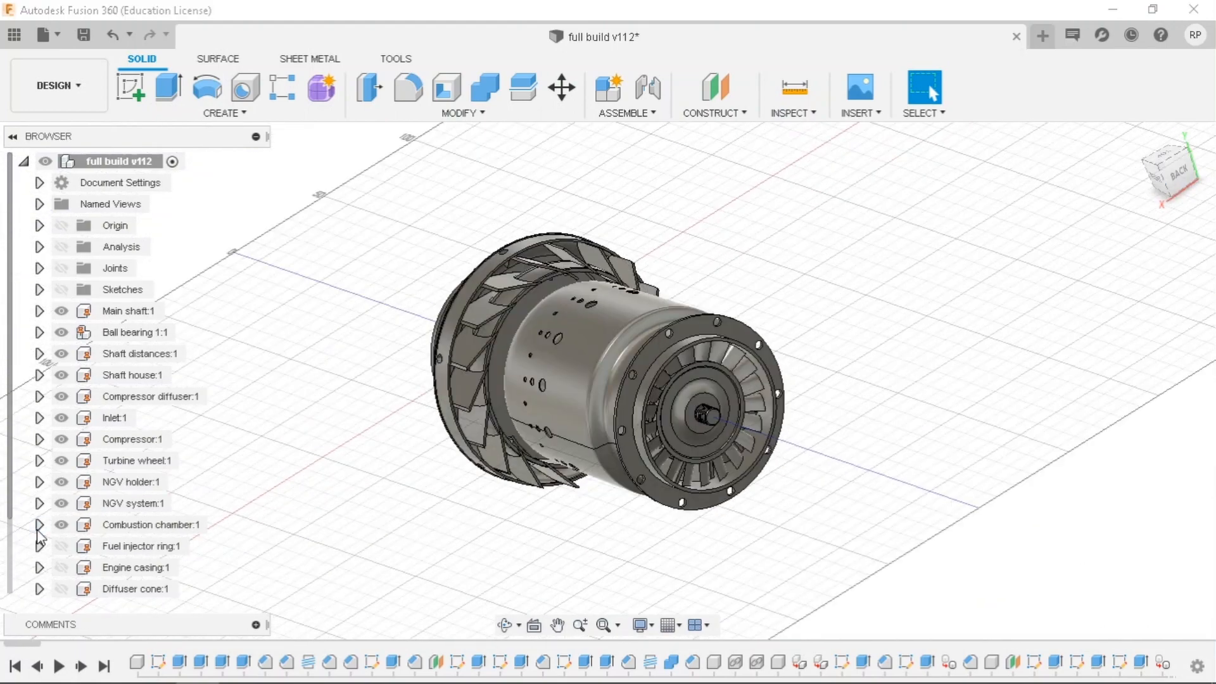
click(40, 524)
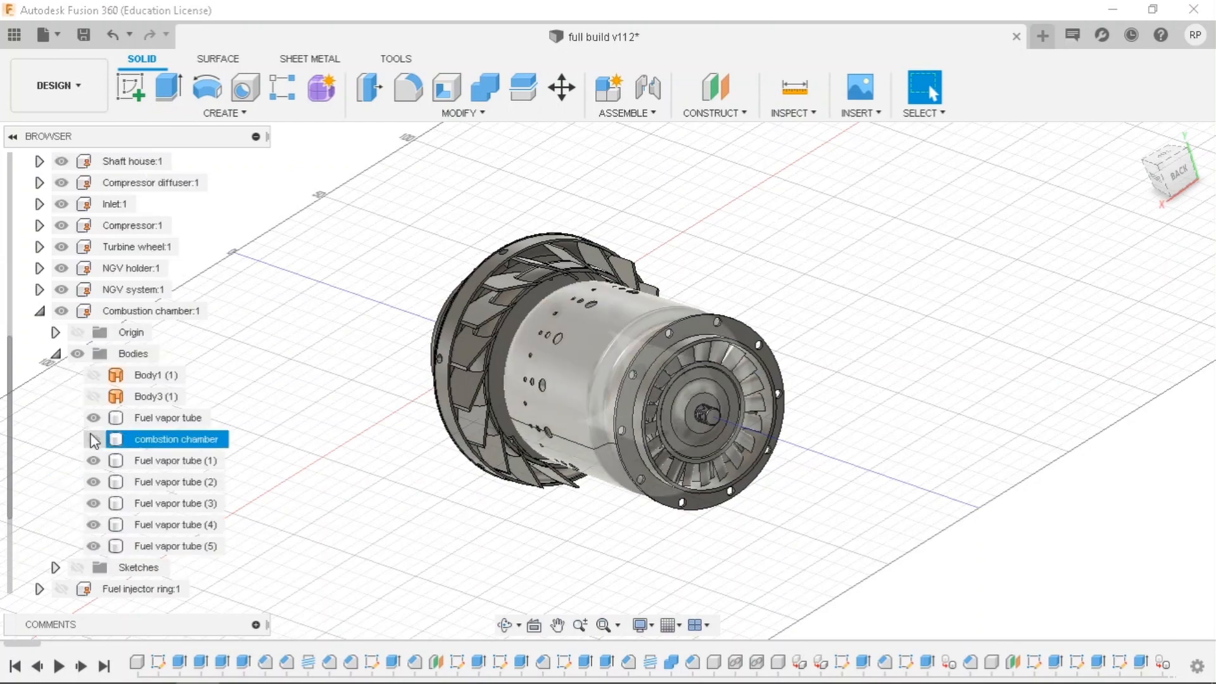
click(93, 439)
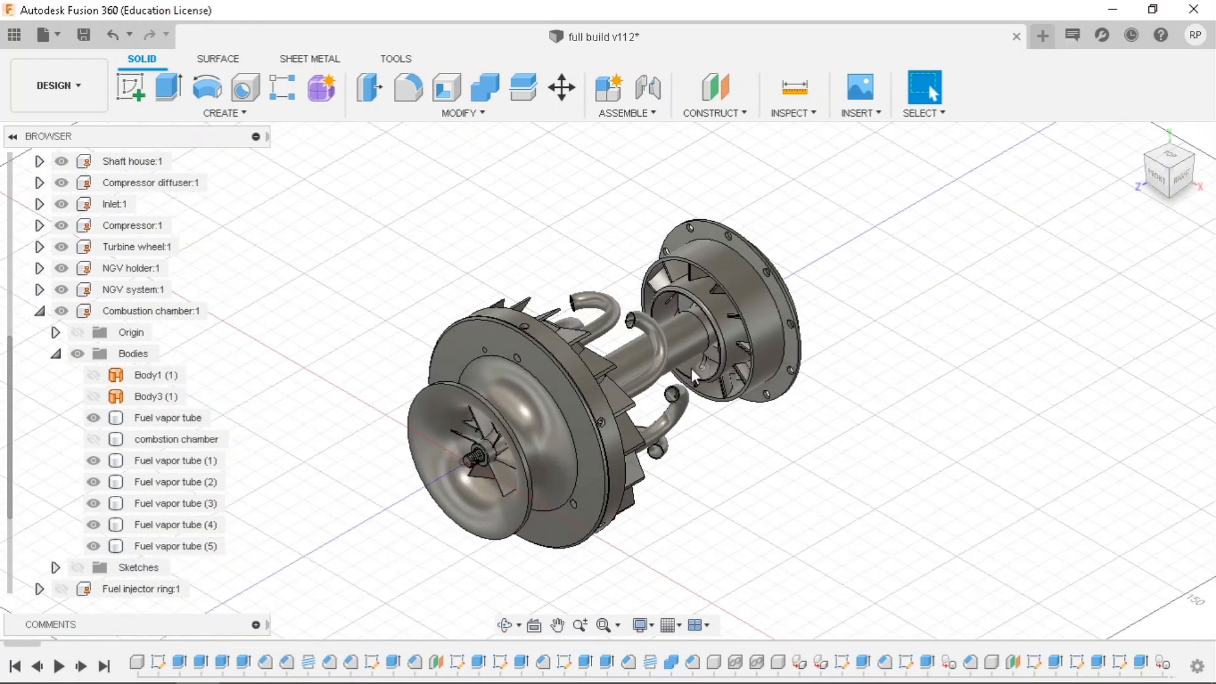
click(175, 438)
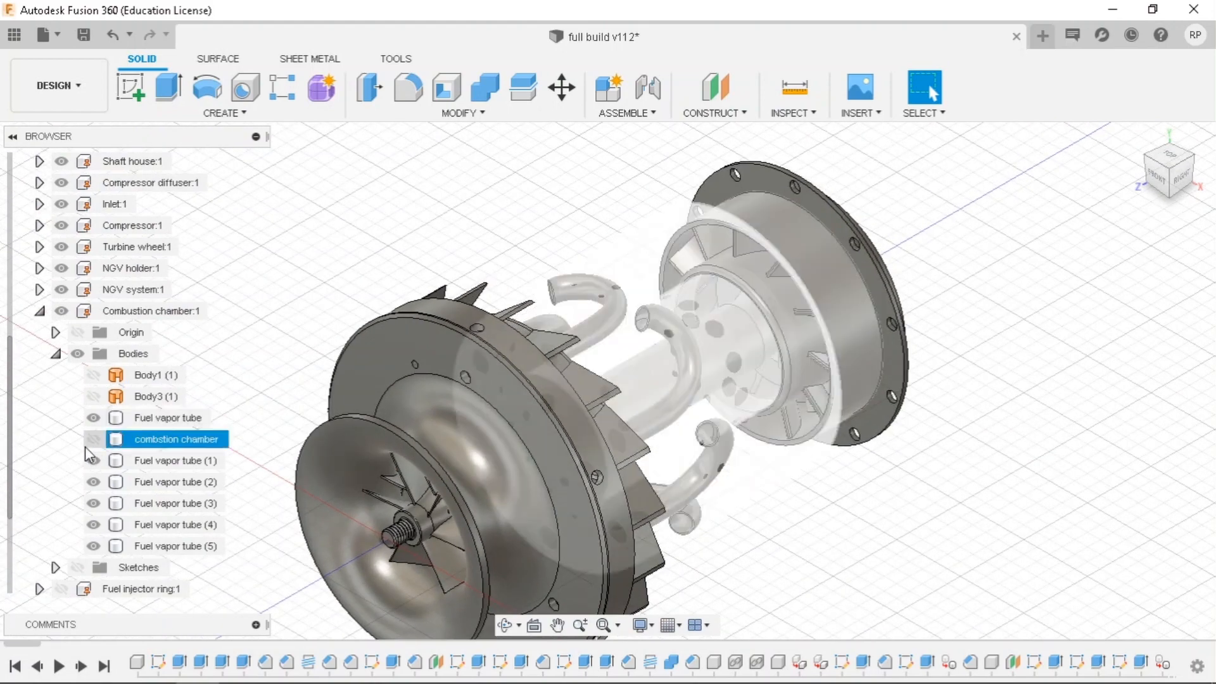
click(93, 438)
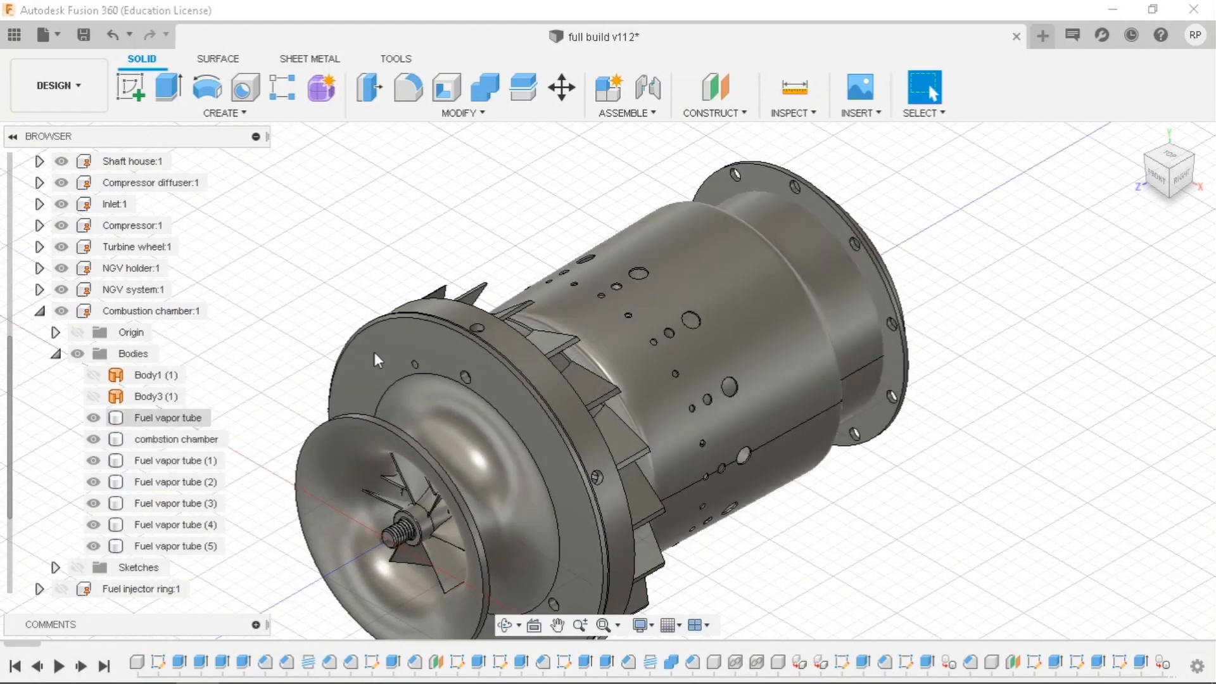
click(172, 439)
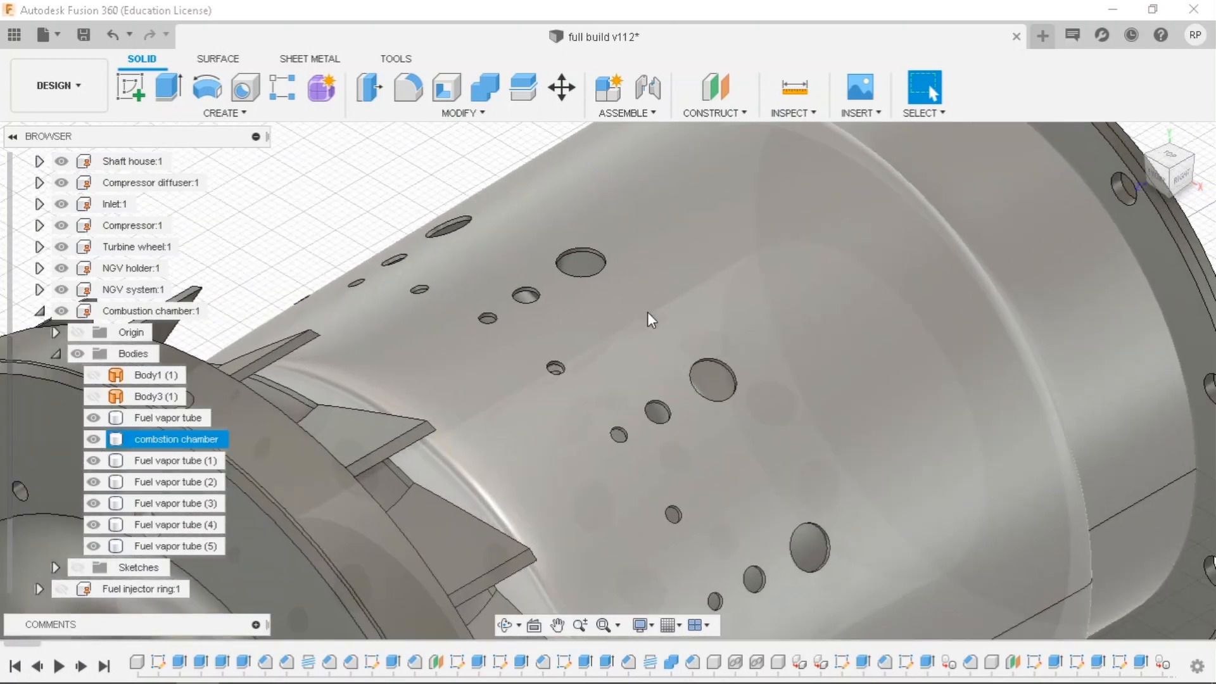
mouse_move(818, 324)
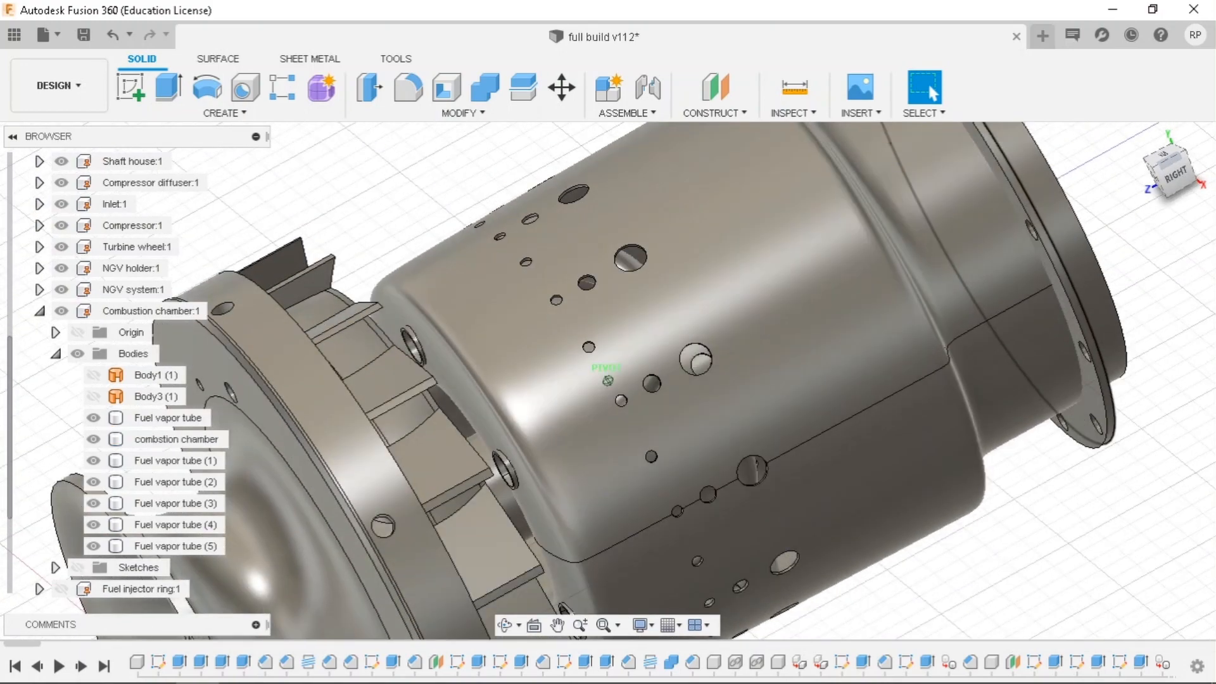
click(174, 438)
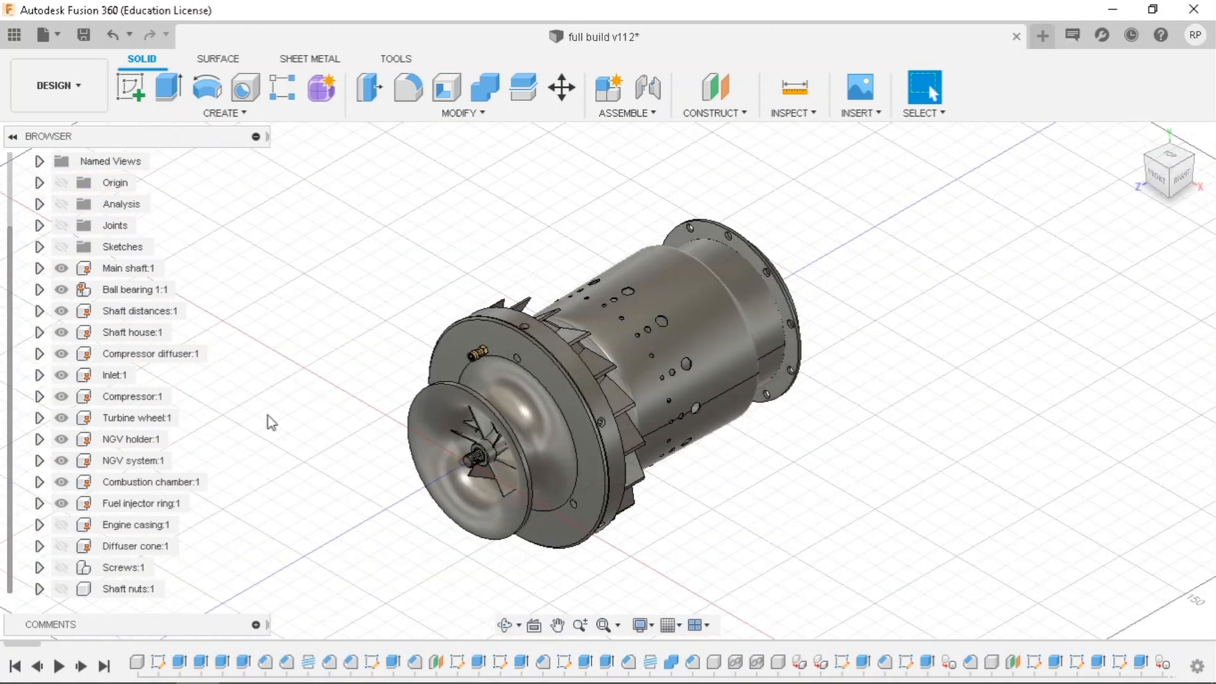
click(145, 502)
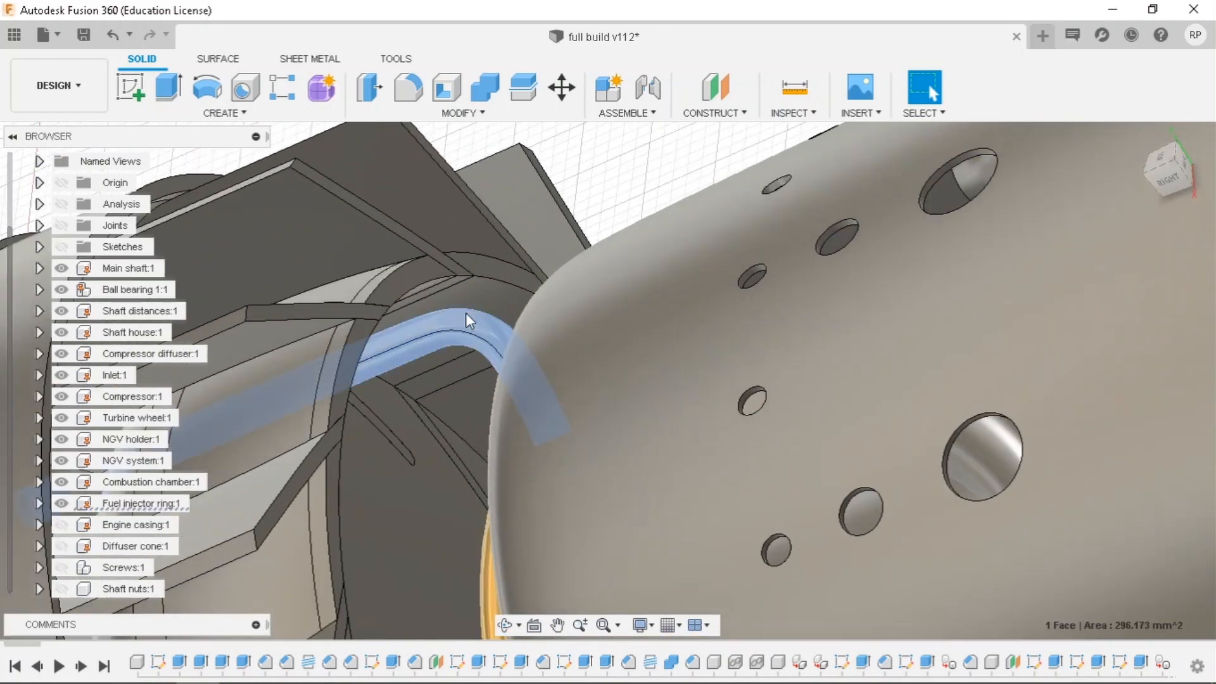
right_click(466, 321)
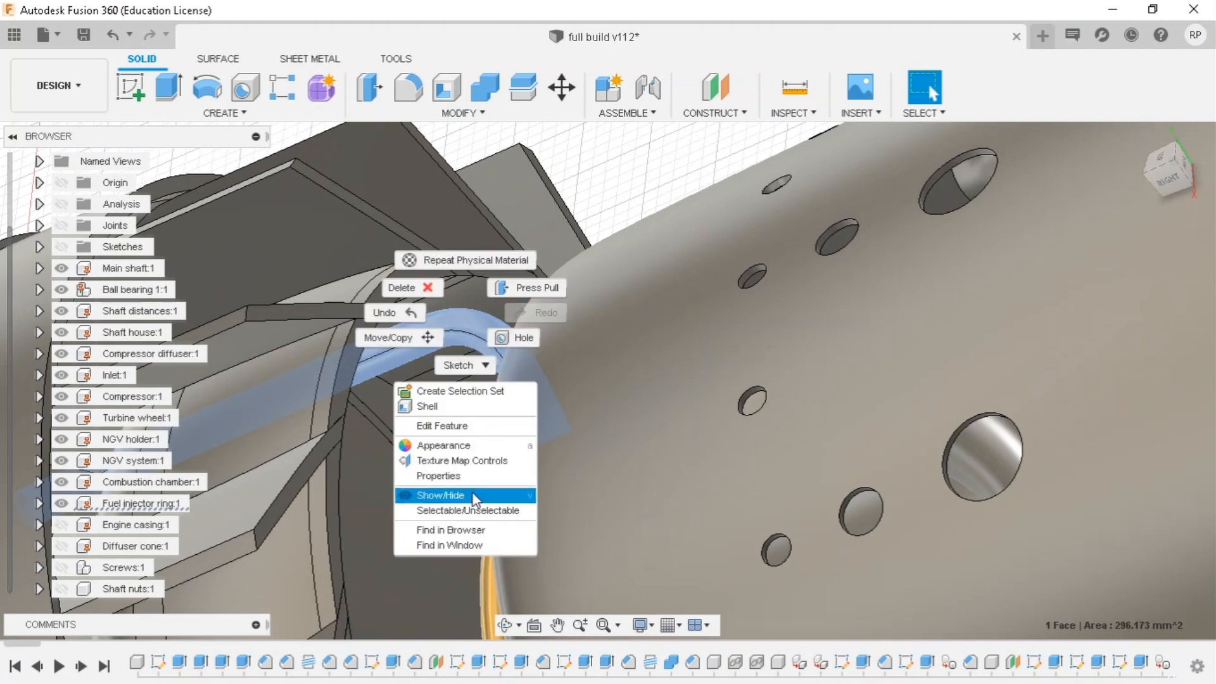
click(439, 475)
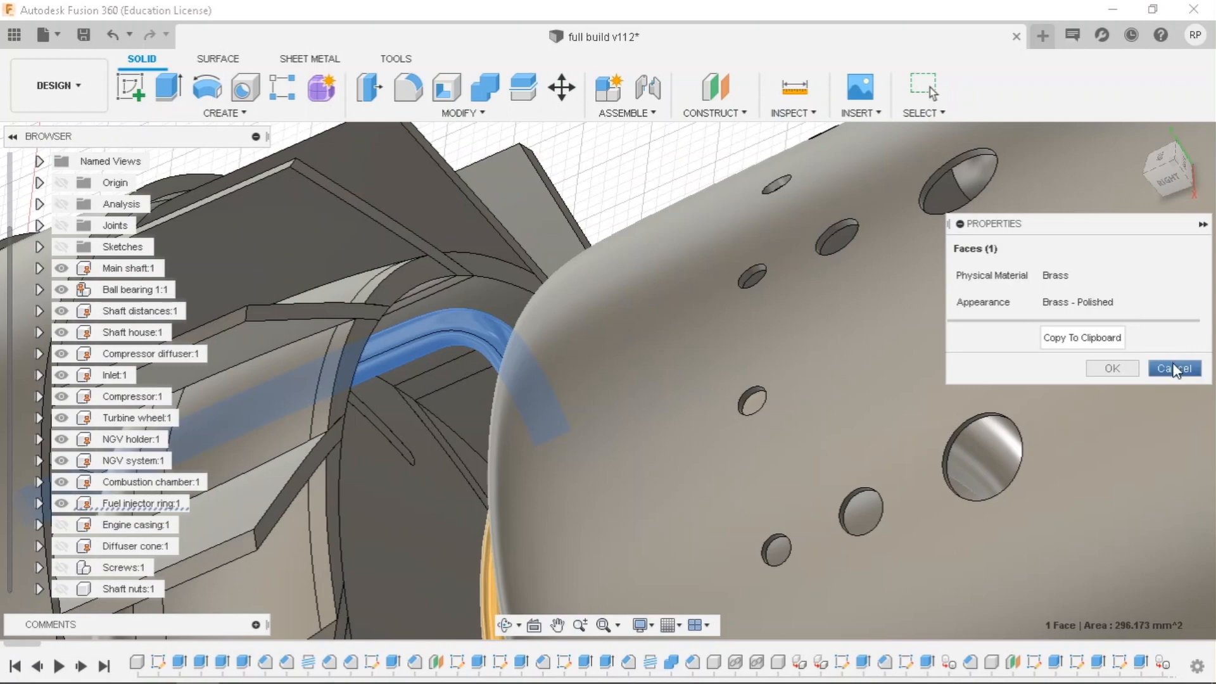
click(1174, 367)
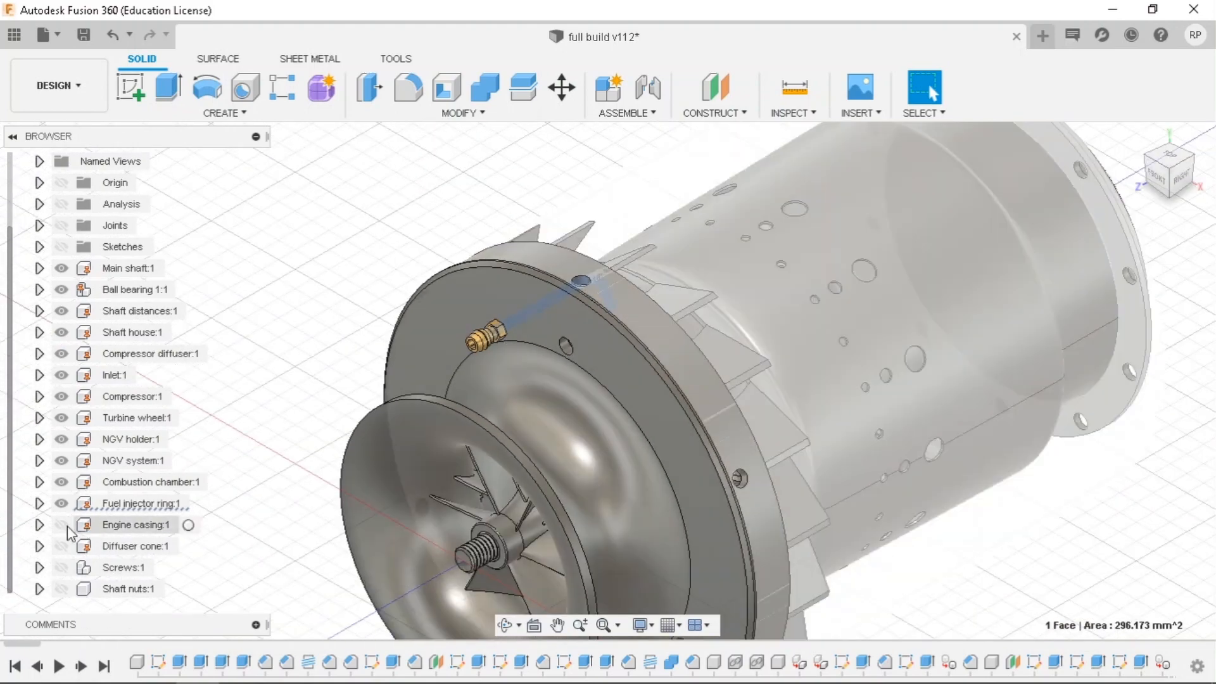
Turn on visibility of Engine casing:1 and Diffuser cone:1 in the Browser.
click(62, 525)
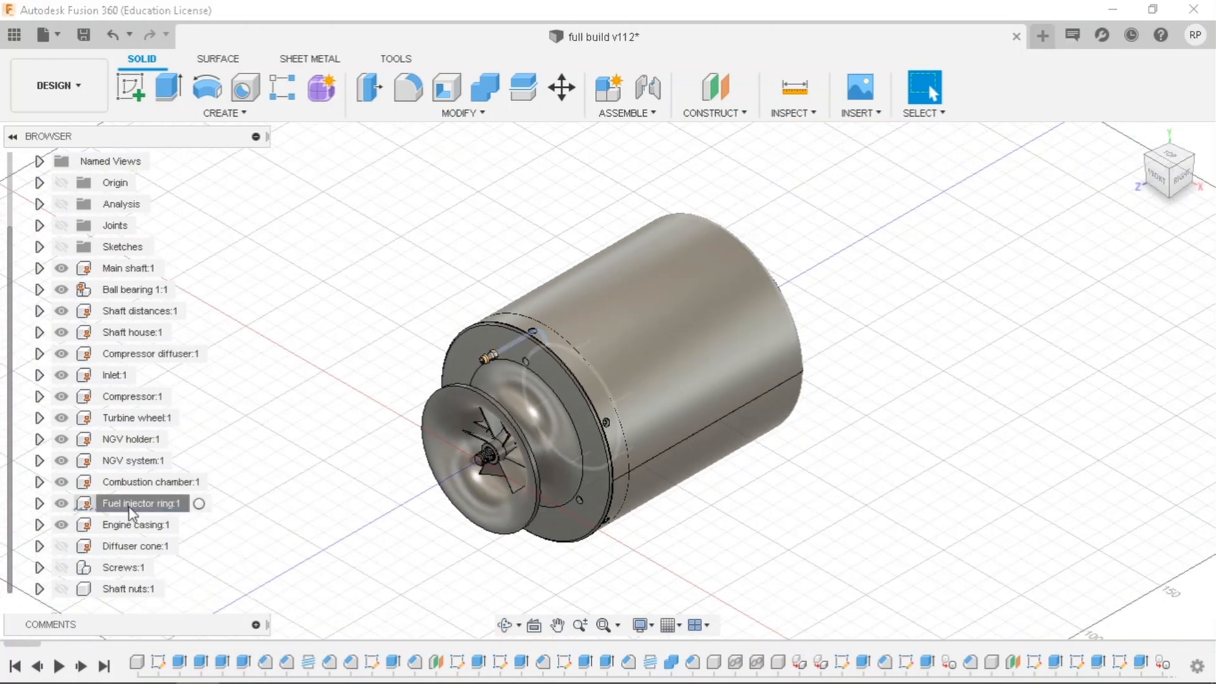
click(142, 502)
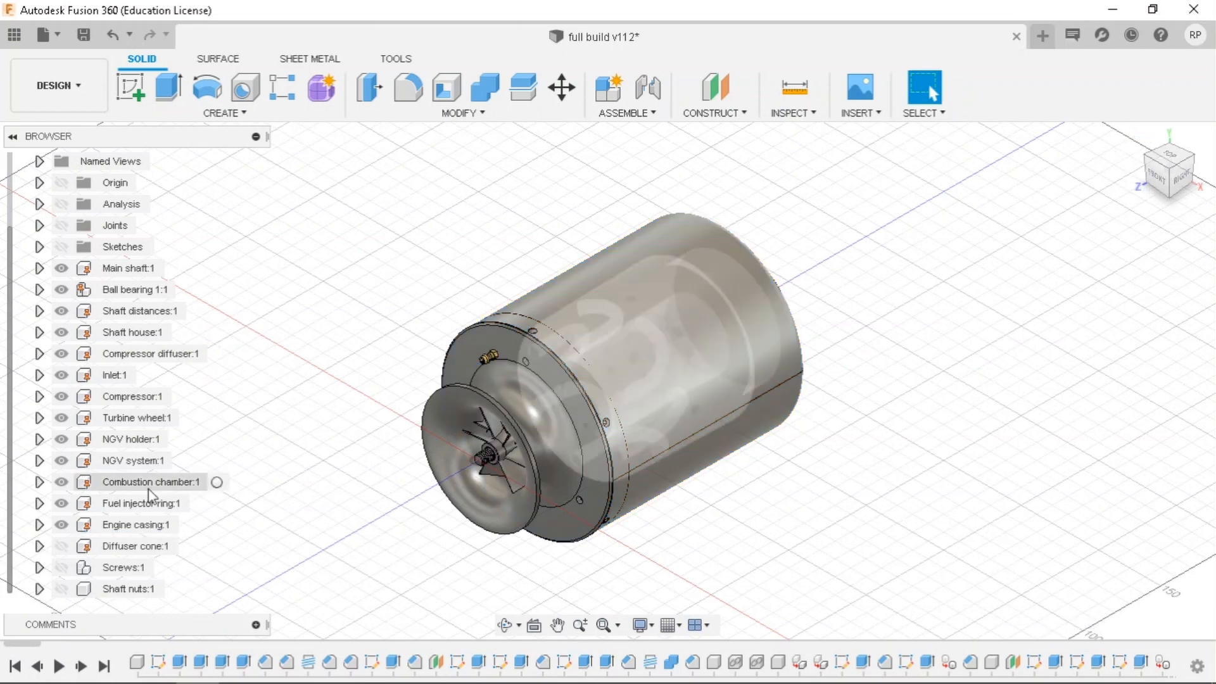
click(135, 546)
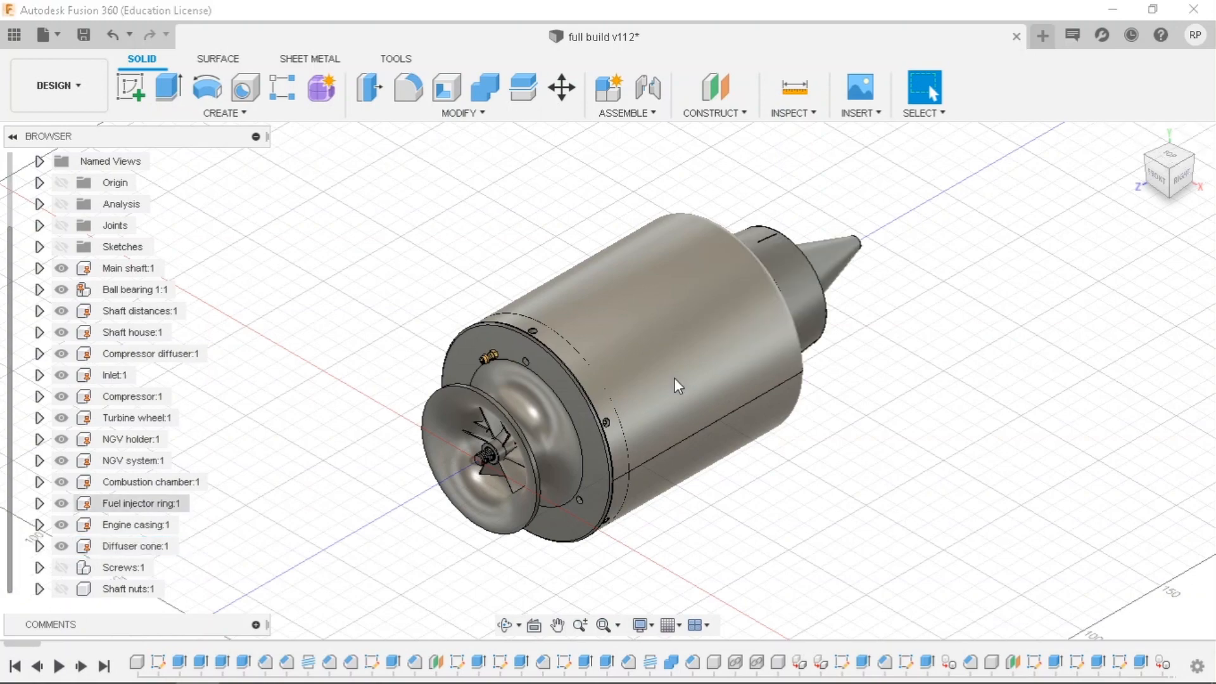
drag(674, 385, 613, 368)
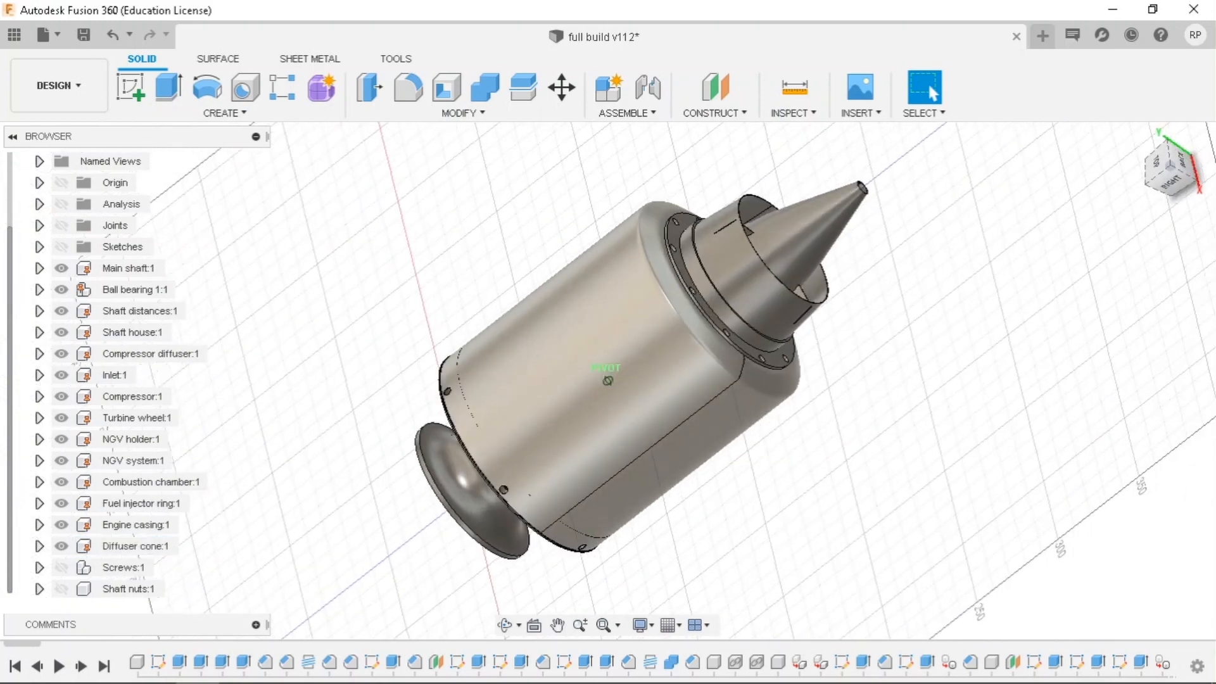
drag(613, 380, 636, 395)
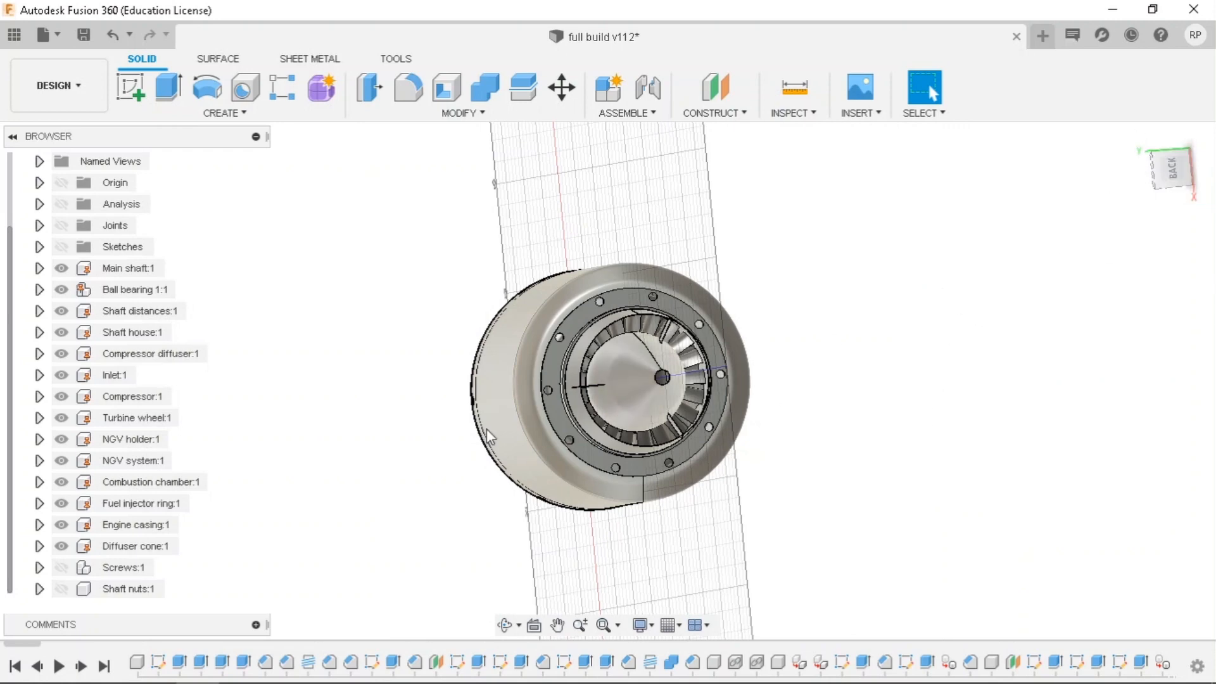
right_click(135, 545)
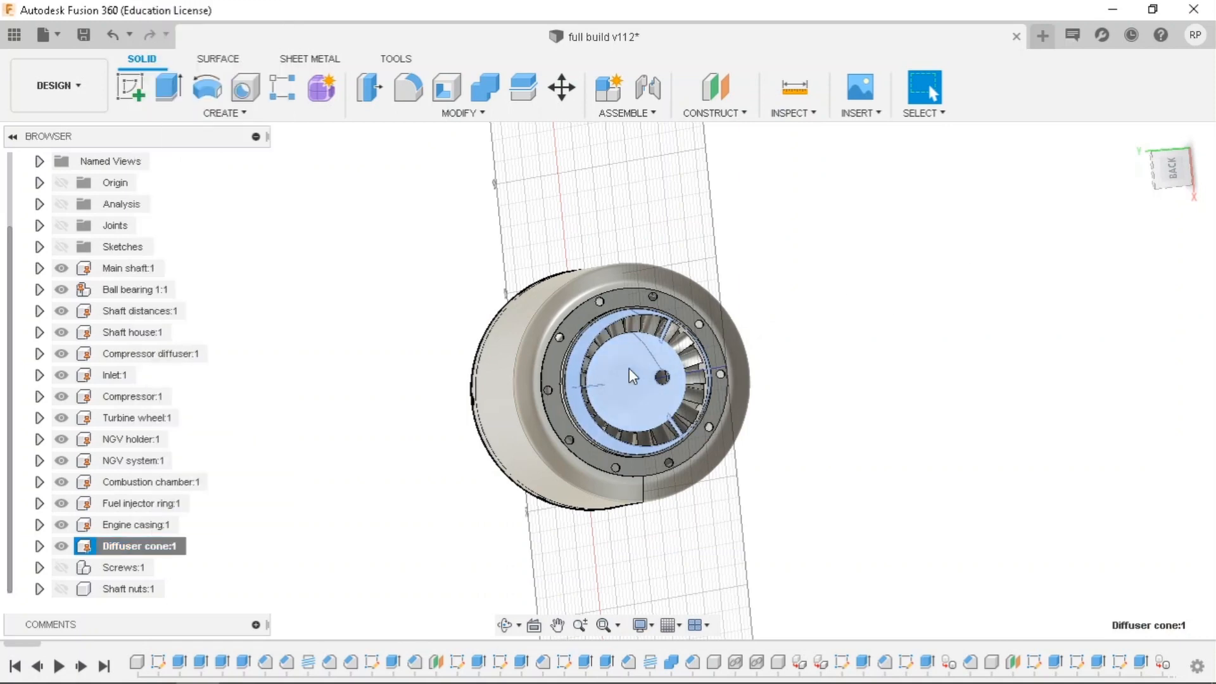
right_click(632, 376)
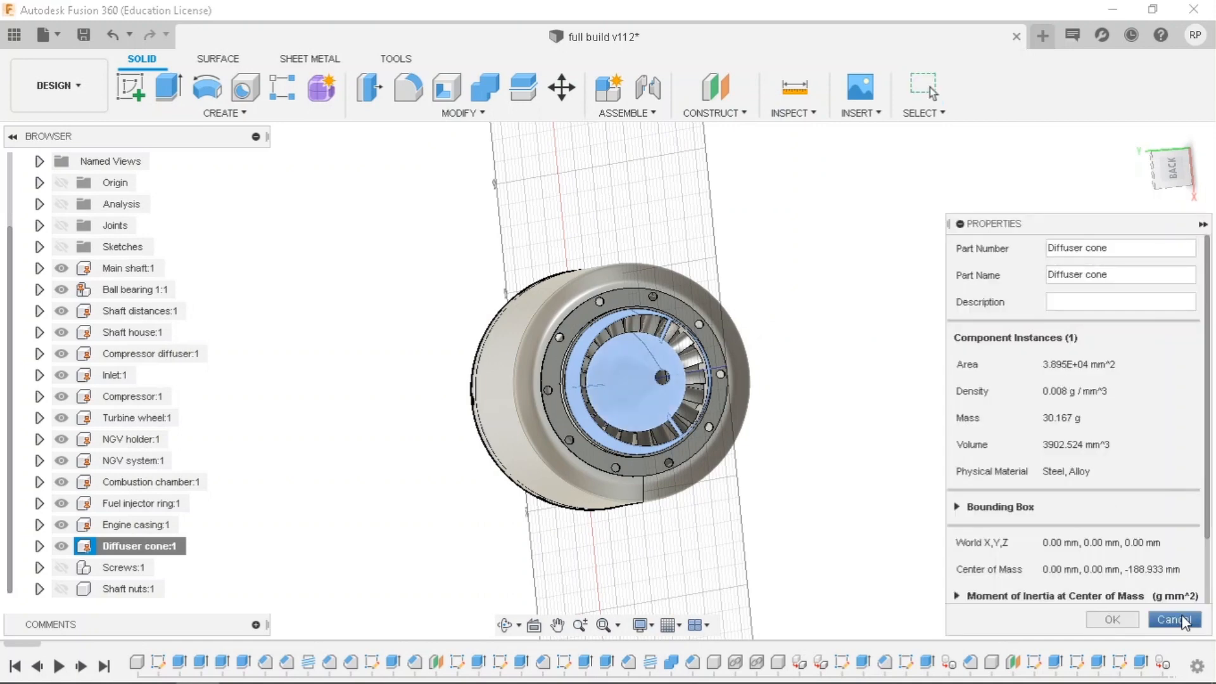
click(1173, 619)
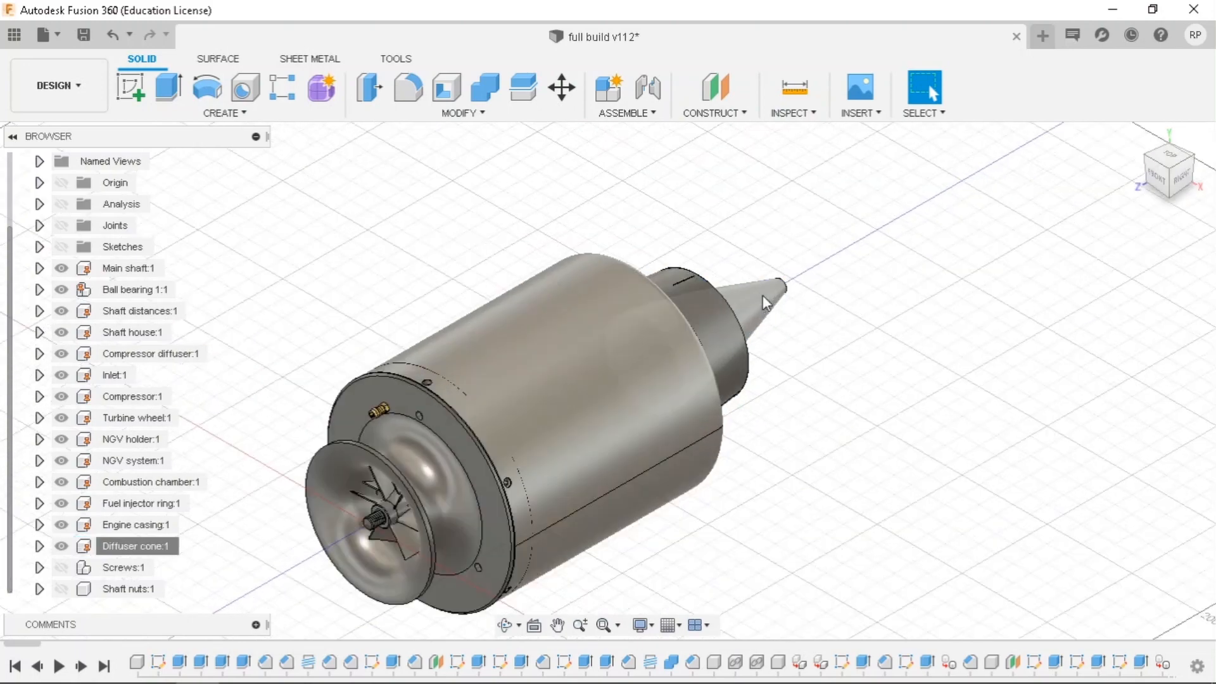
right_click(764, 301)
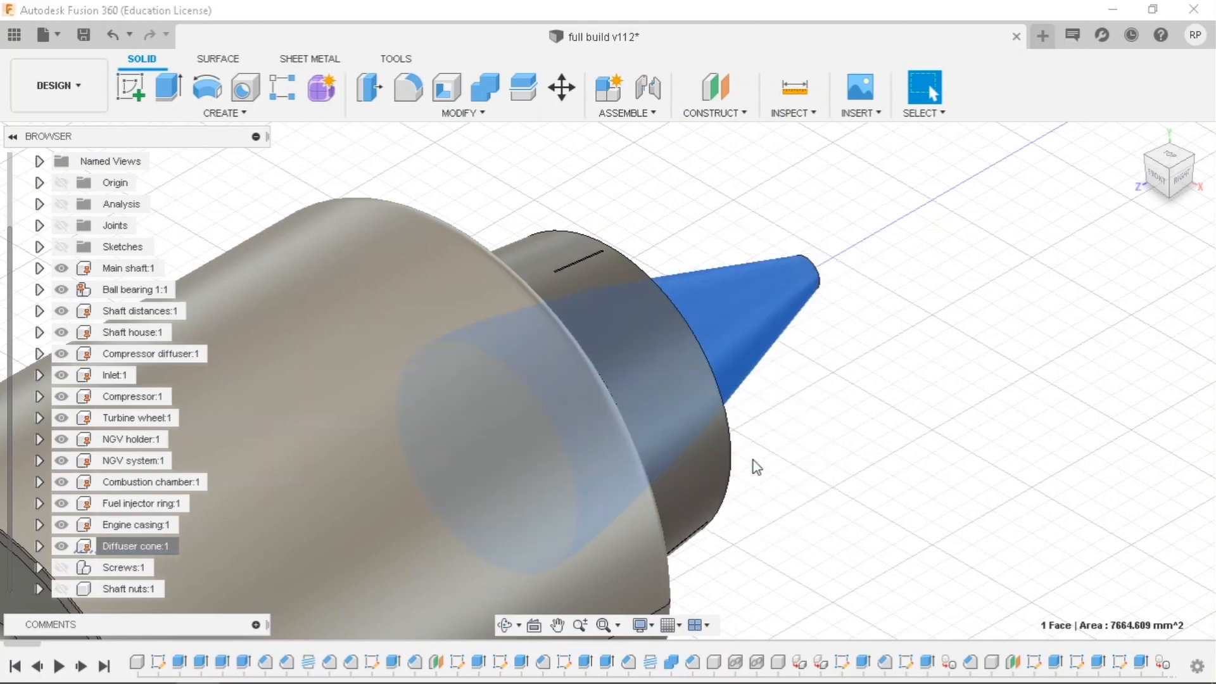
click(923, 86)
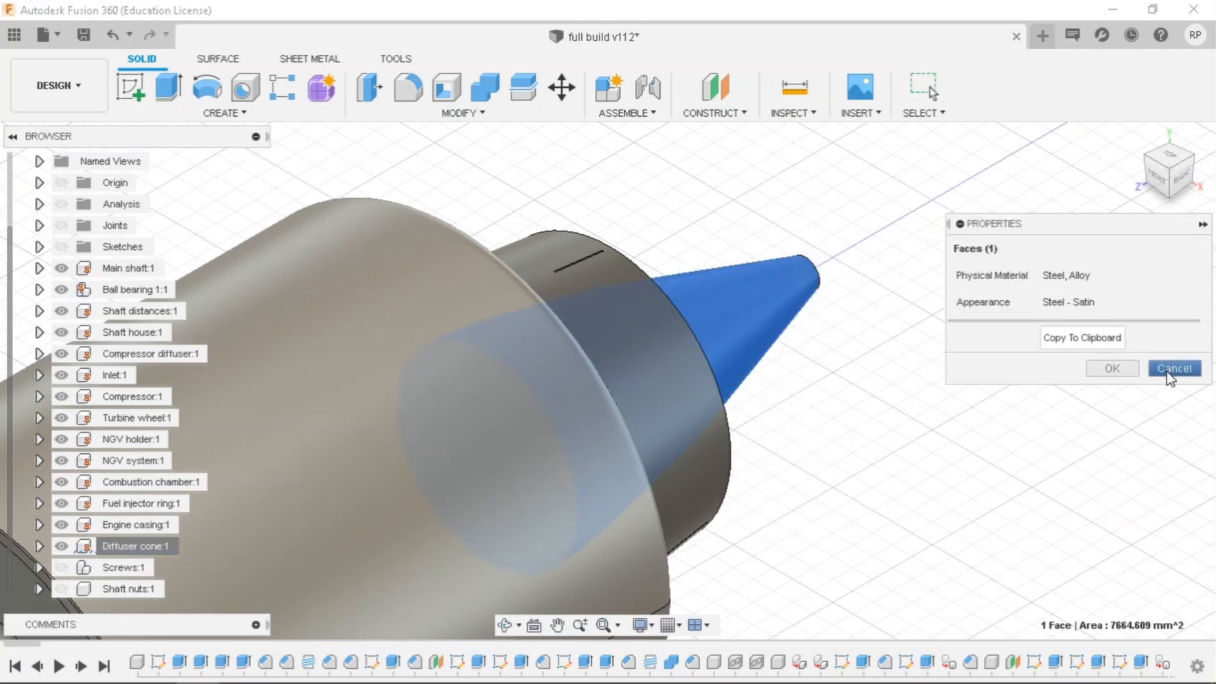
click(1174, 367)
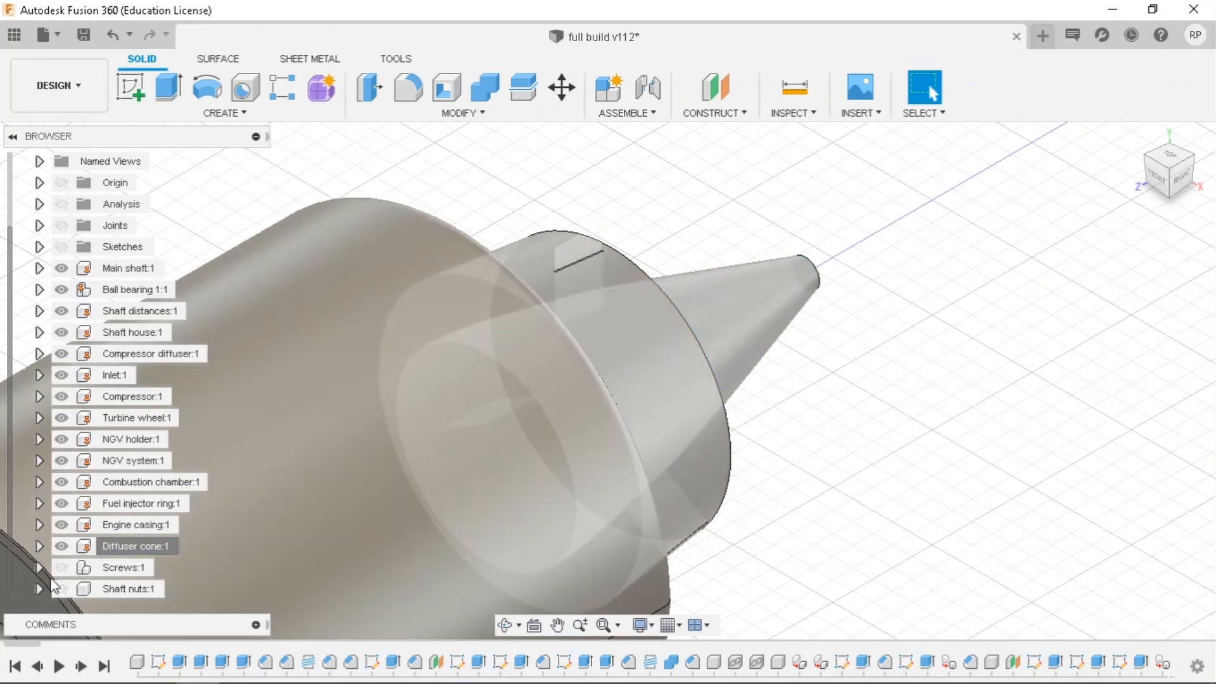
Turn on visibility of Screws:1 and Shaft nuts:1 in the Browser.
click(62, 567)
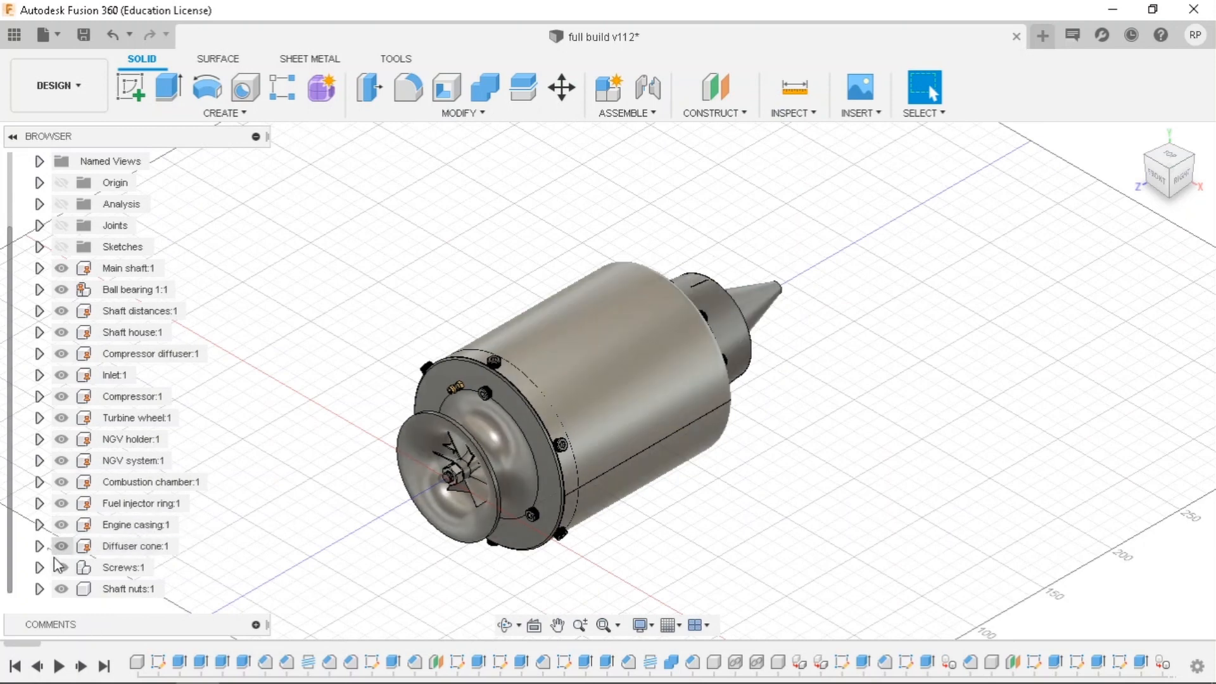
click(62, 545)
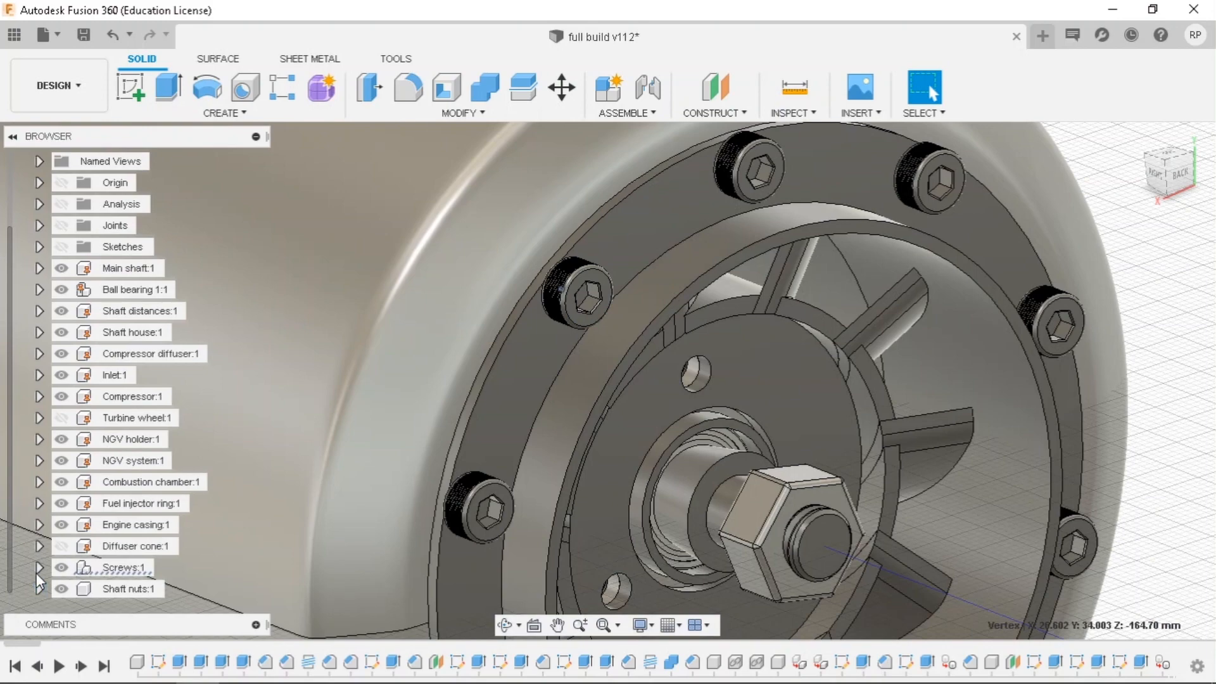
Copy screw M4x6 v2 v1:19 with Move/Copy, offsetting the copy 150 mm along Z.
click(40, 352)
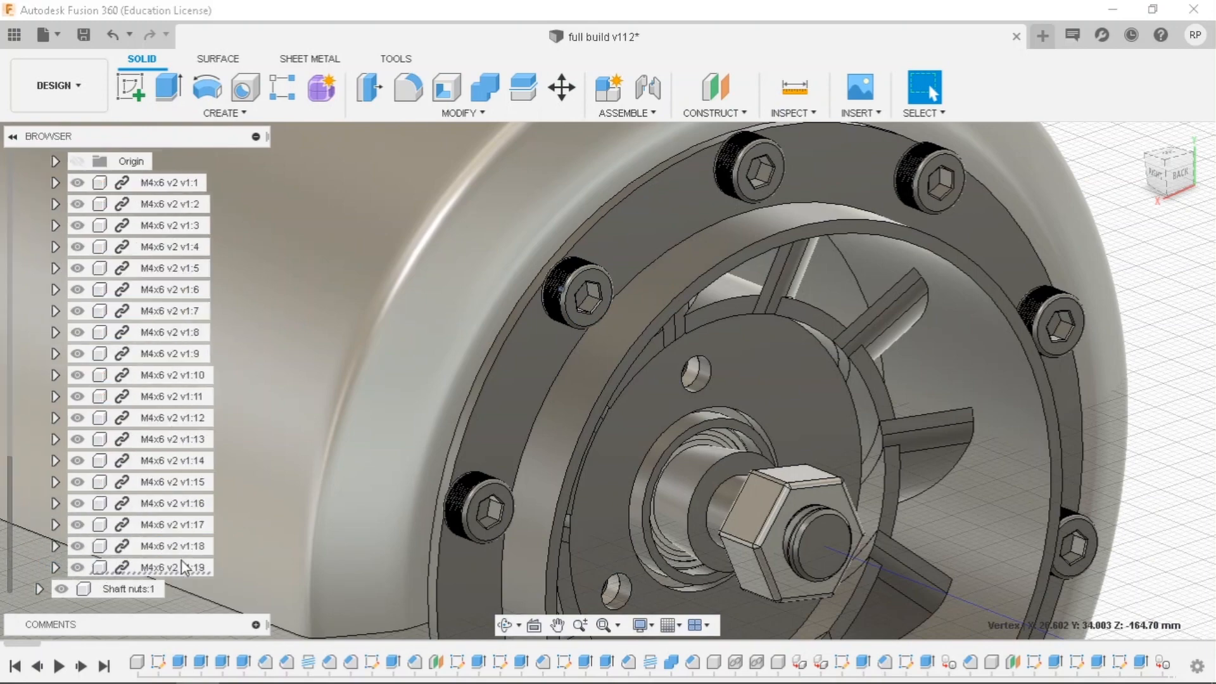
click(172, 566)
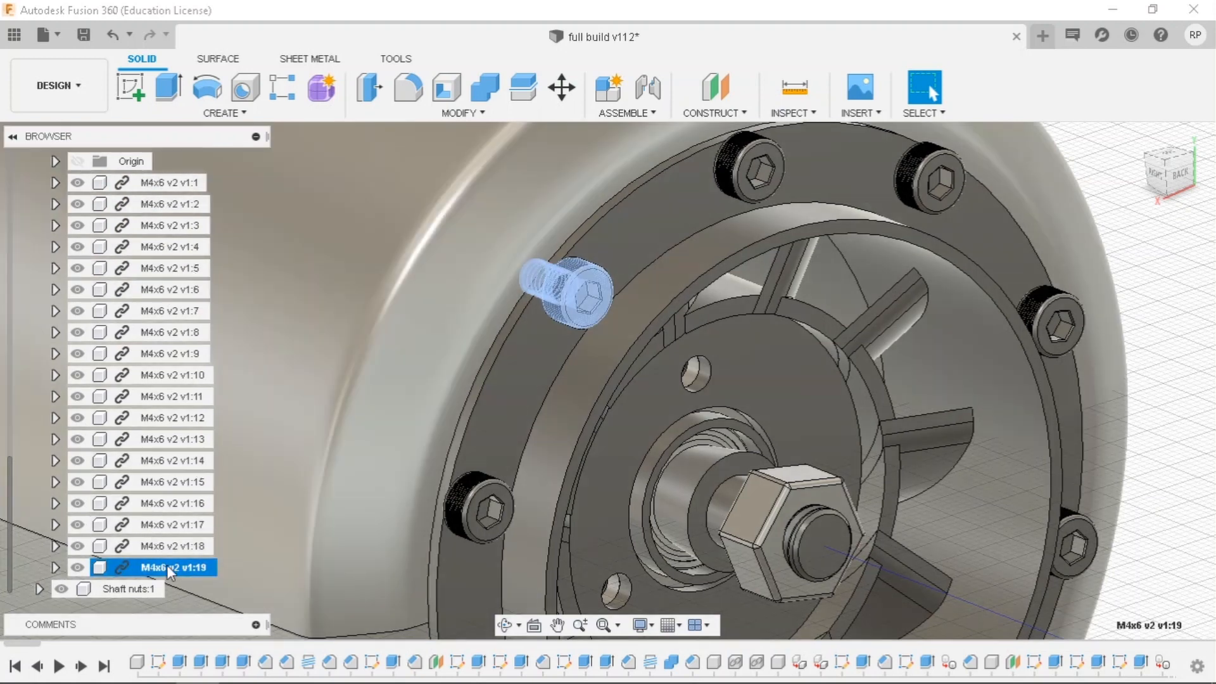
right_click(167, 567)
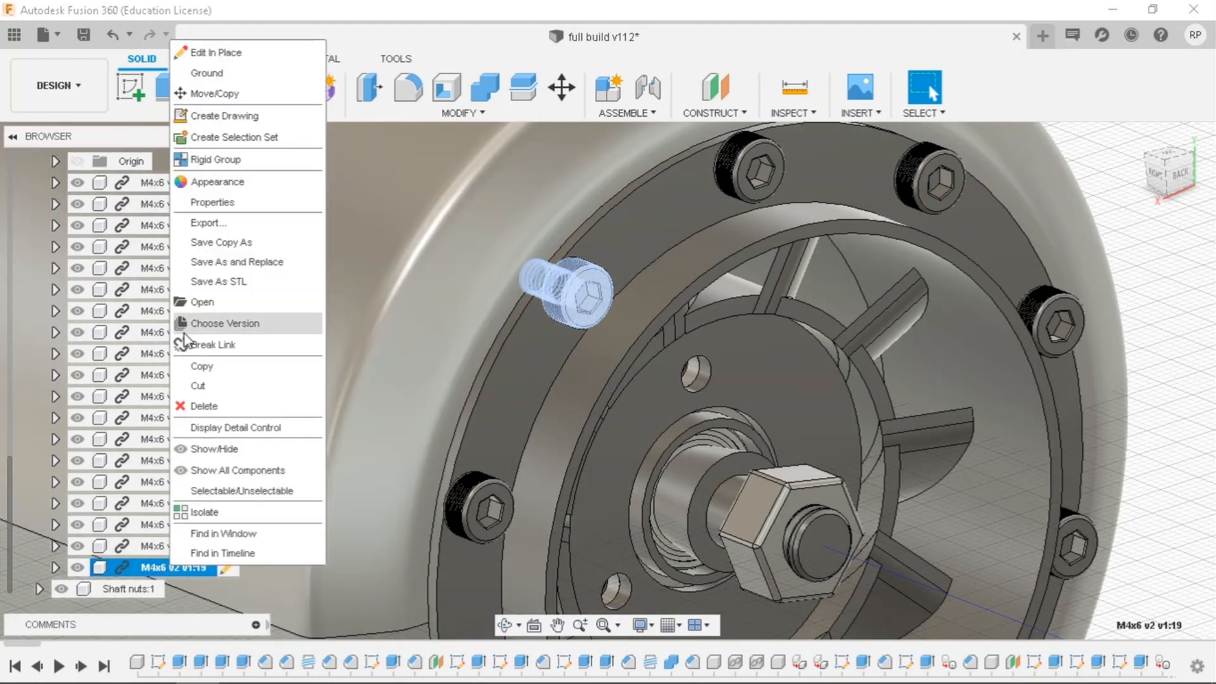
mouse_move(217, 141)
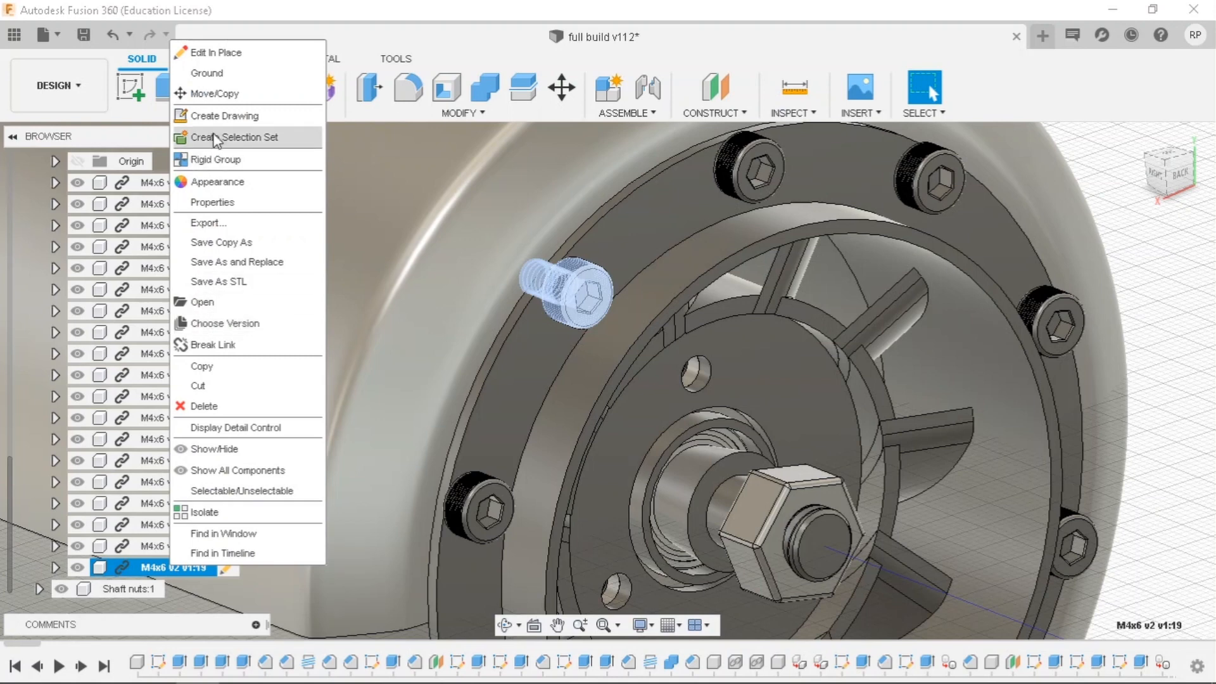
click(1042, 224)
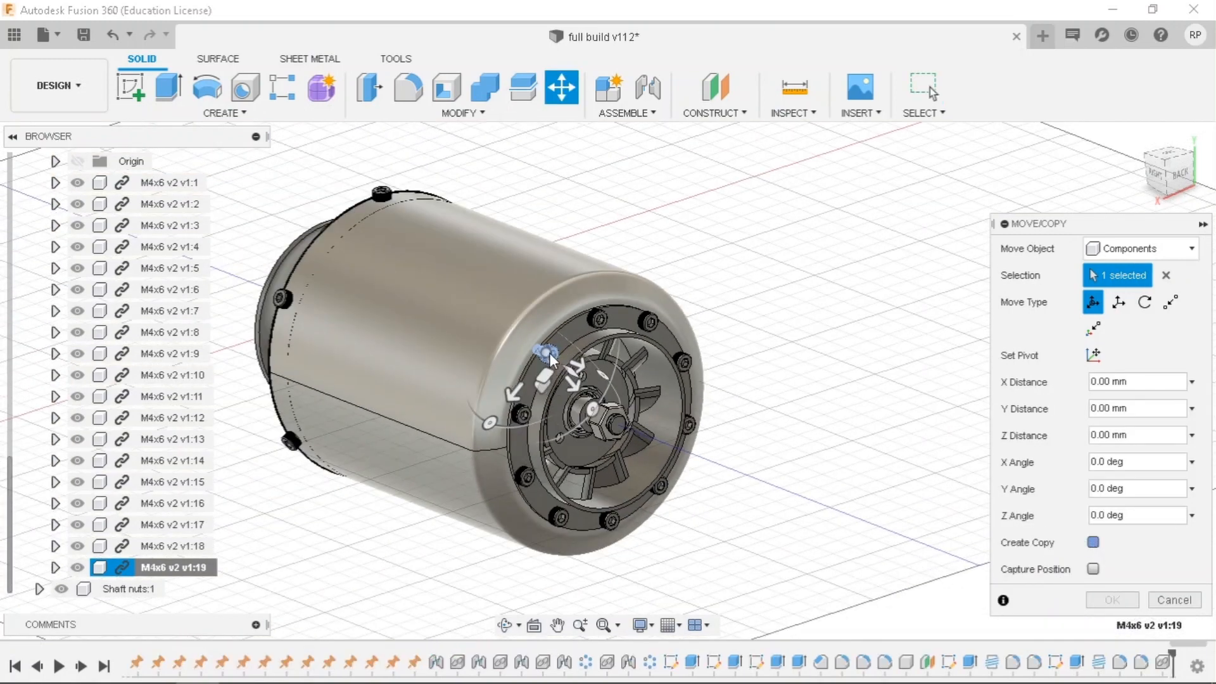
click(1094, 542)
text(150)
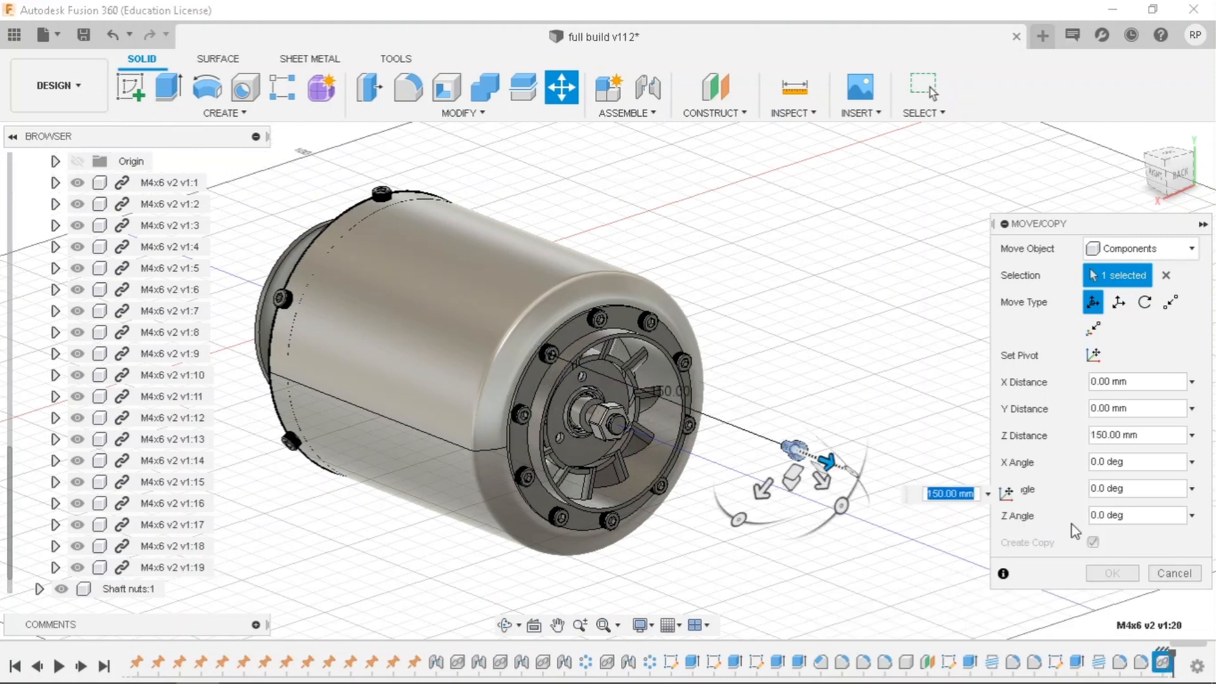
click(1111, 573)
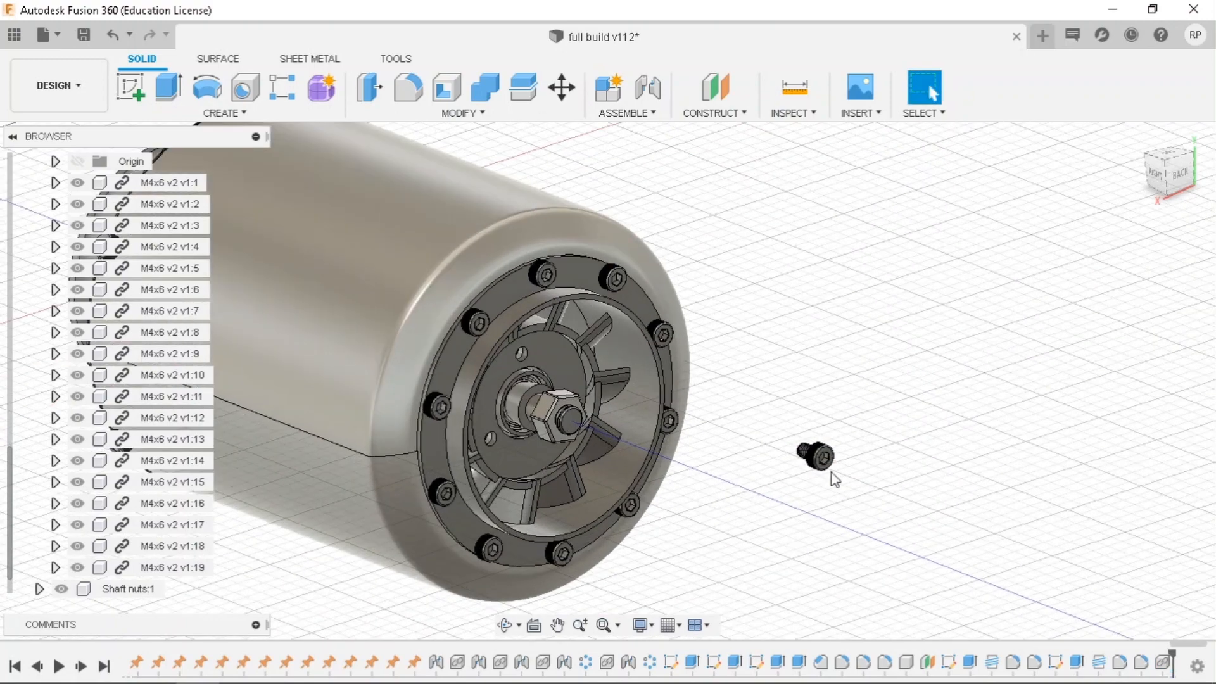
click(172, 566)
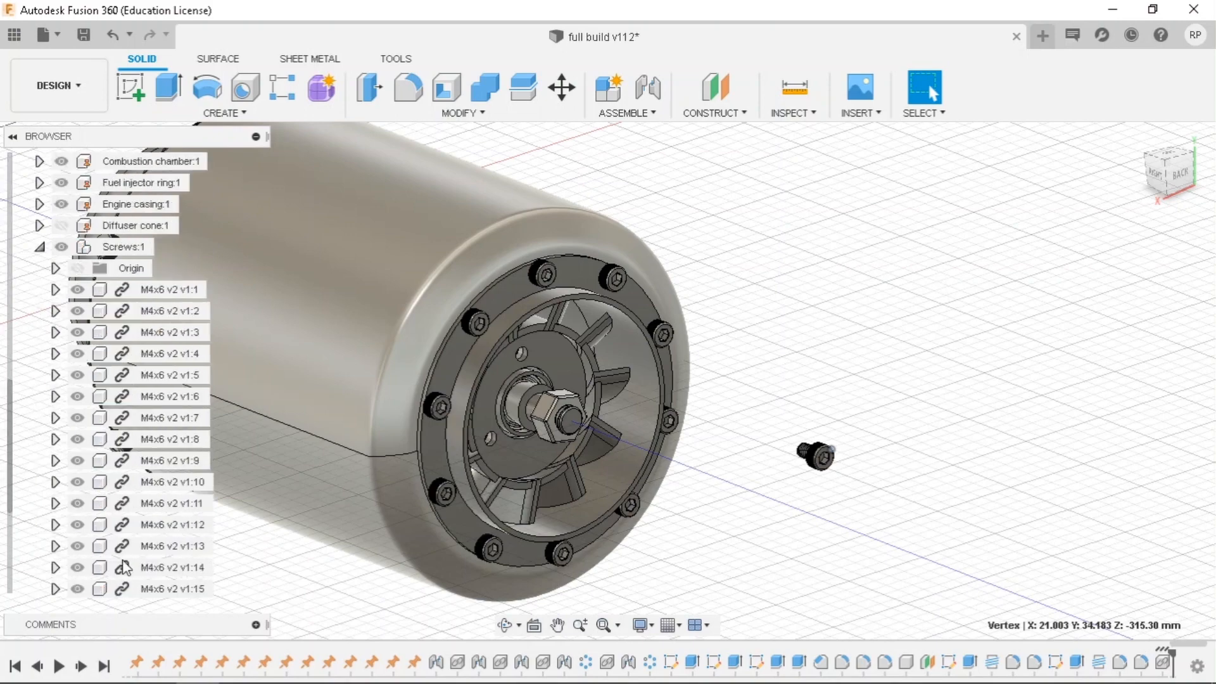
Select copied screw M4x6 v2 v1:20, start a Joint, and pick the screw-head snap point.
scroll(down, 3)
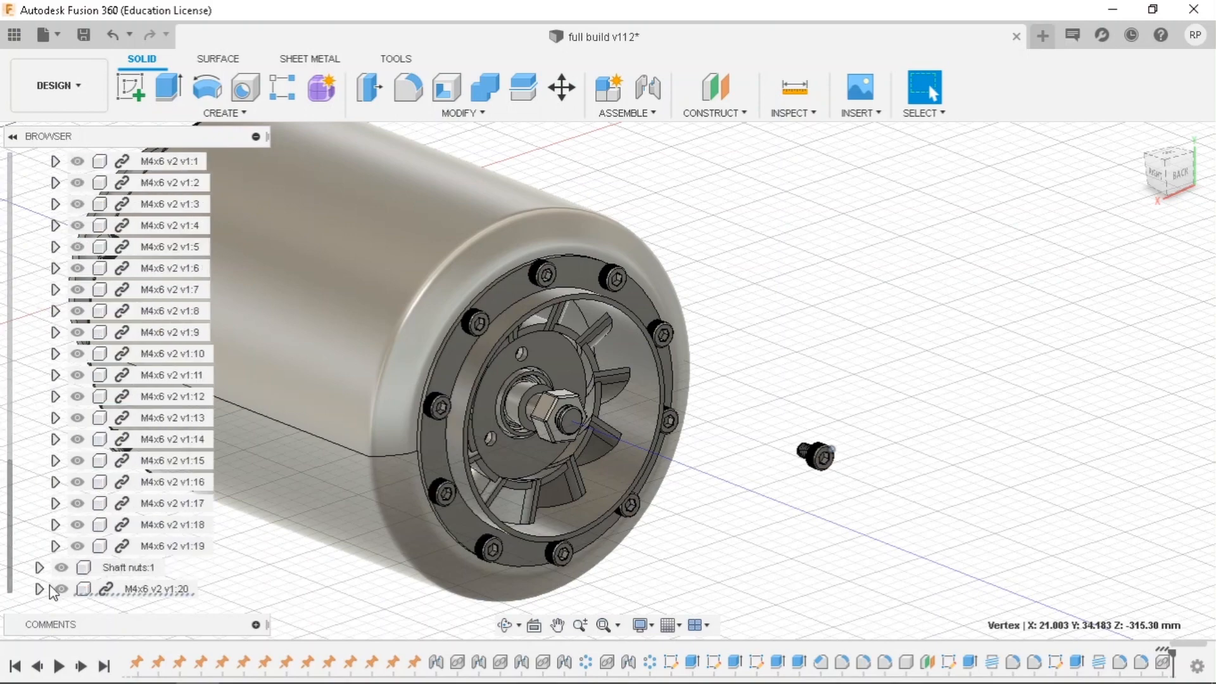
click(129, 567)
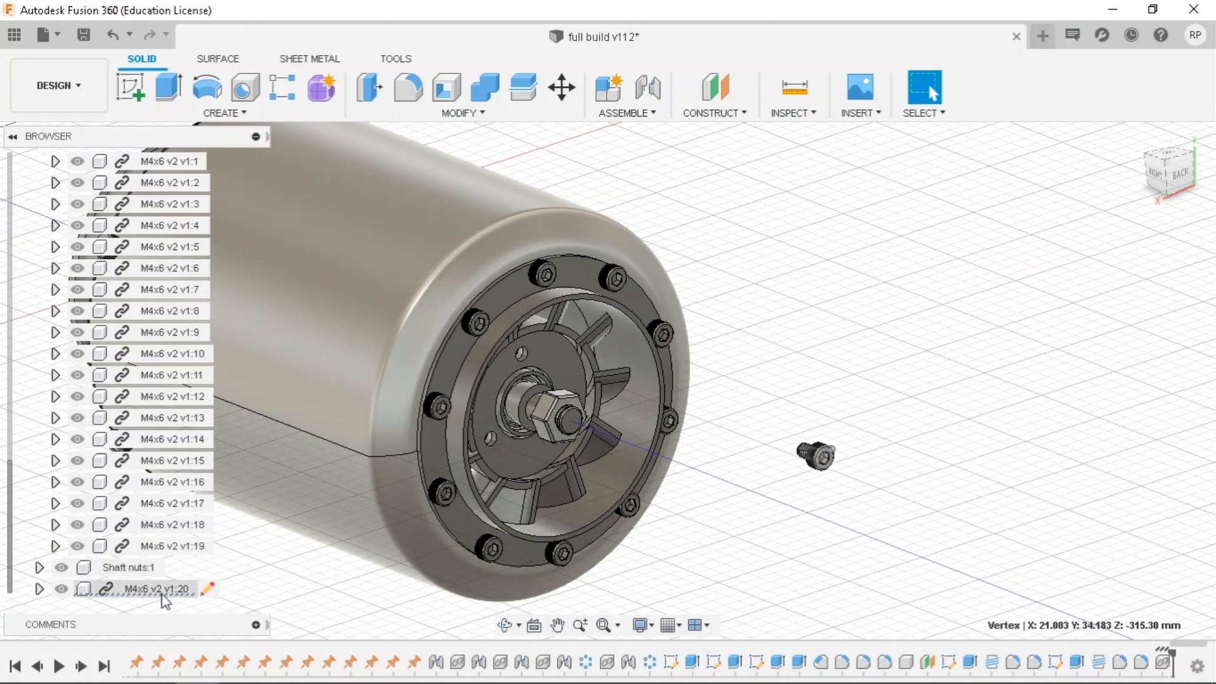
click(158, 588)
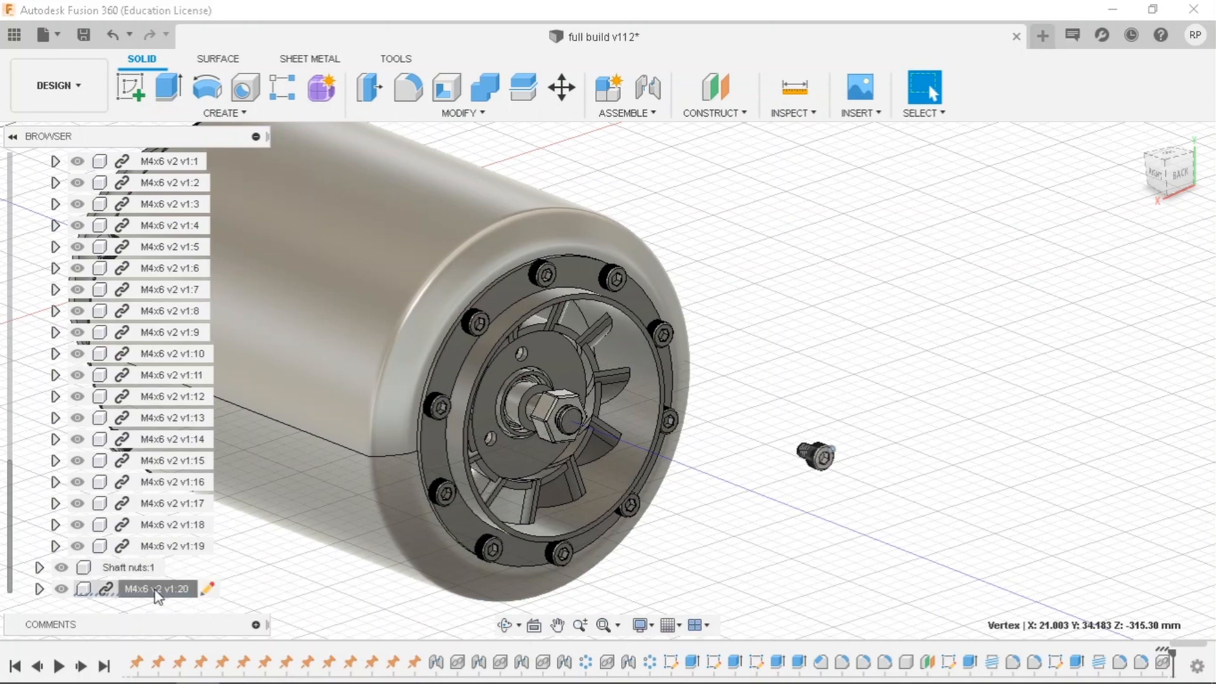
click(158, 588)
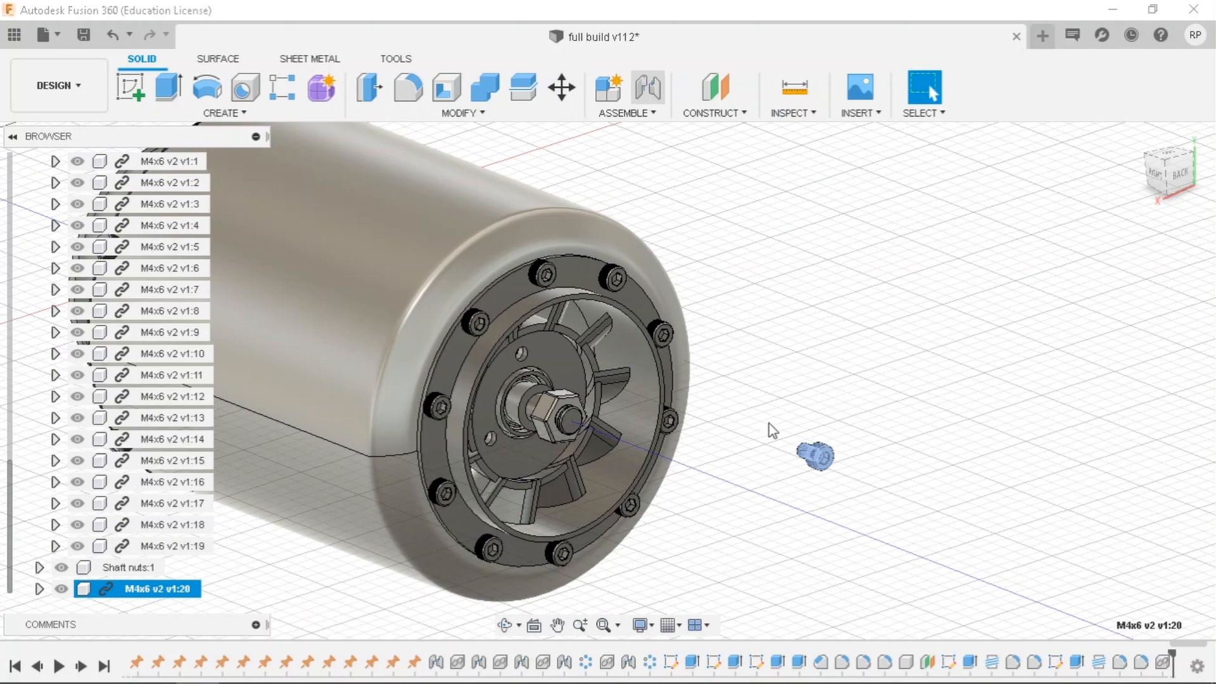
click(649, 86)
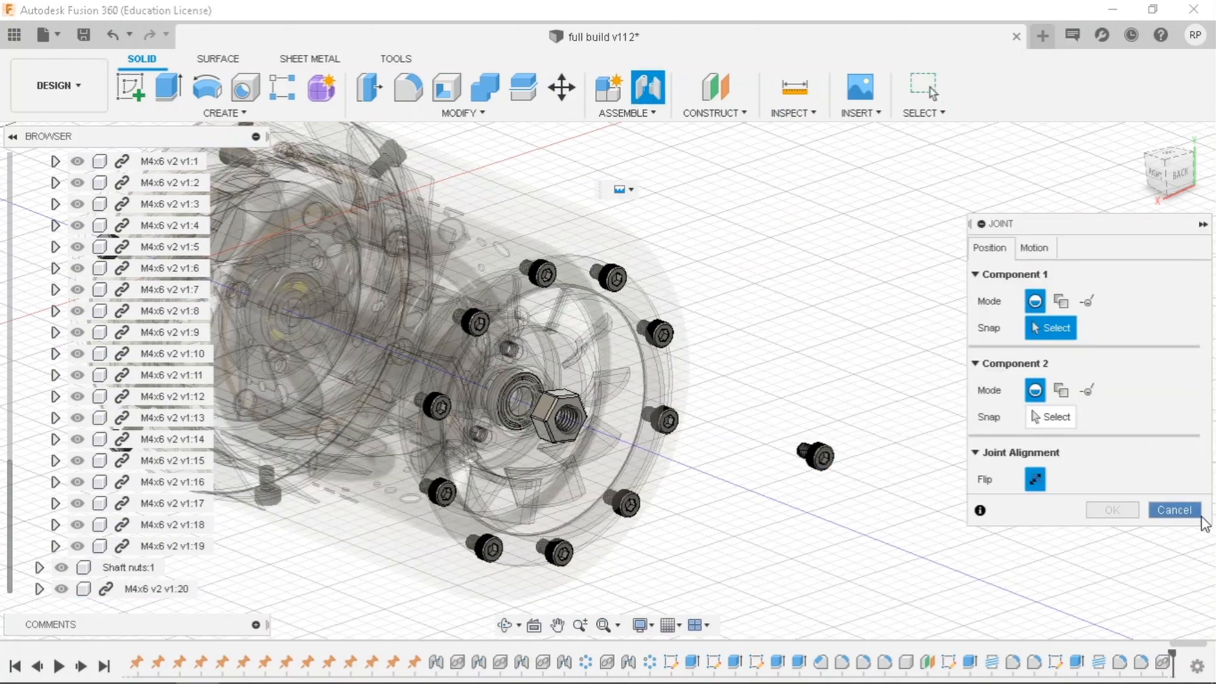
click(1173, 509)
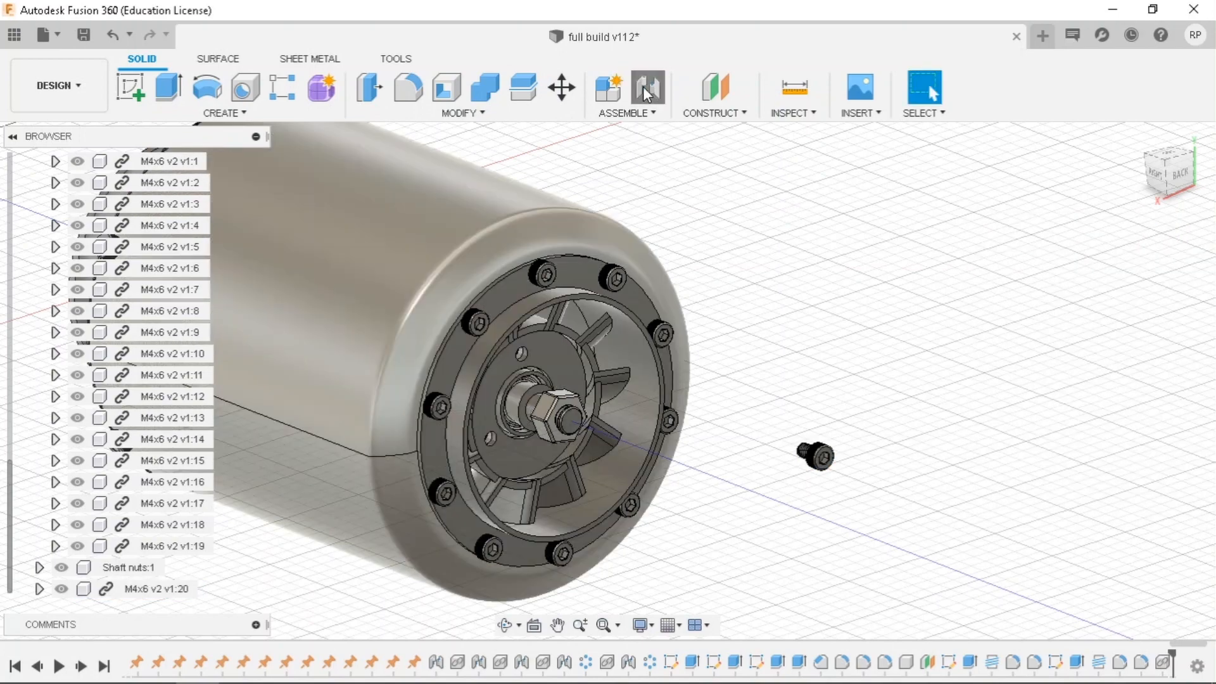
click(648, 87)
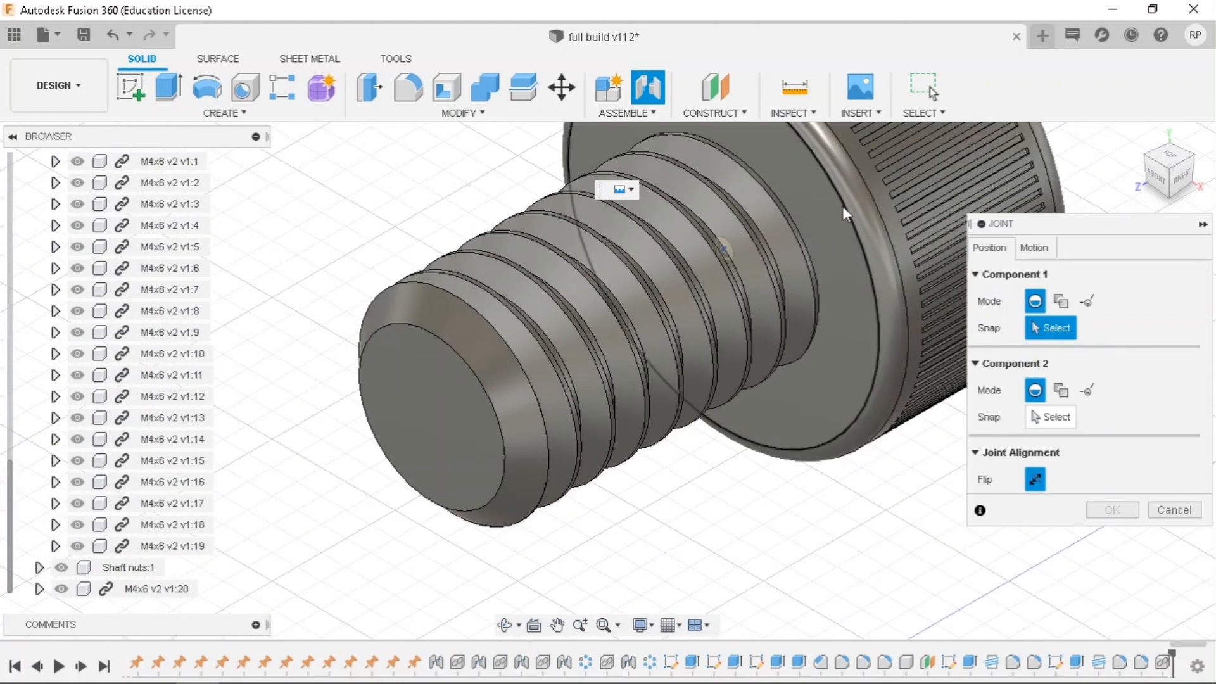
click(721, 248)
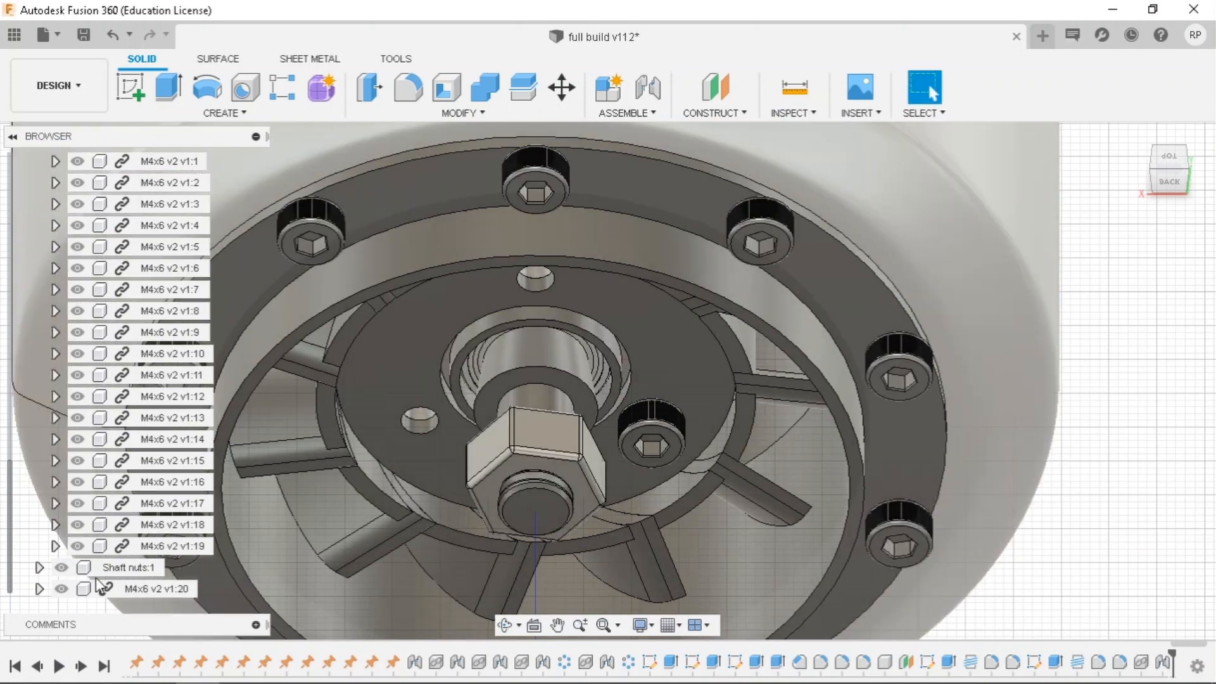
Copy screw M4x6 v2 v1:20 with Move/Copy and place the copy just below the hub.
right_click(163, 588)
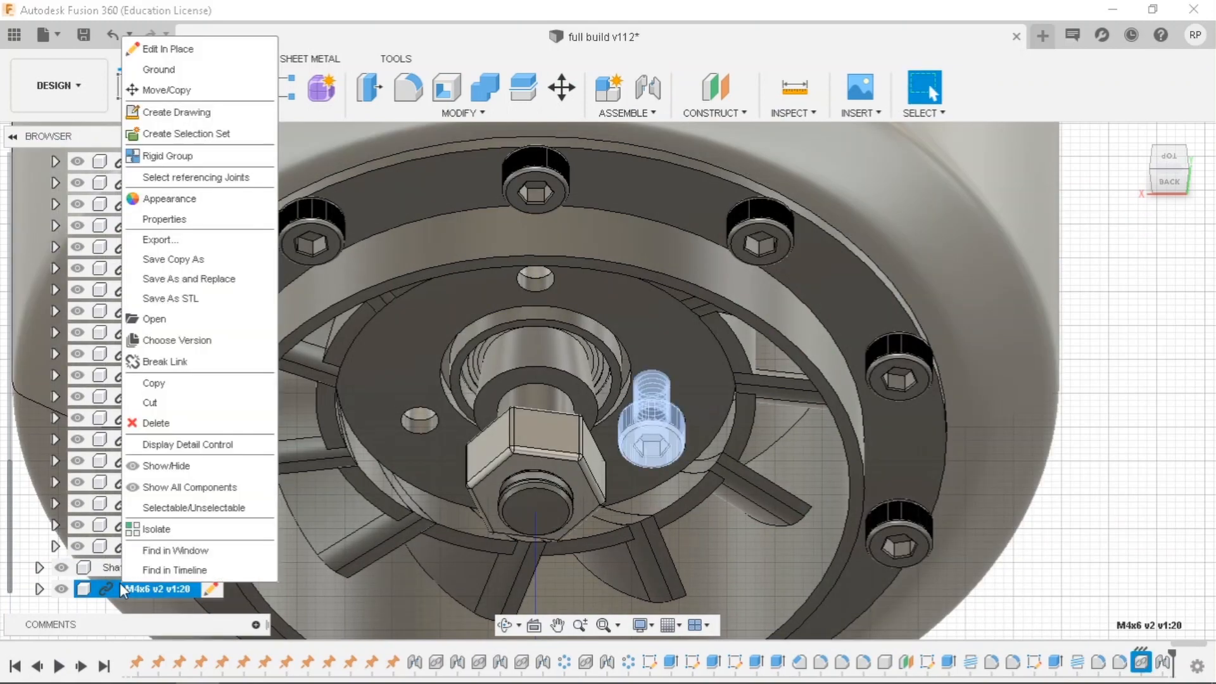
click(164, 89)
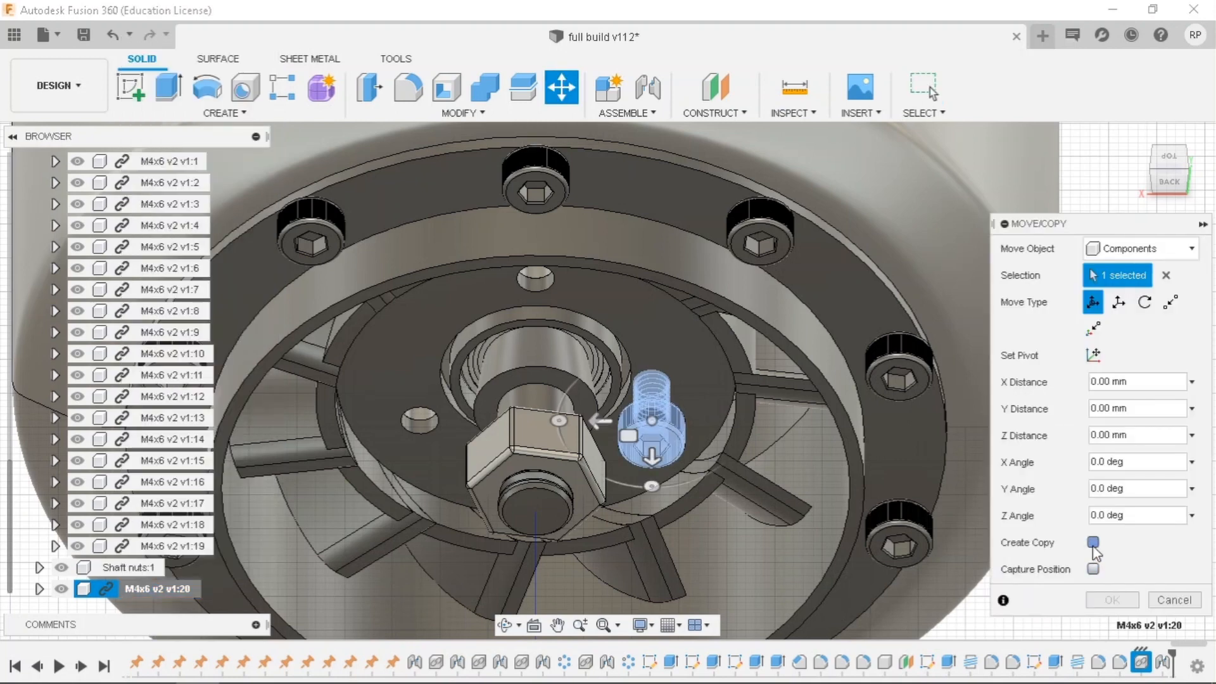
click(1092, 542)
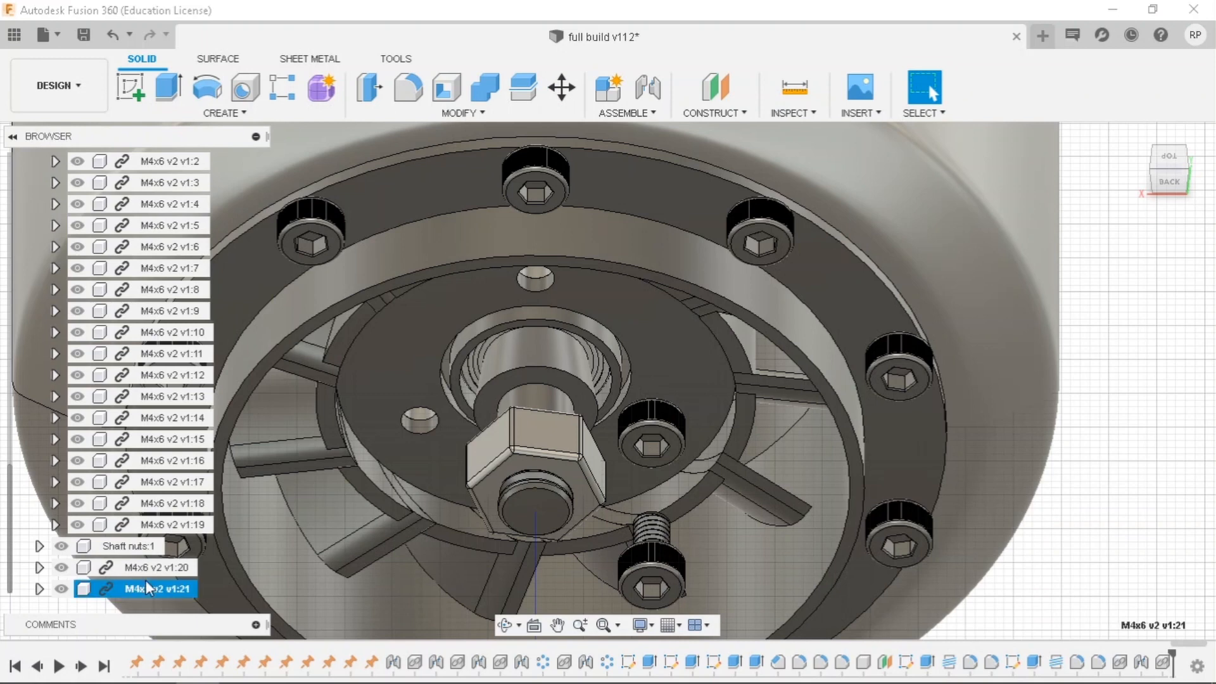
right_click(148, 588)
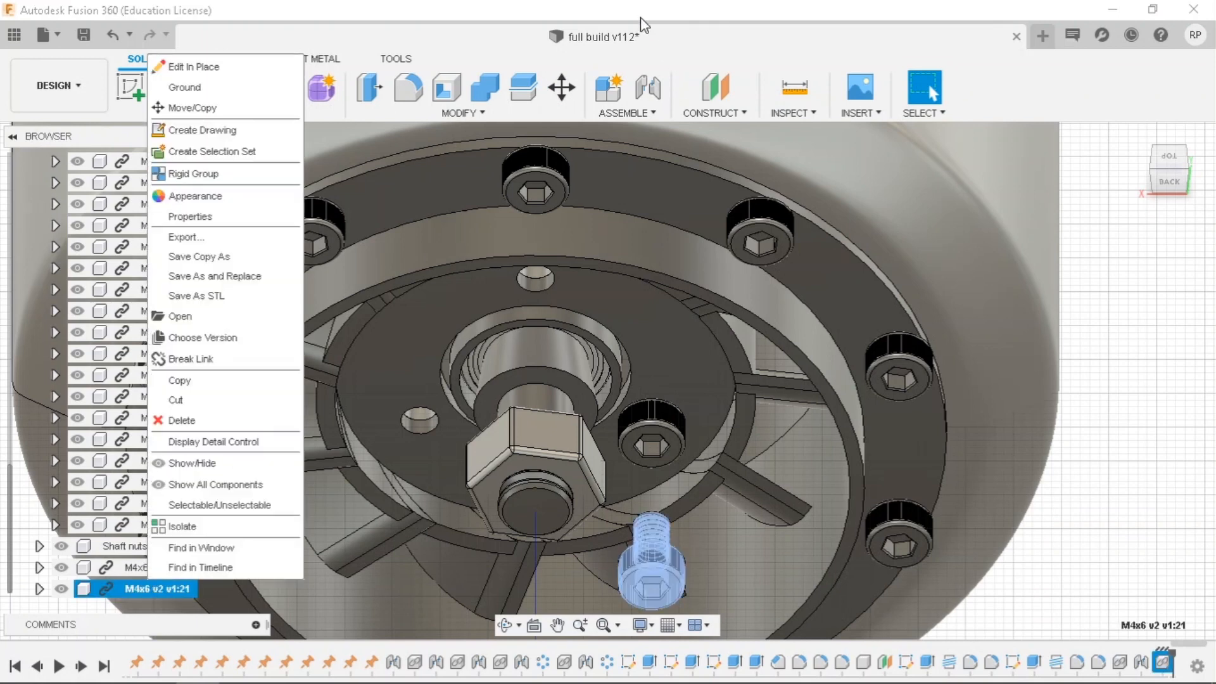
click(559, 122)
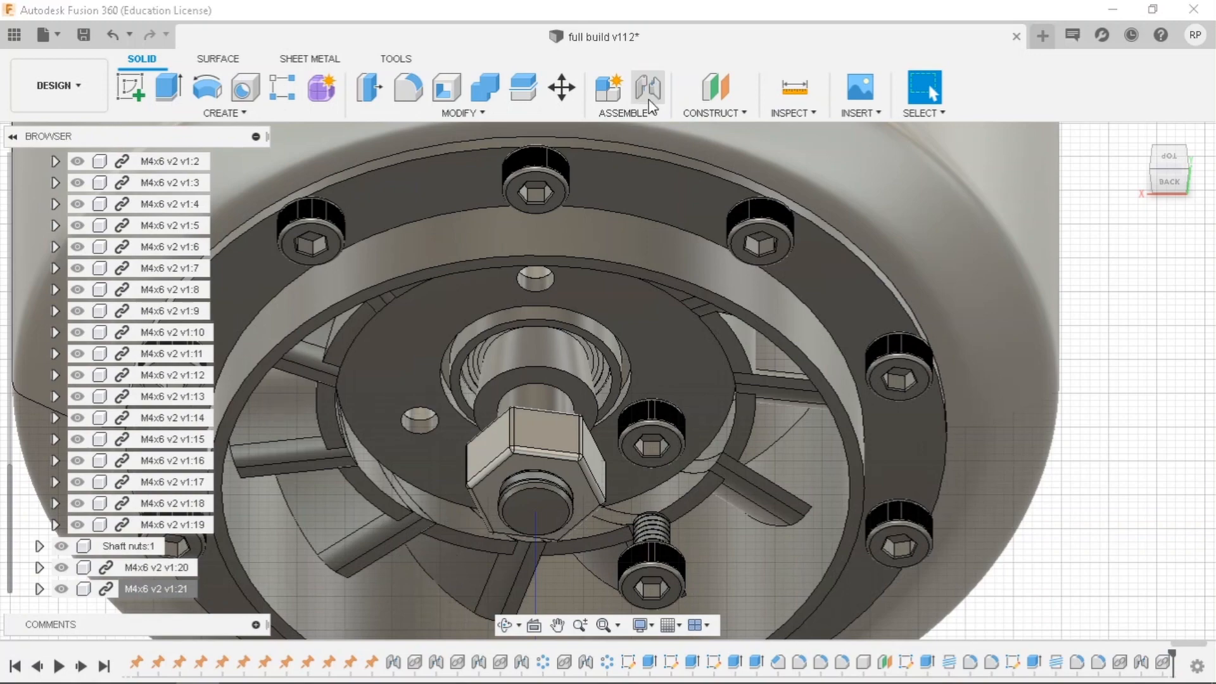
Joint the snap point of screw M4x6 v2 v1:21 to a hub hole in NGV system:1.
click(648, 86)
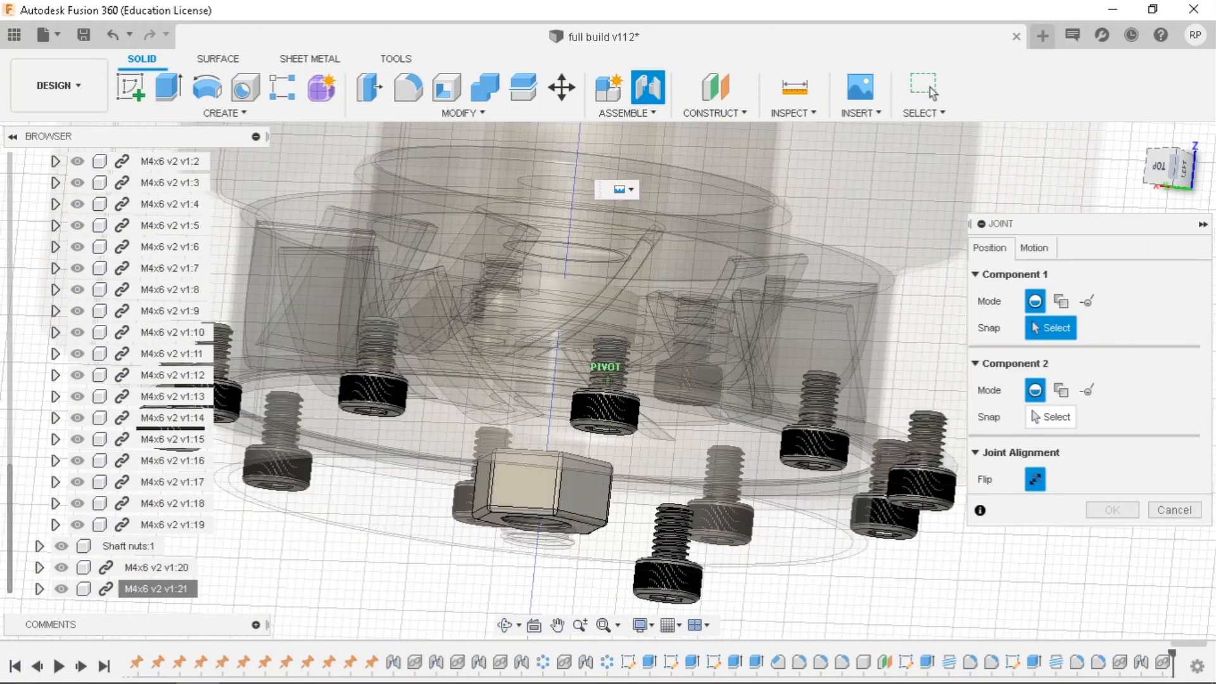
click(602, 624)
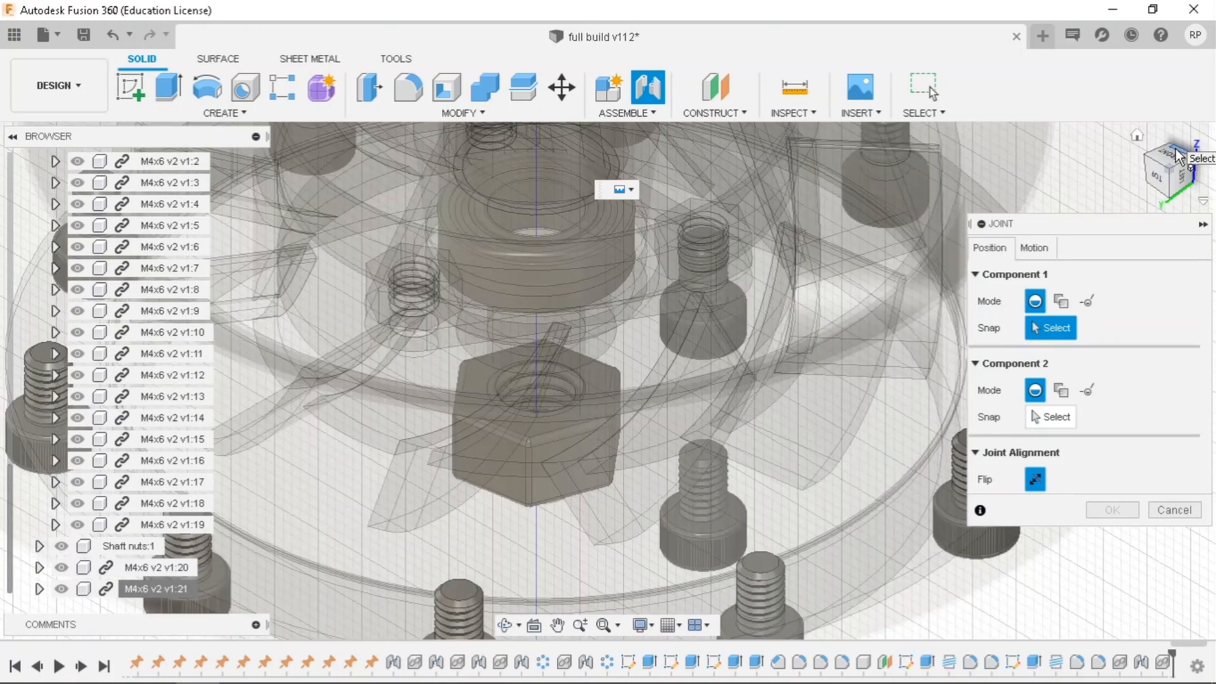
mouse_move(1146, 138)
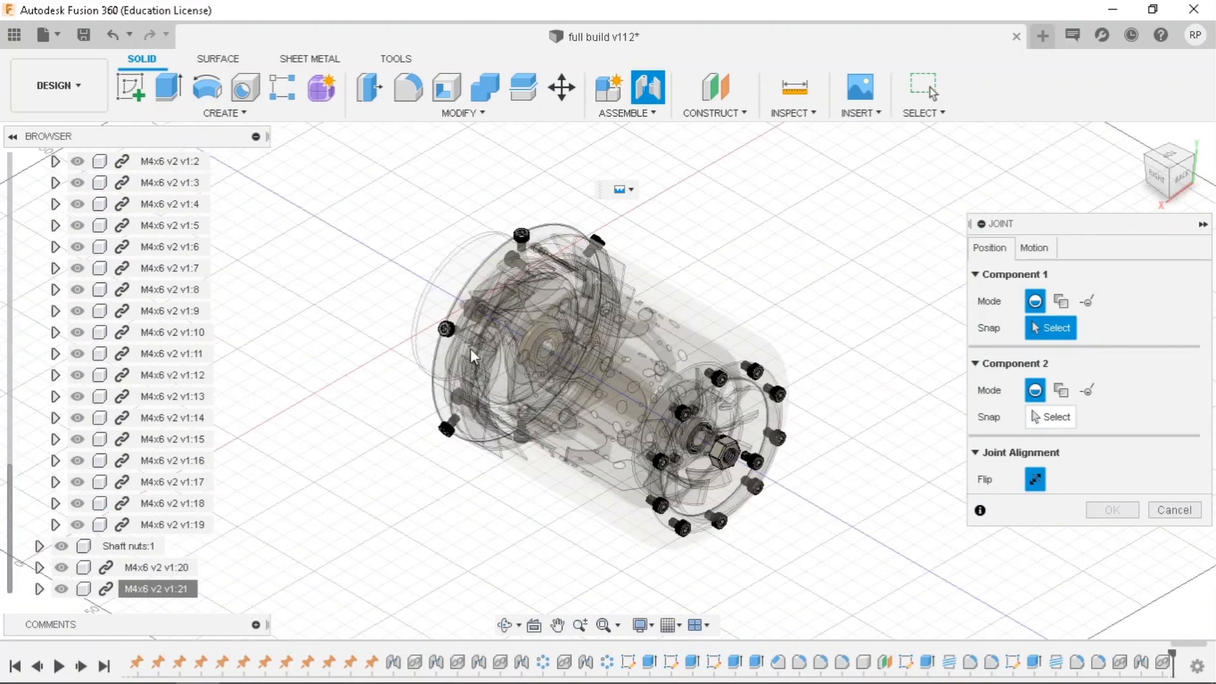
mouse_move(1171, 169)
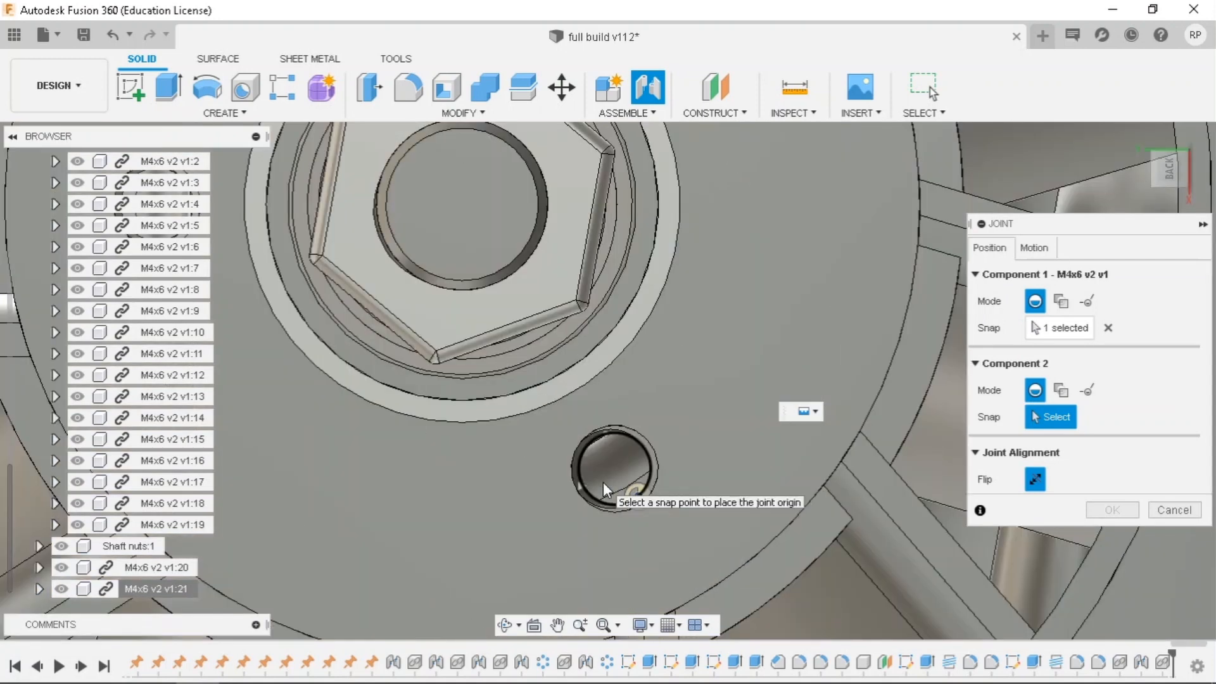
click(1167, 169)
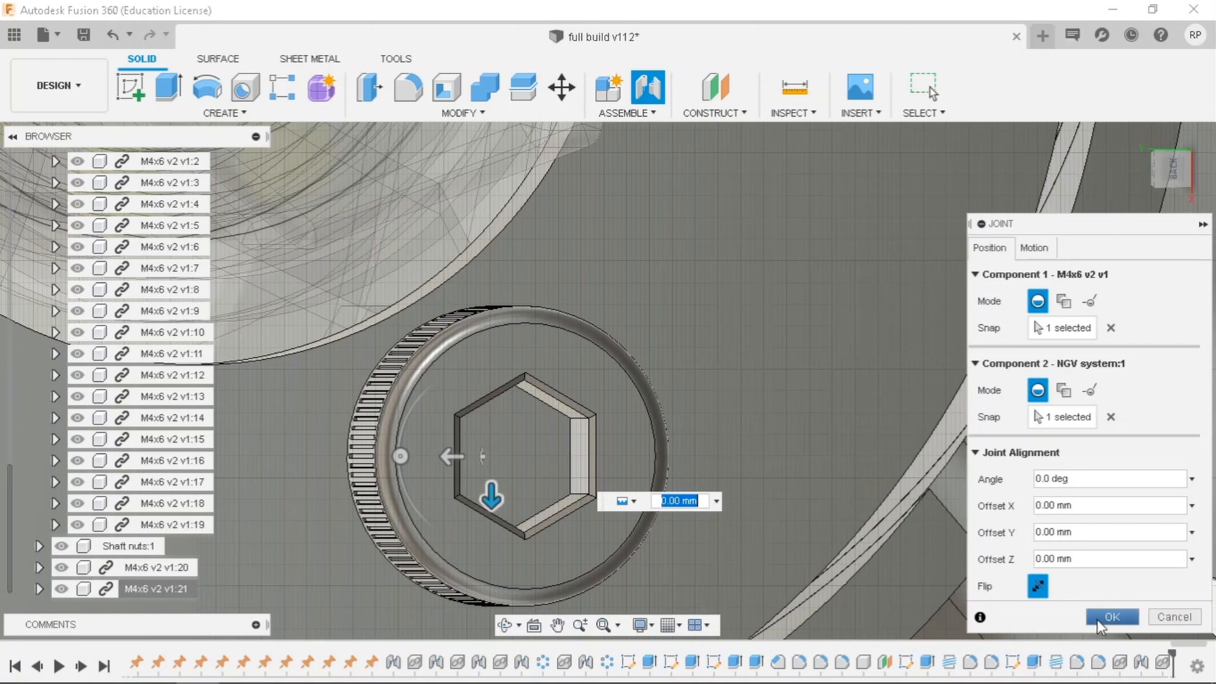
click(1111, 616)
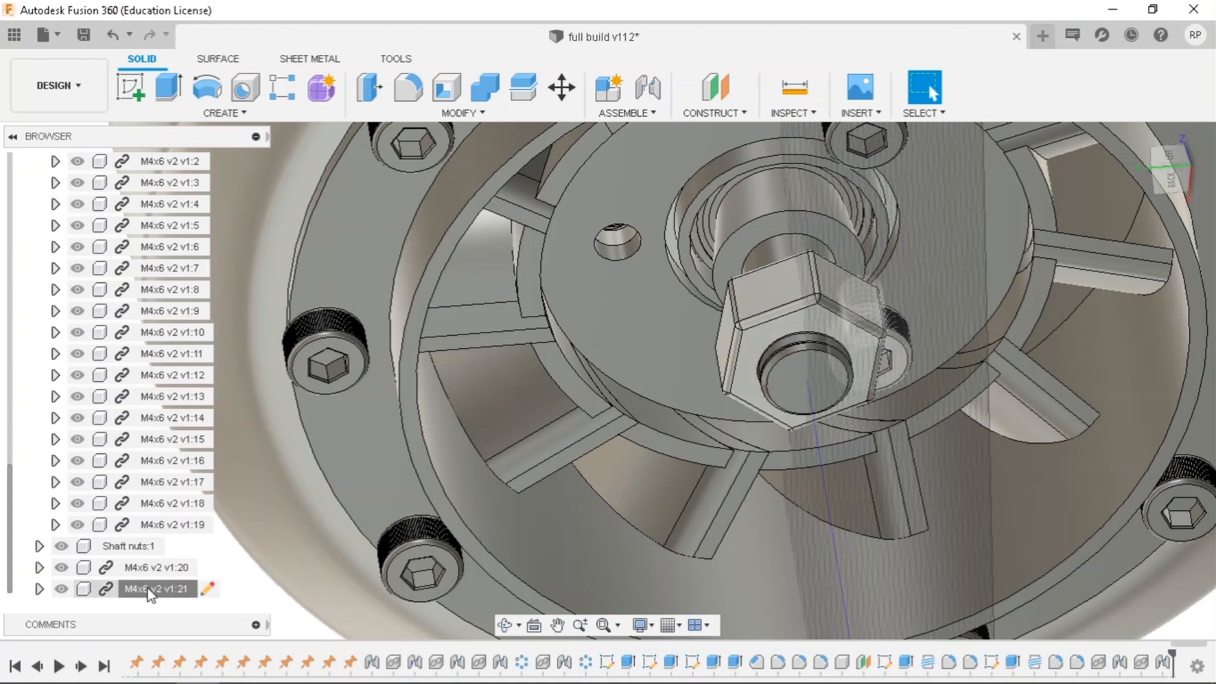
Duplicate screw M4x6 v2 v1:21 using Move/Copy with Create Copy ticked.
right_click(156, 588)
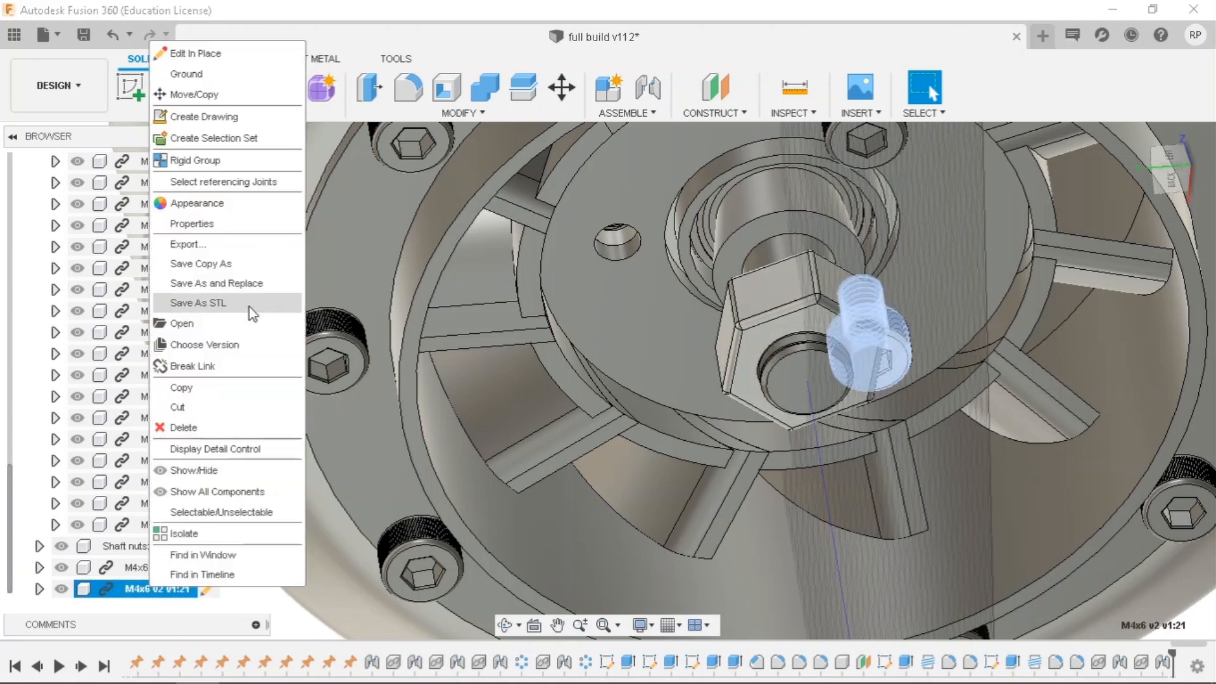
click(191, 93)
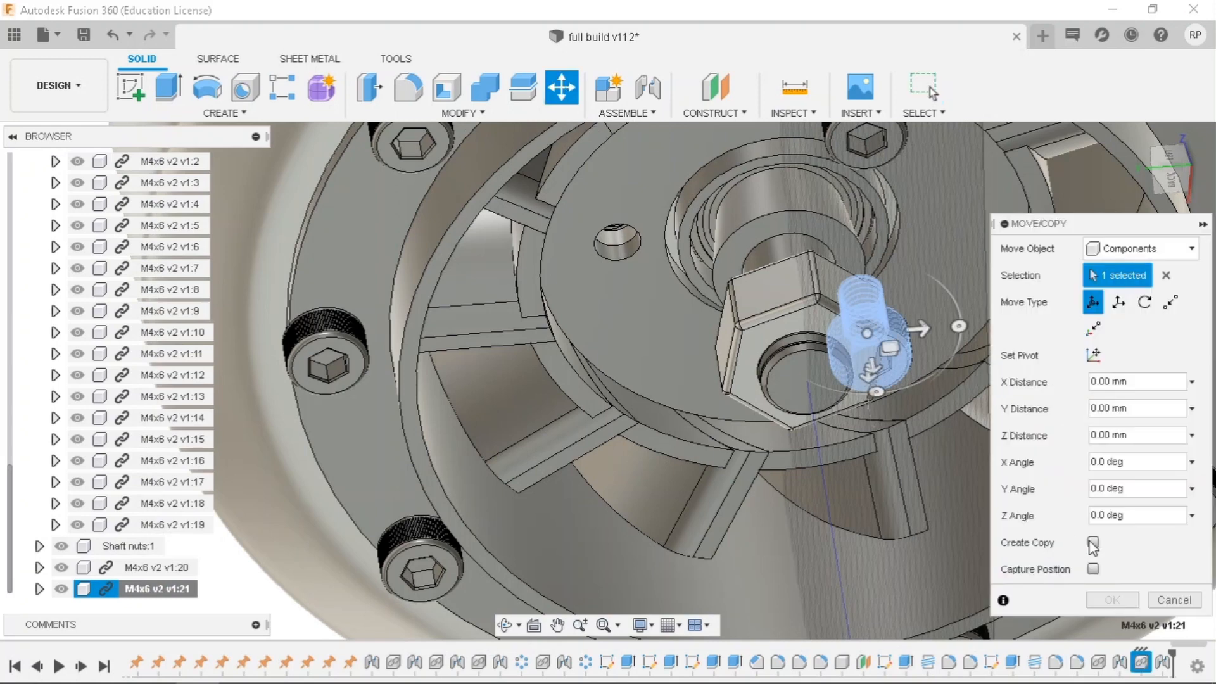
click(1093, 542)
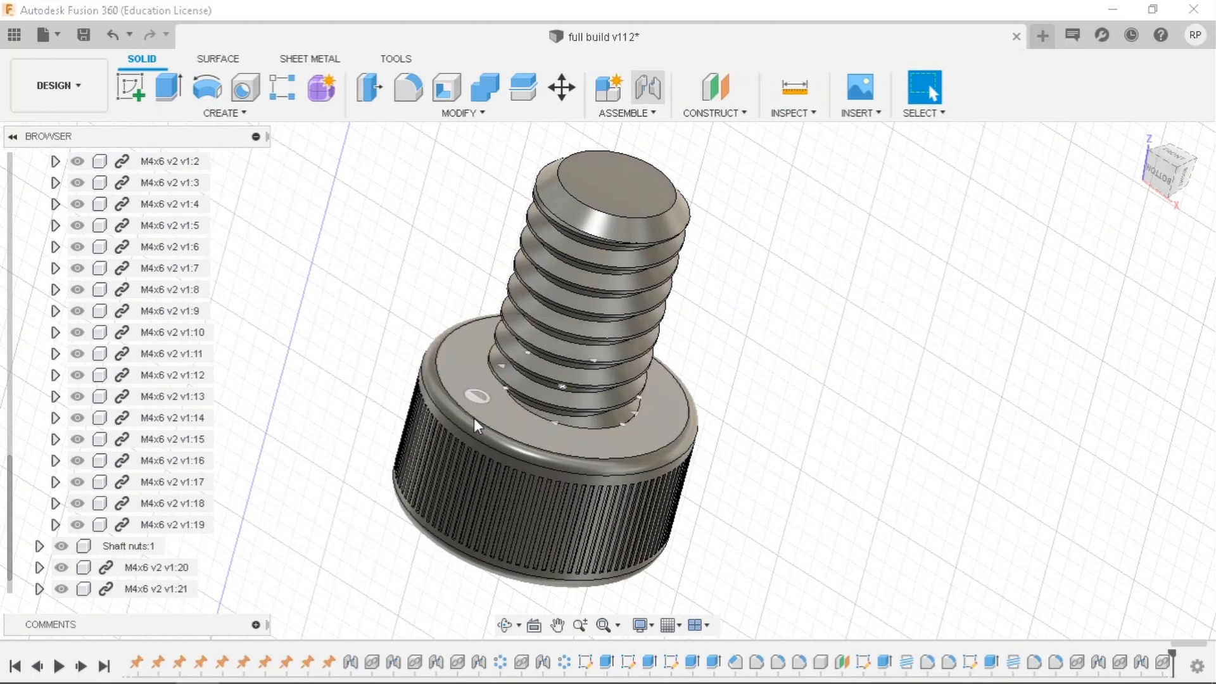
Joint the copied M4x6 screw head into its NGV system hub hole.
click(648, 86)
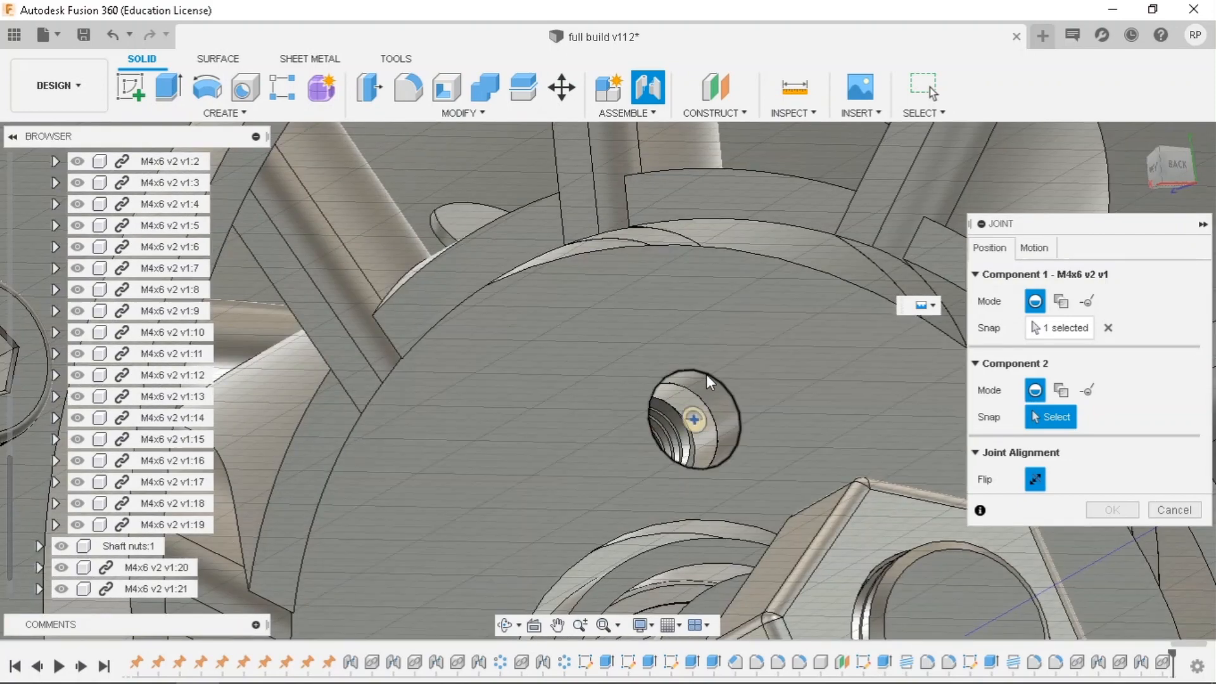
click(692, 419)
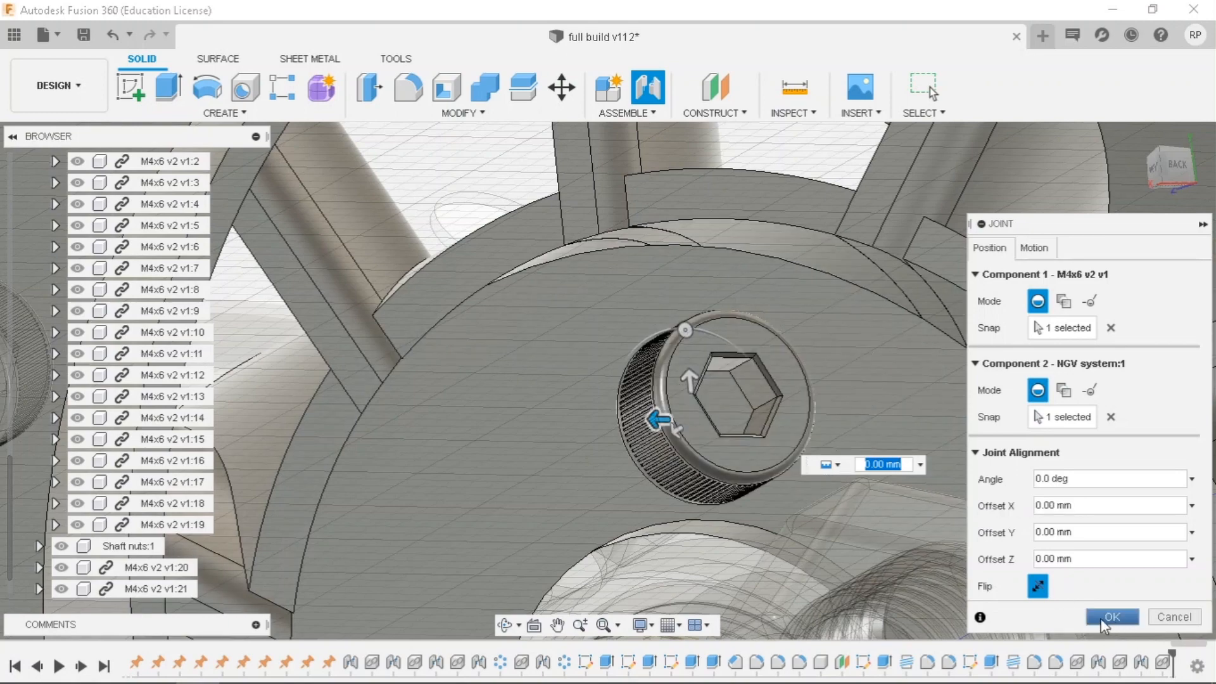
click(1110, 616)
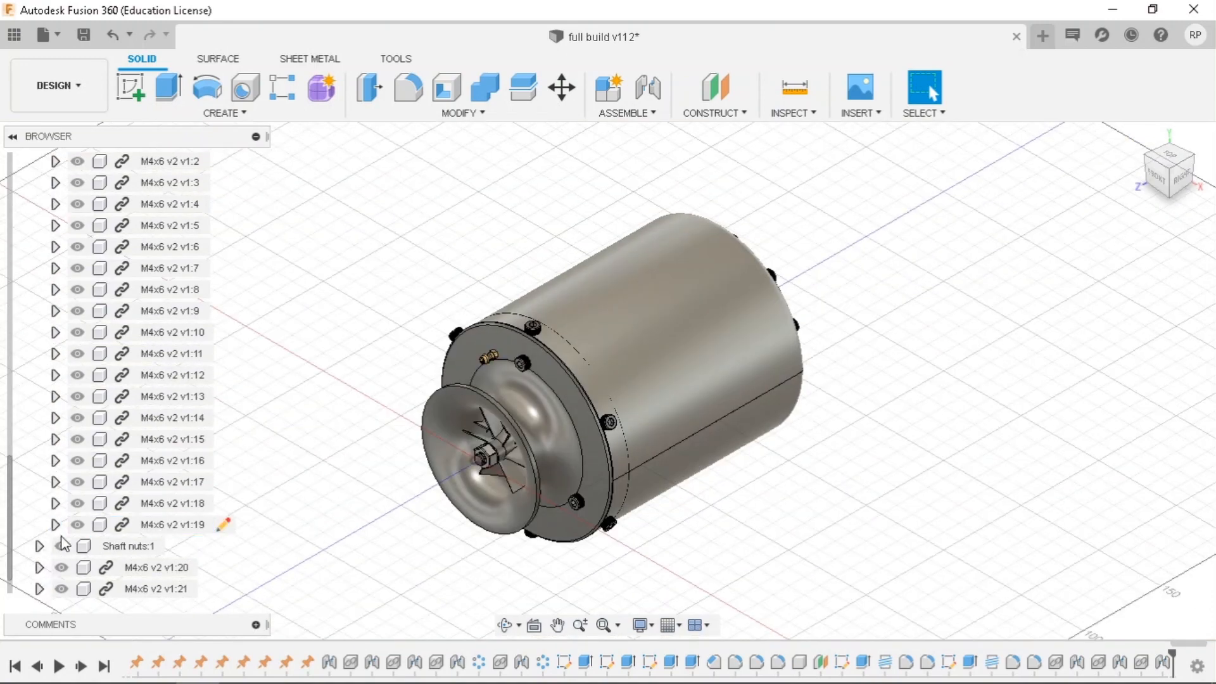
Collapse the Screws browser folder and scroll the list to add screw copy M4x6 v2 v1:22.
click(39, 226)
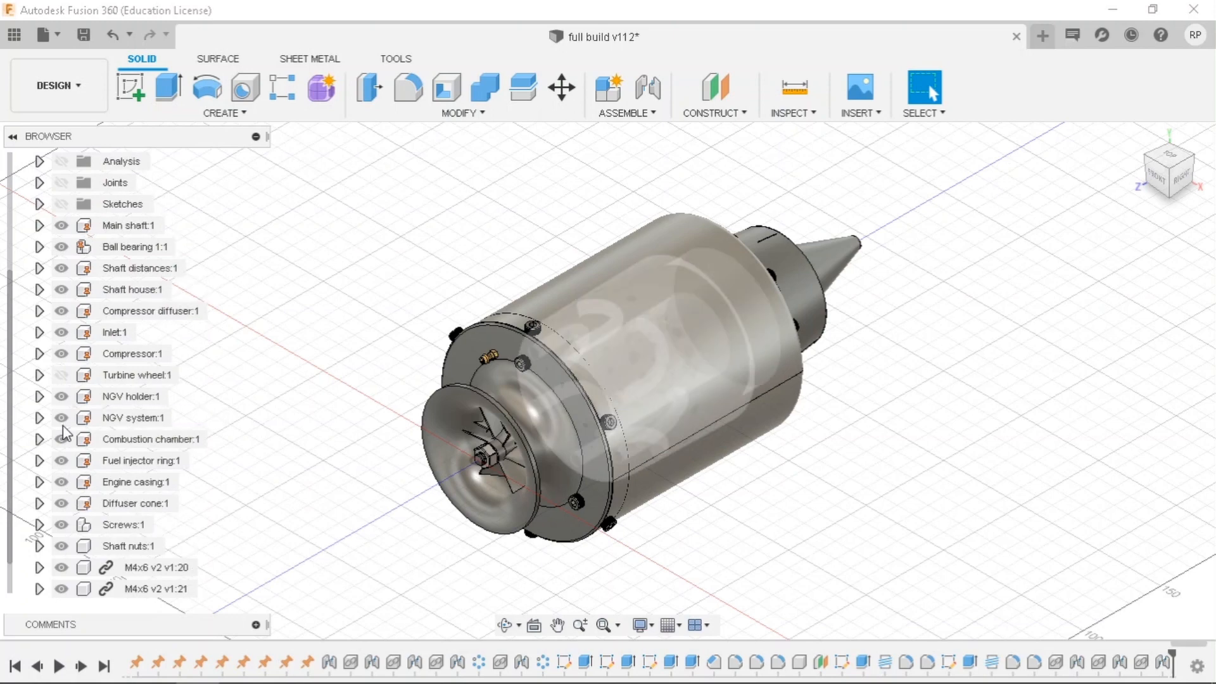
click(62, 460)
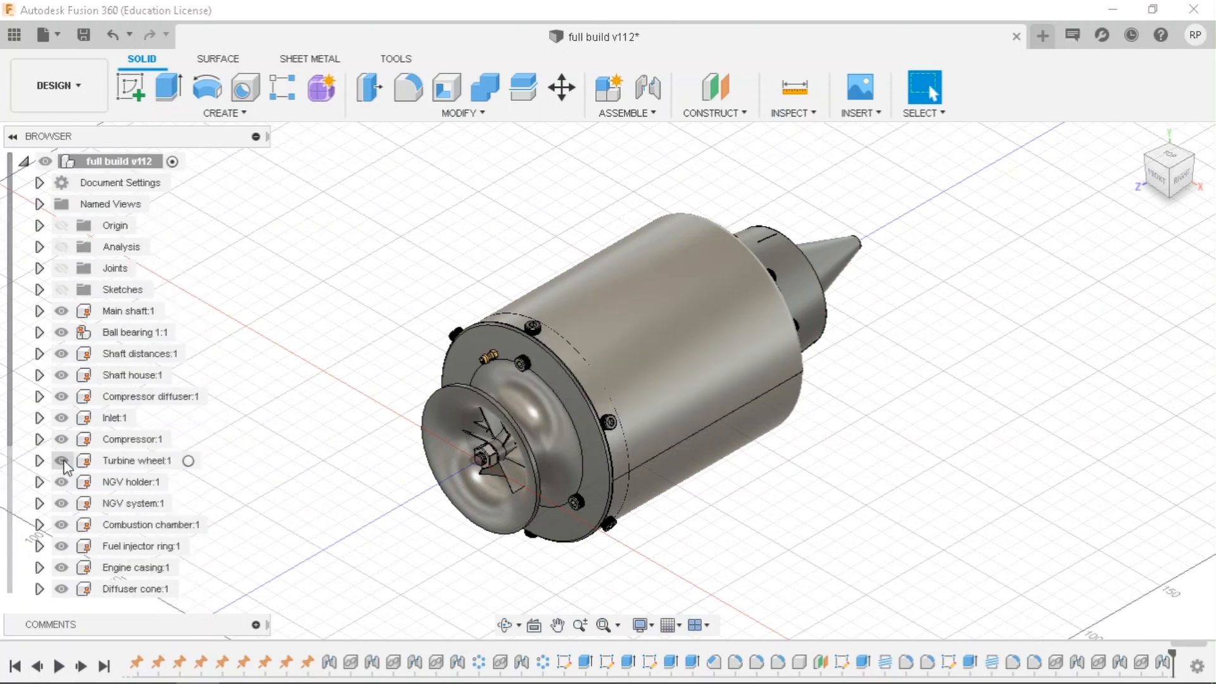
scroll(down, 3)
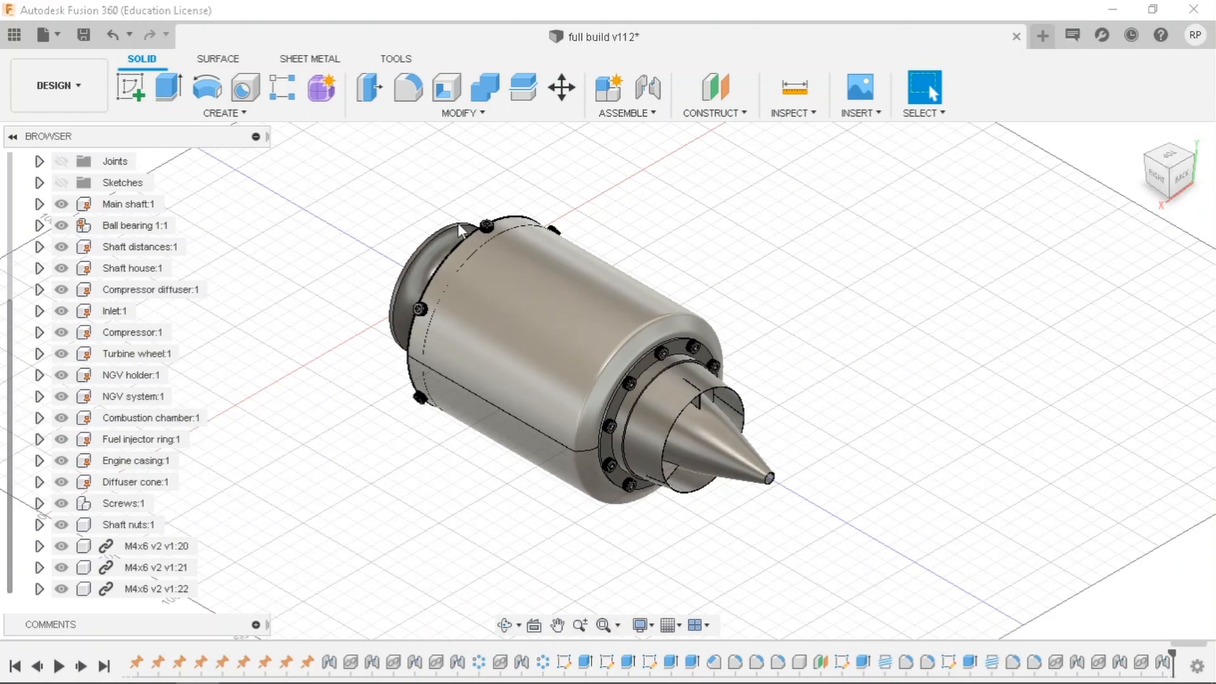
mouse_move(328, 331)
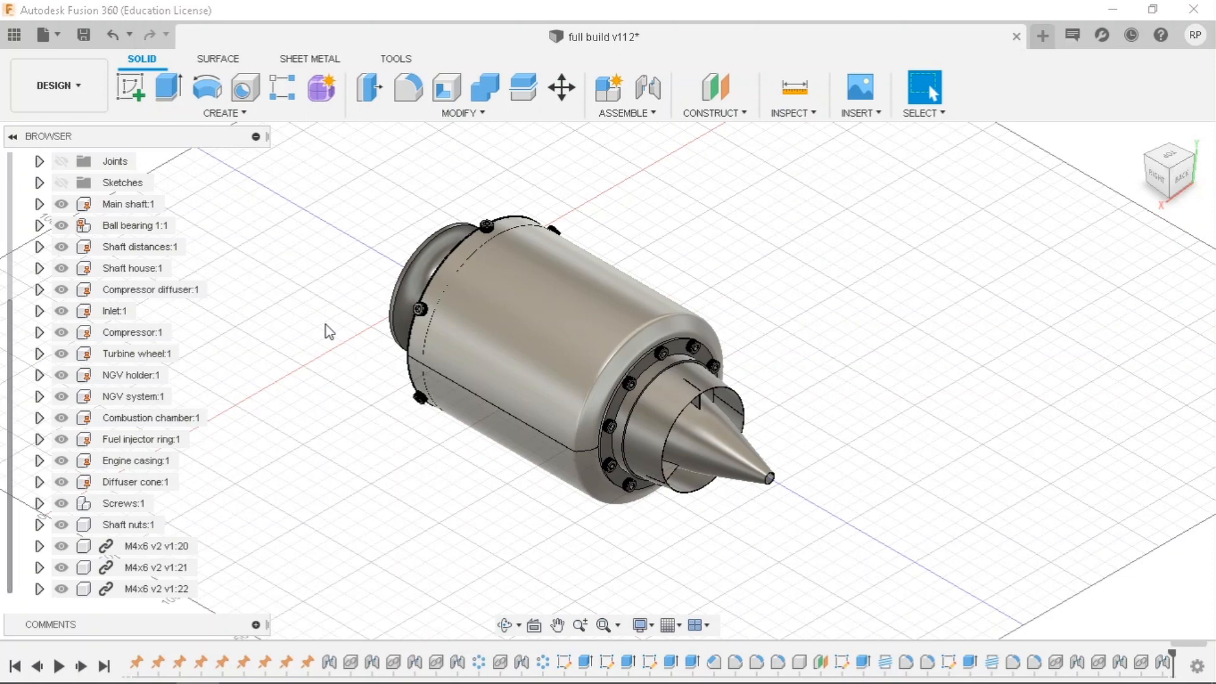
mouse_move(267, 287)
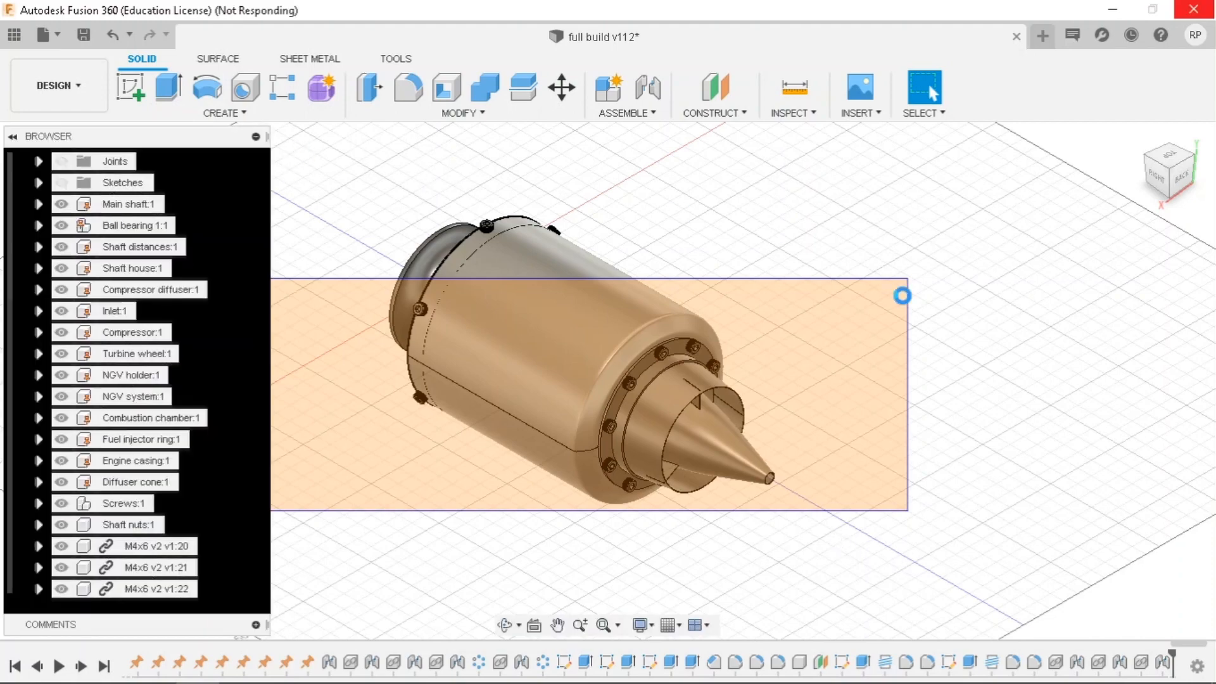
mouse_move(1042, 378)
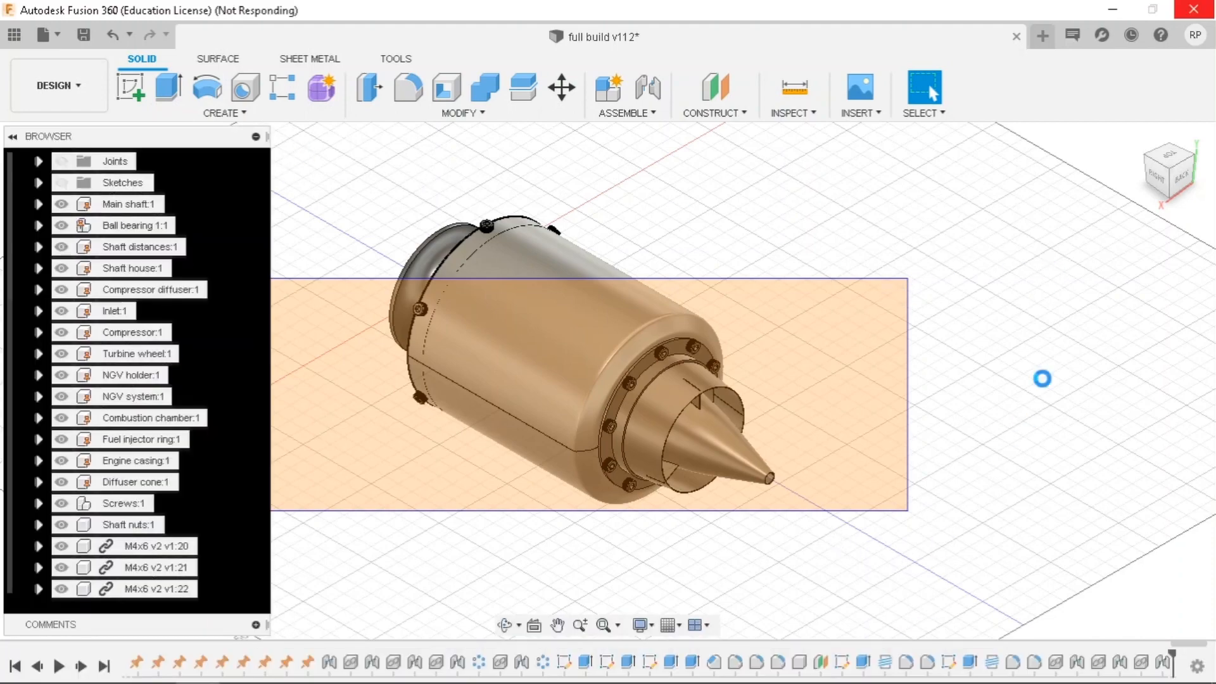
mouse_move(1077, 263)
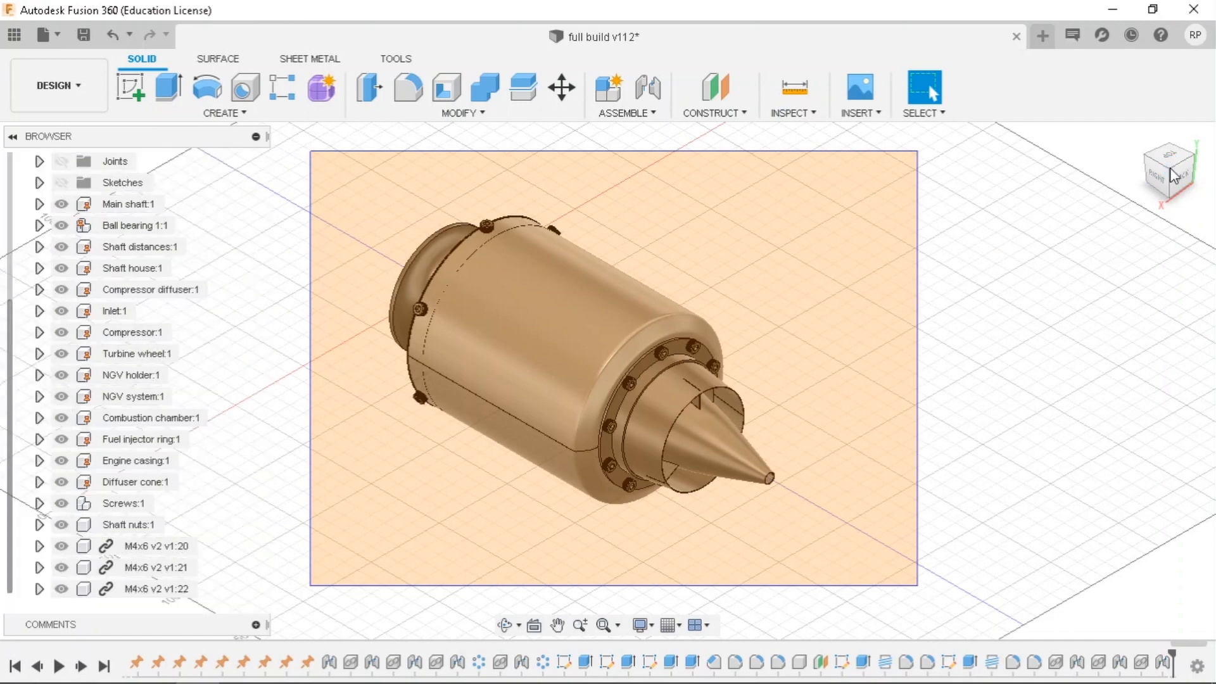
mouse_move(1023, 373)
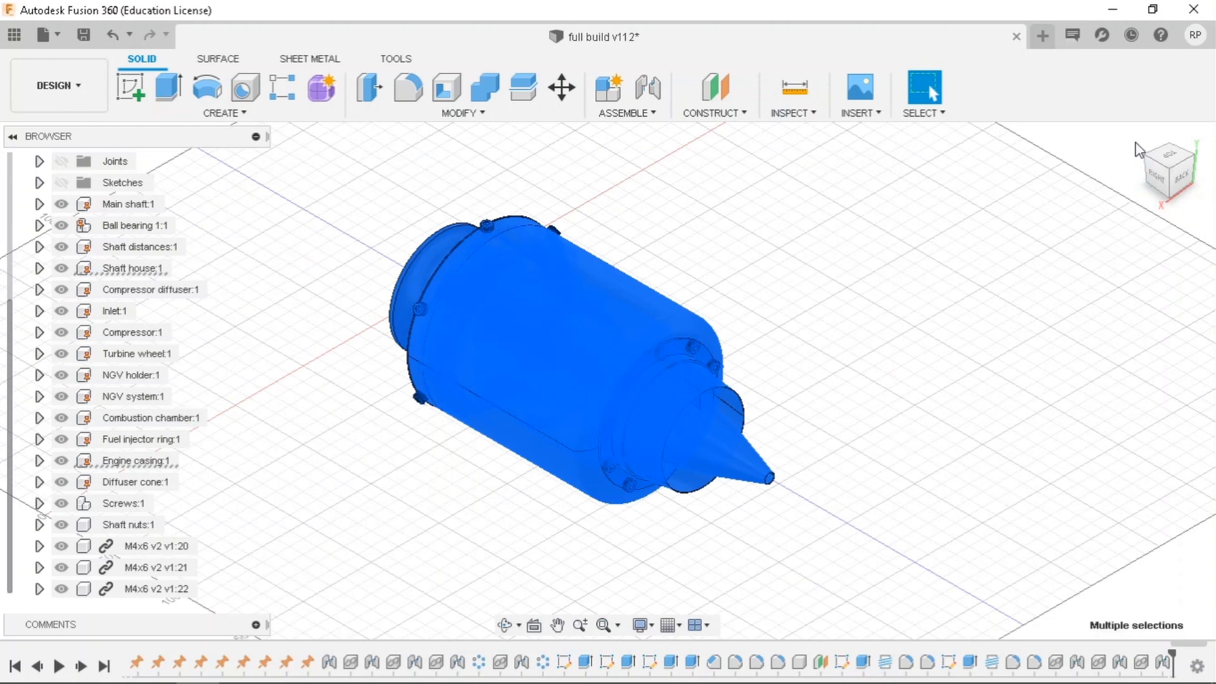
Deselect the parts, view the engine from the right, and hide Engine casing:1.
click(773, 502)
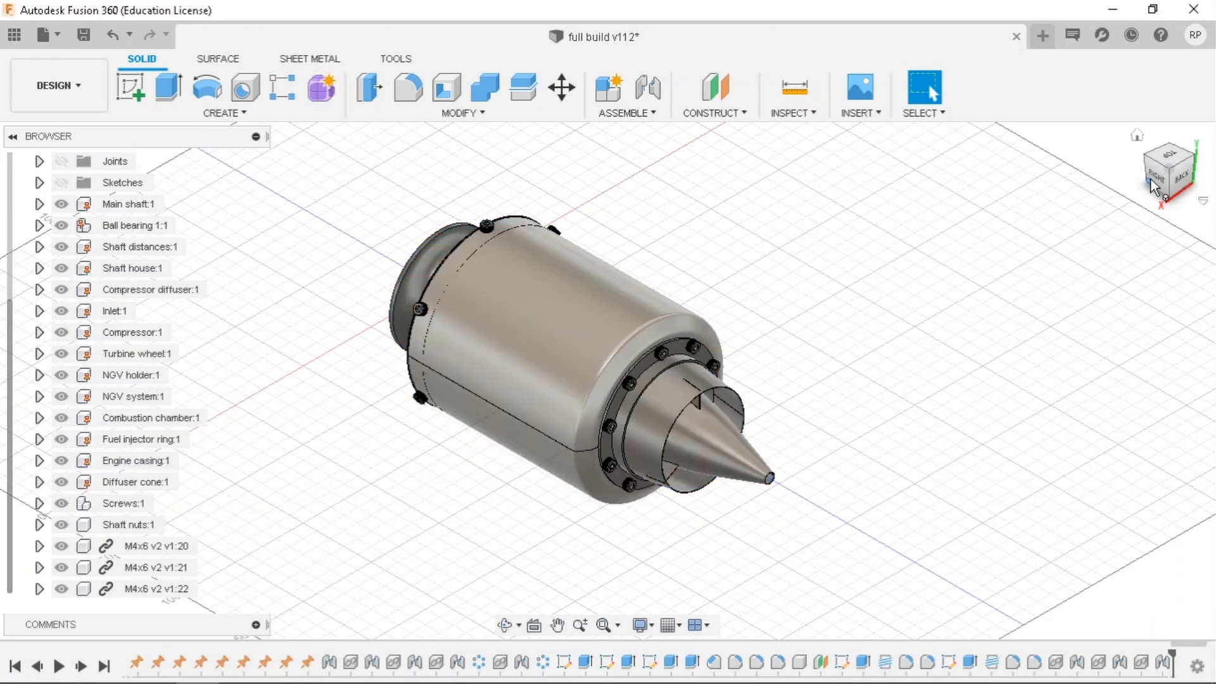
click(1167, 170)
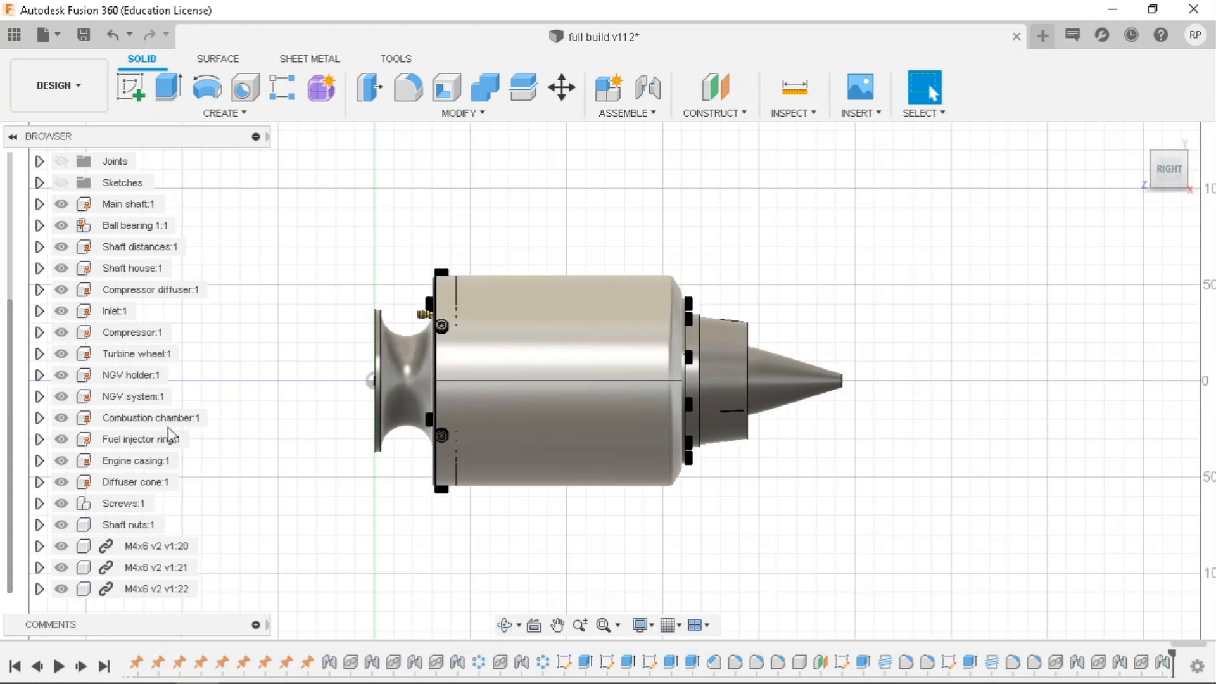
mouse_move(98, 286)
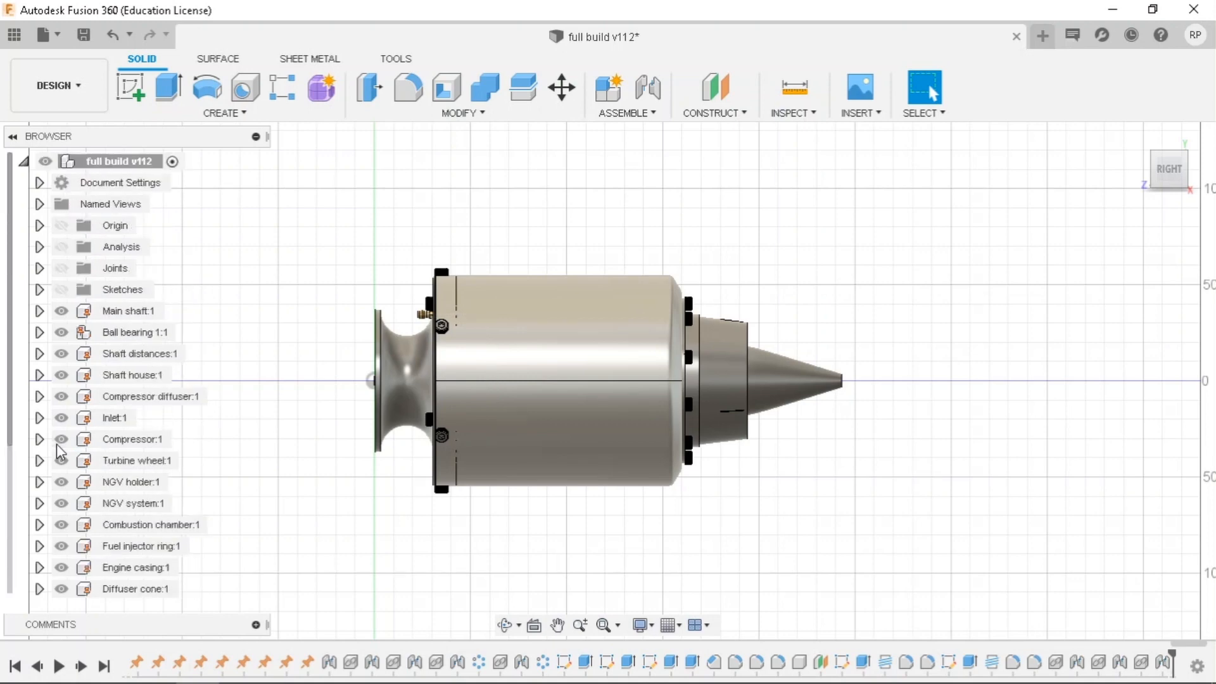
scroll(down, 3)
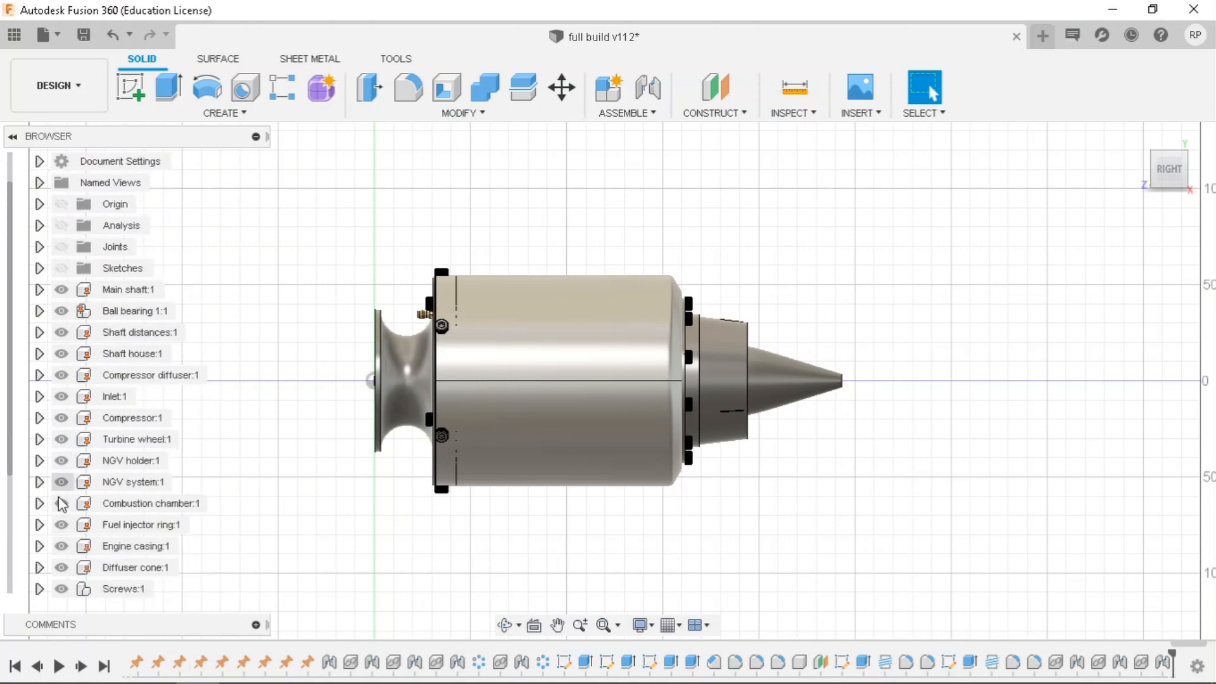
click(61, 545)
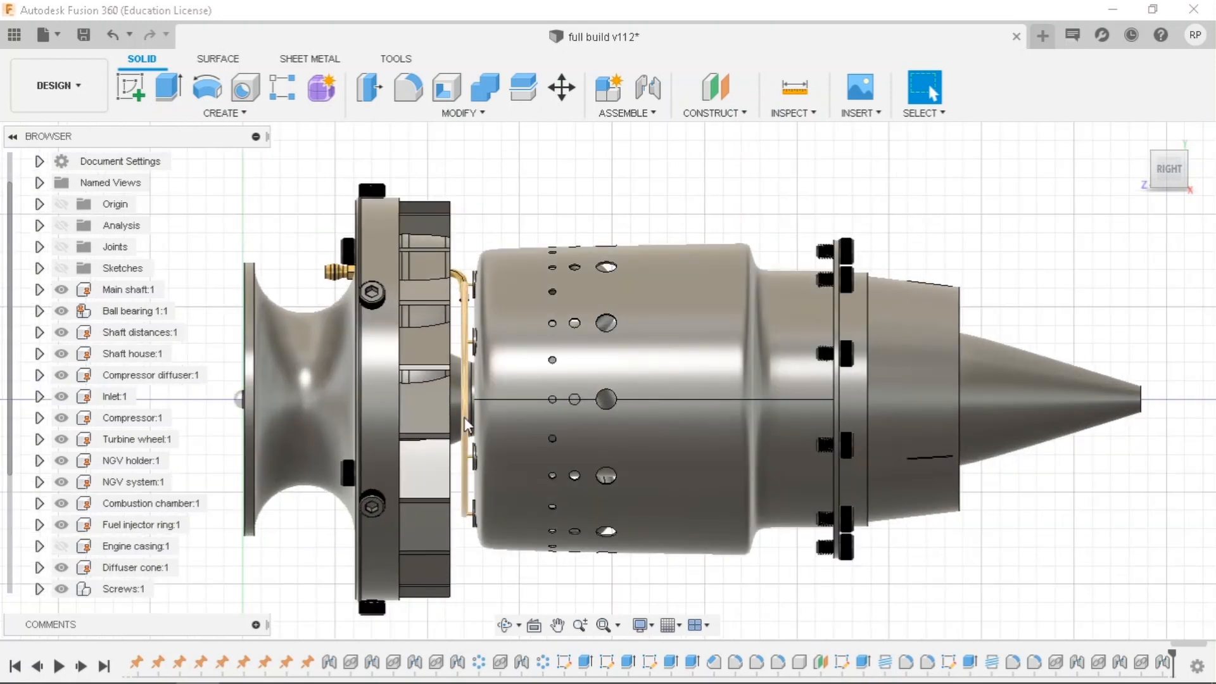
mouse_move(470, 455)
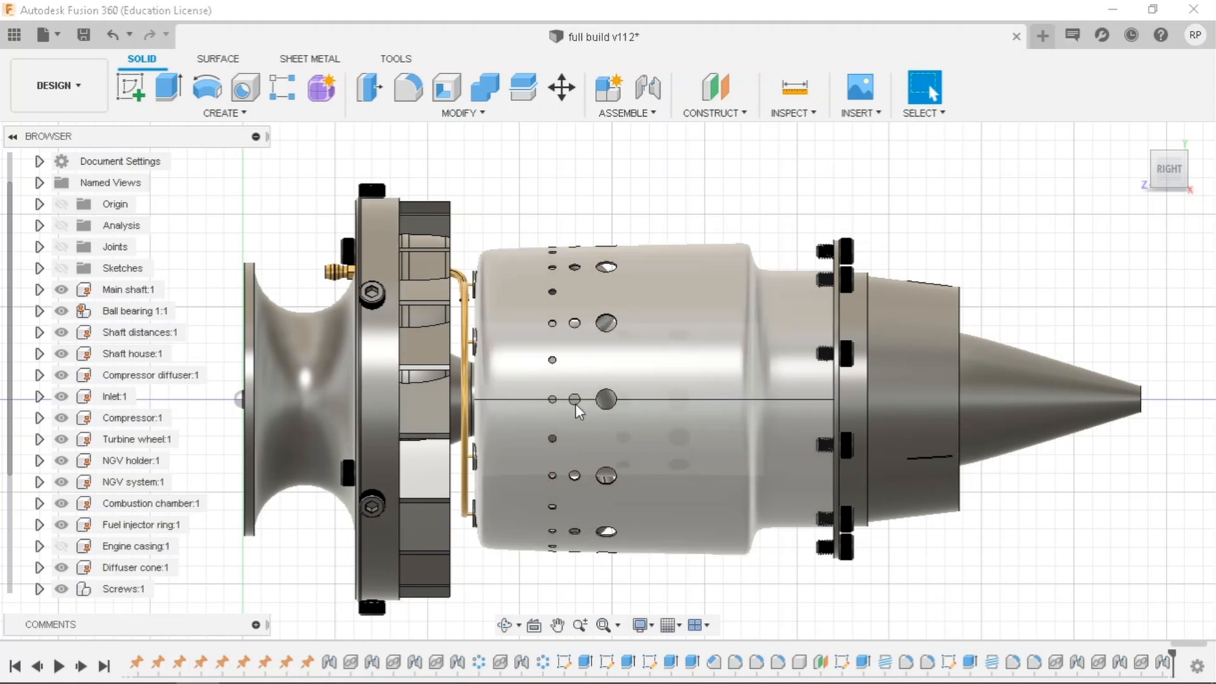
mouse_move(631, 426)
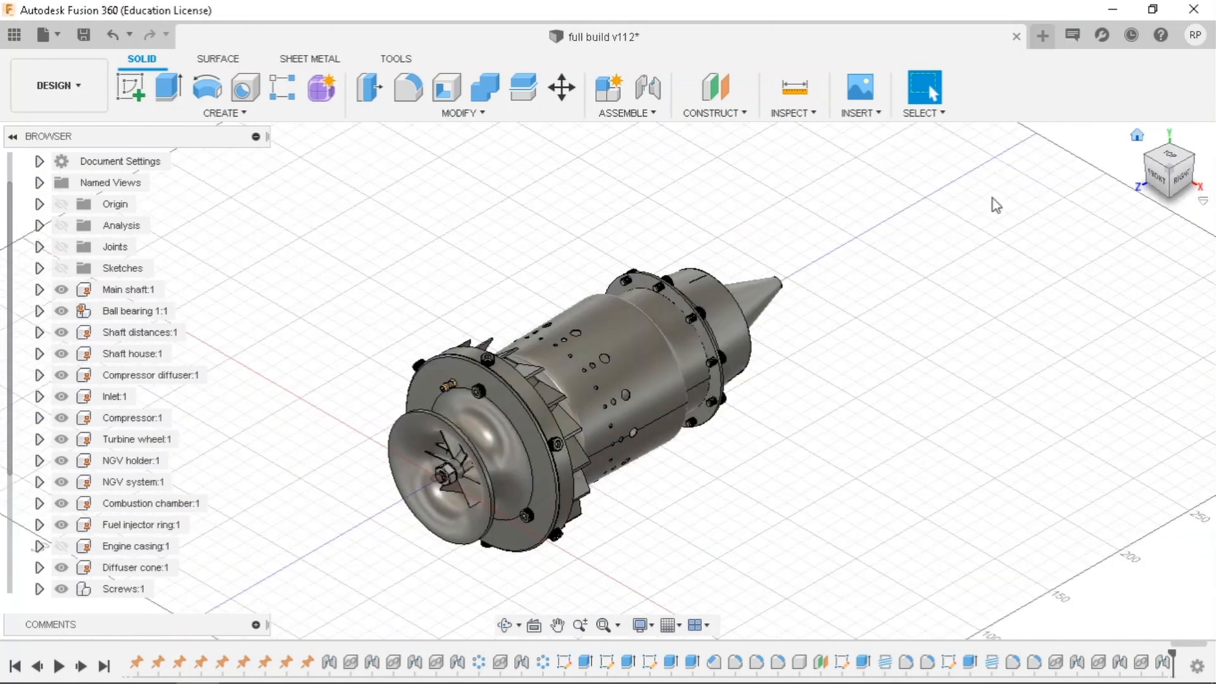
Show Engine casing:1 again and return to the isometric home view.
click(135, 545)
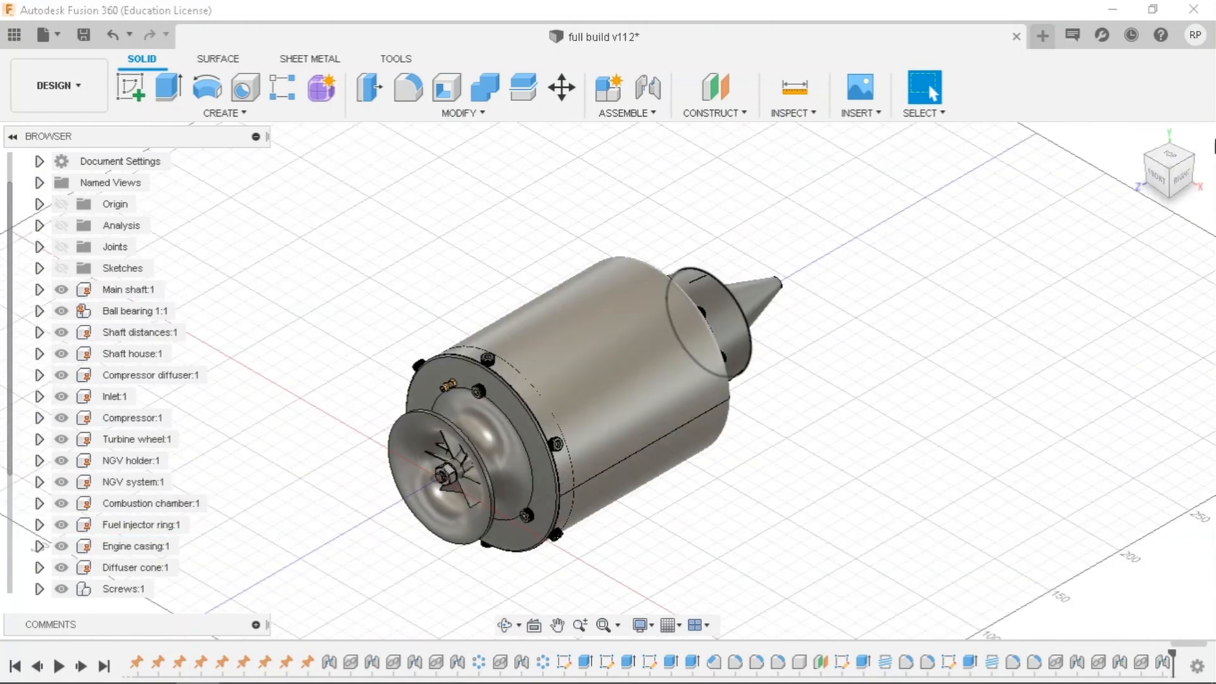
click(1167, 159)
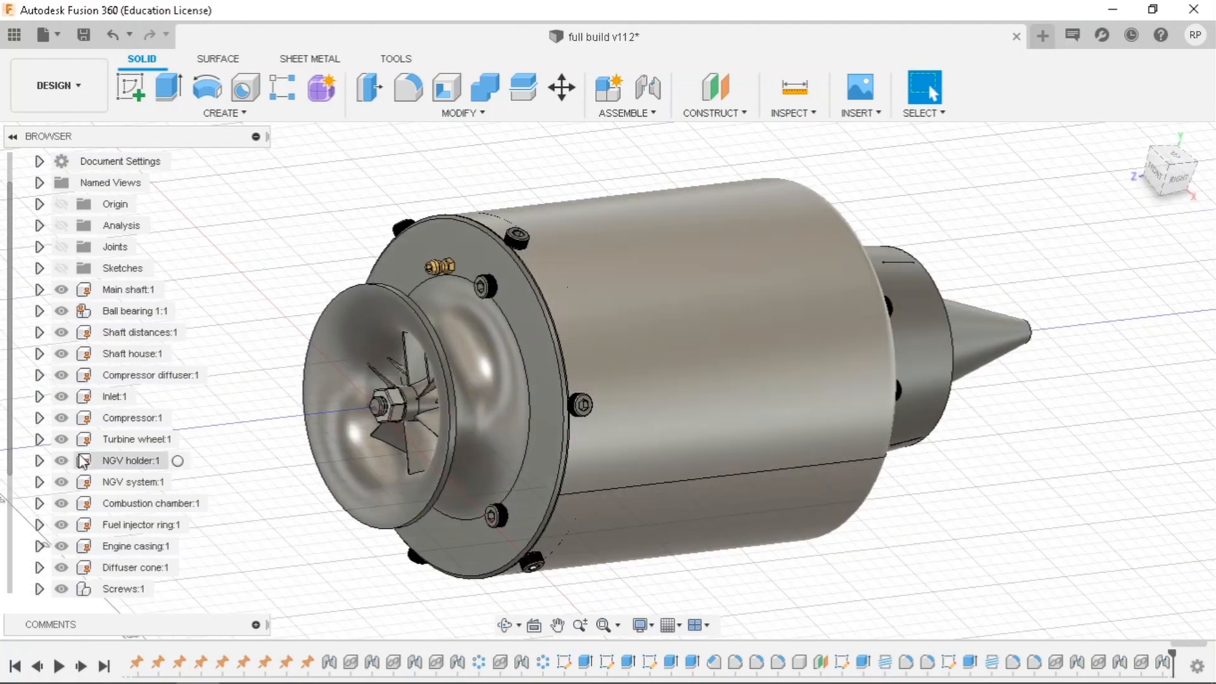
click(132, 417)
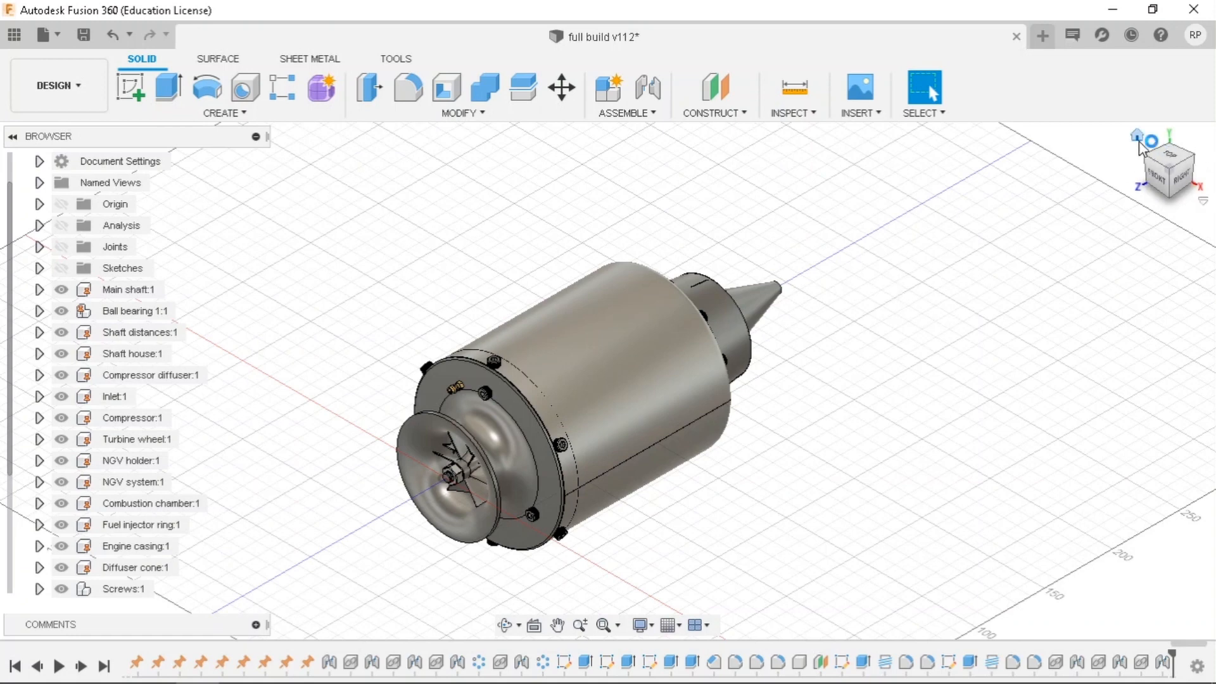
mouse_move(1047, 330)
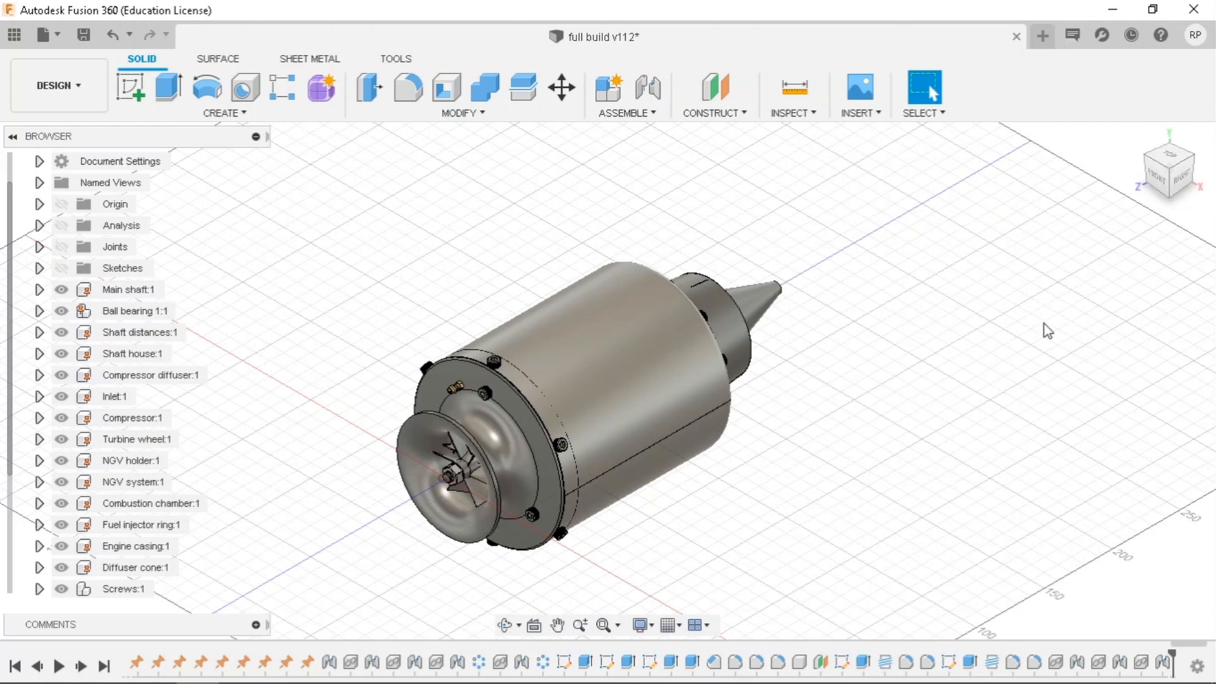